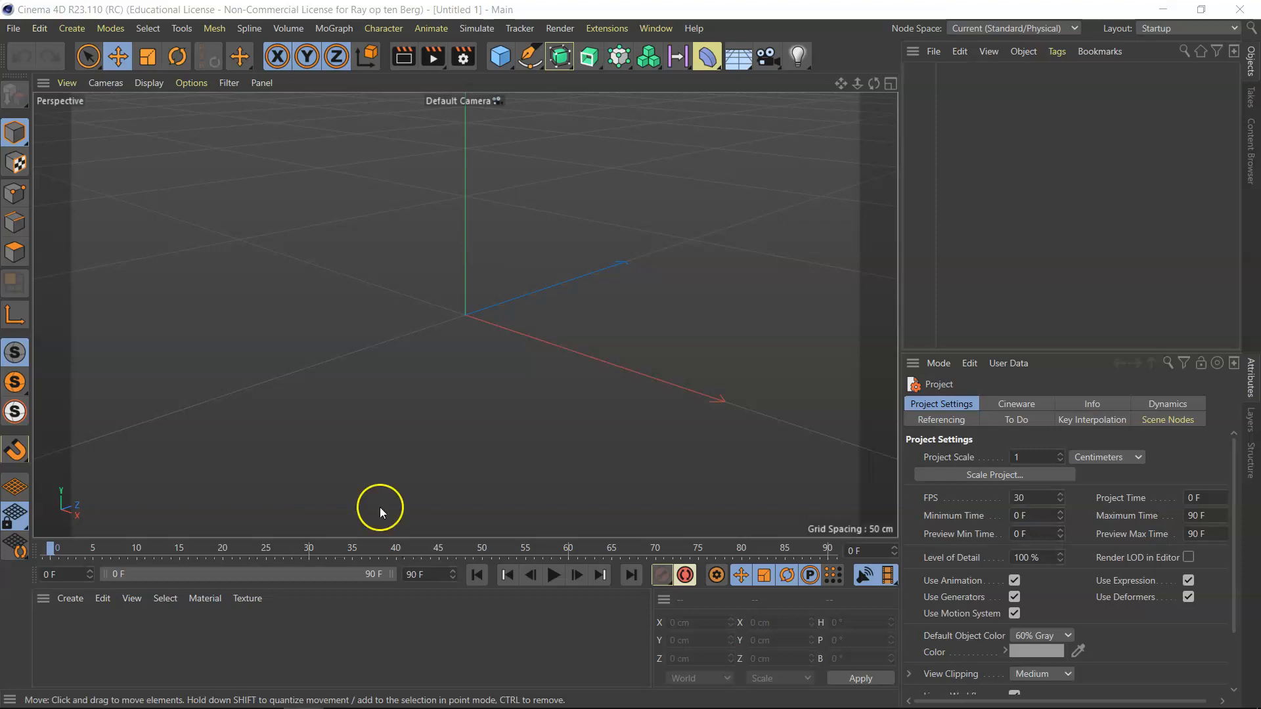
pyautogui.moveTo(483, 395)
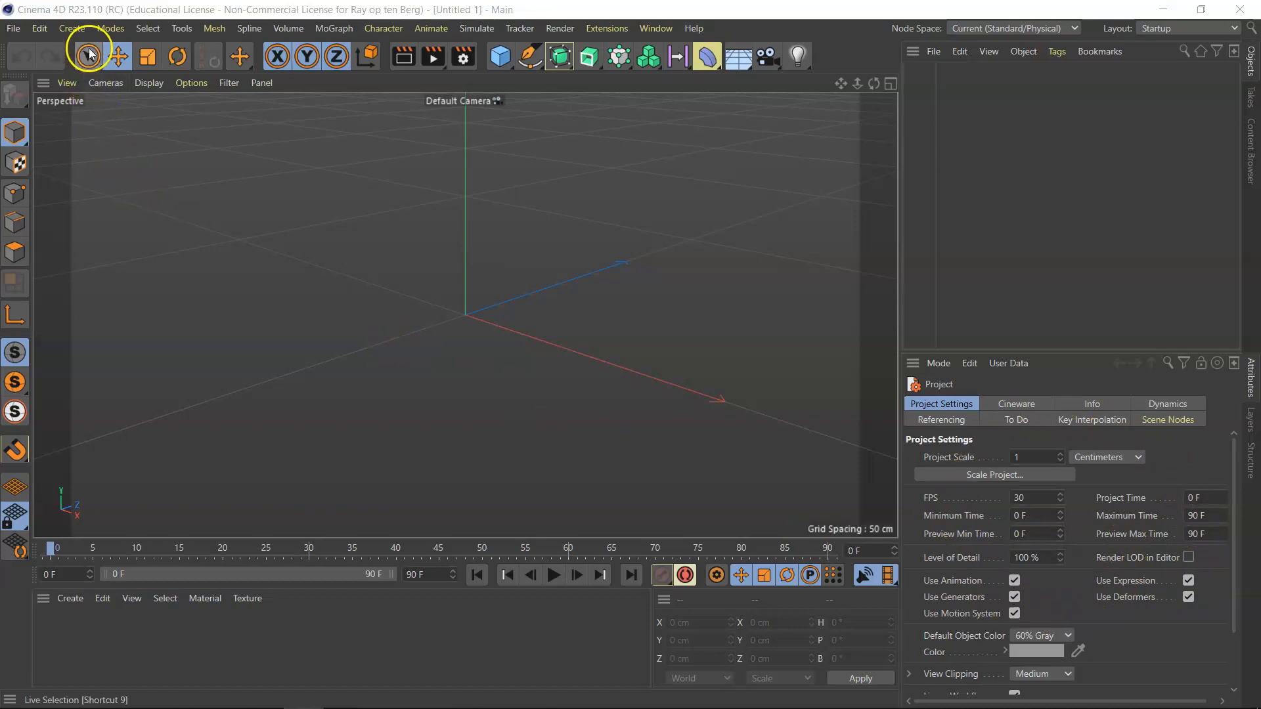
# Set Project Settings to 25 FPS with a Maximum Time of 150 frames
pyautogui.click(41, 29)
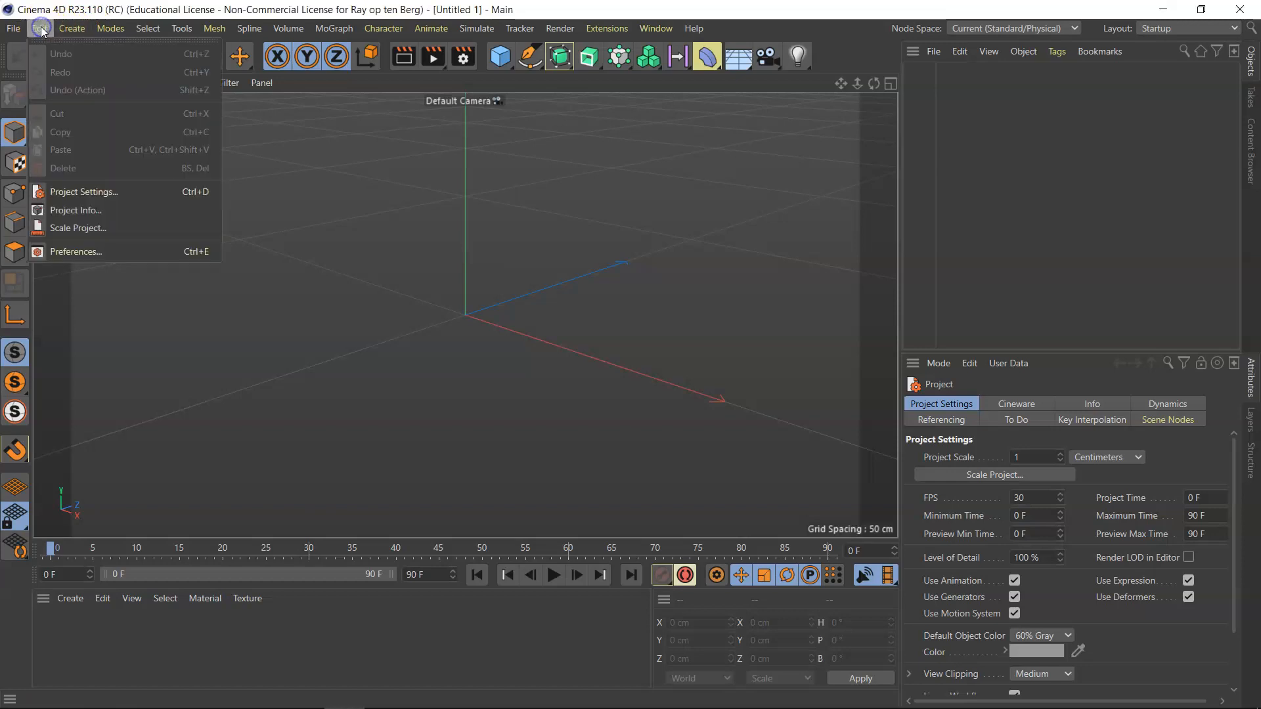
pyautogui.moveTo(105, 200)
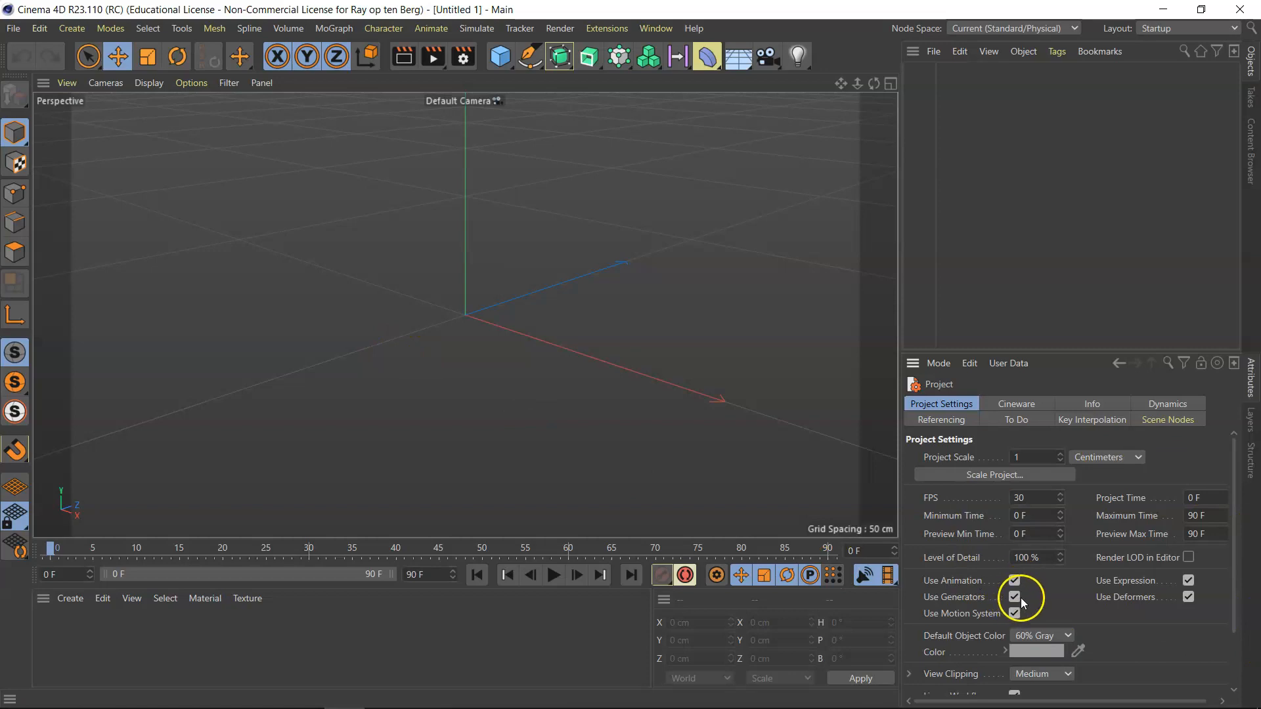
pyautogui.click(1032, 498)
pyautogui.write('25')
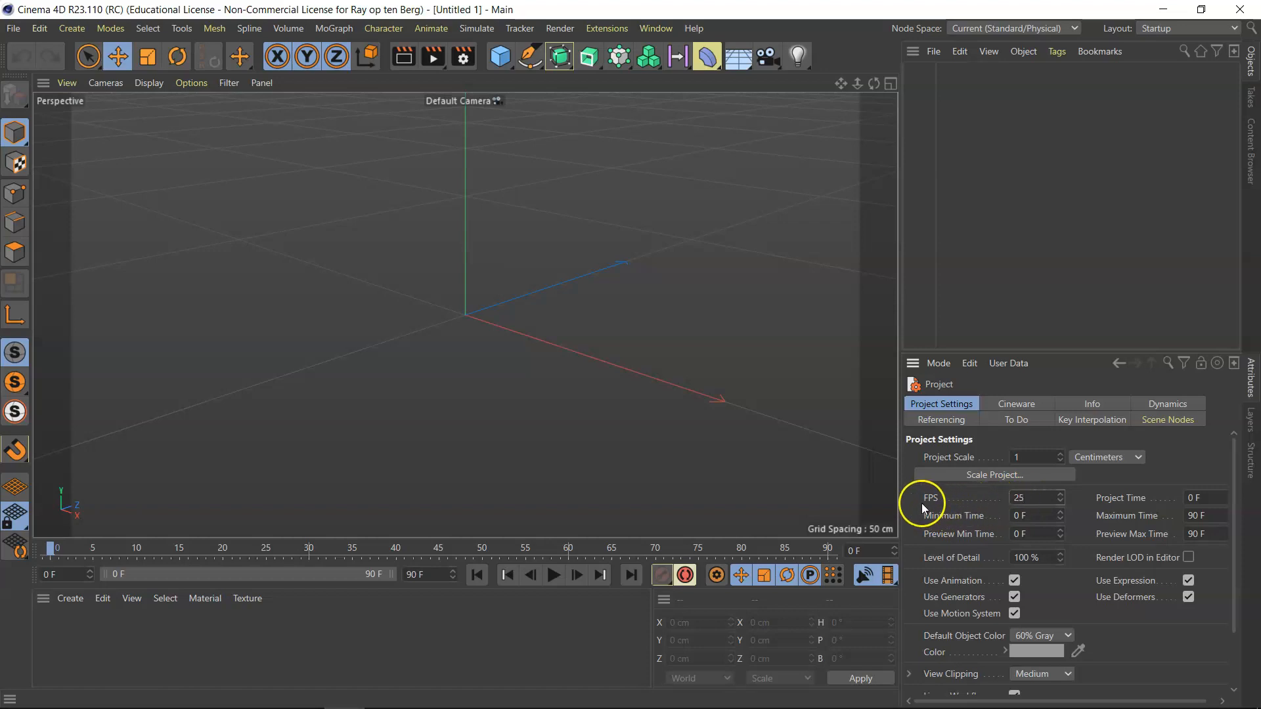
pyautogui.moveTo(946, 508)
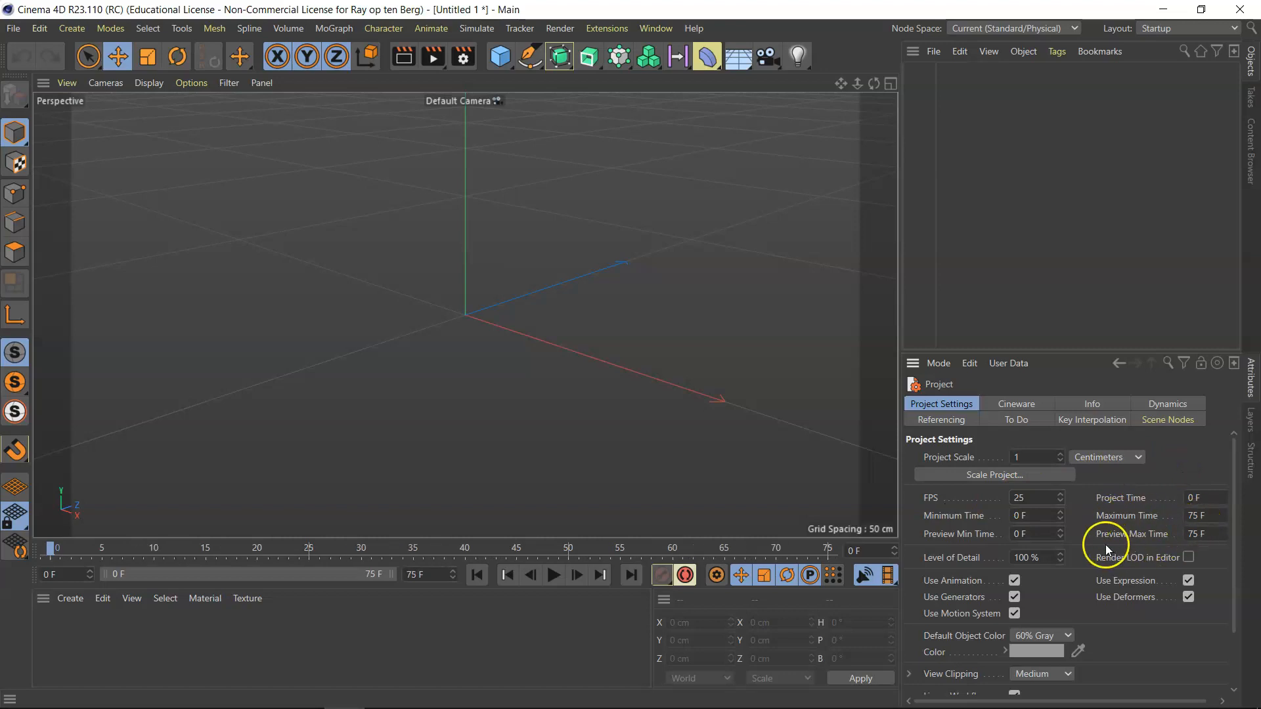
pyautogui.moveTo(1156, 570)
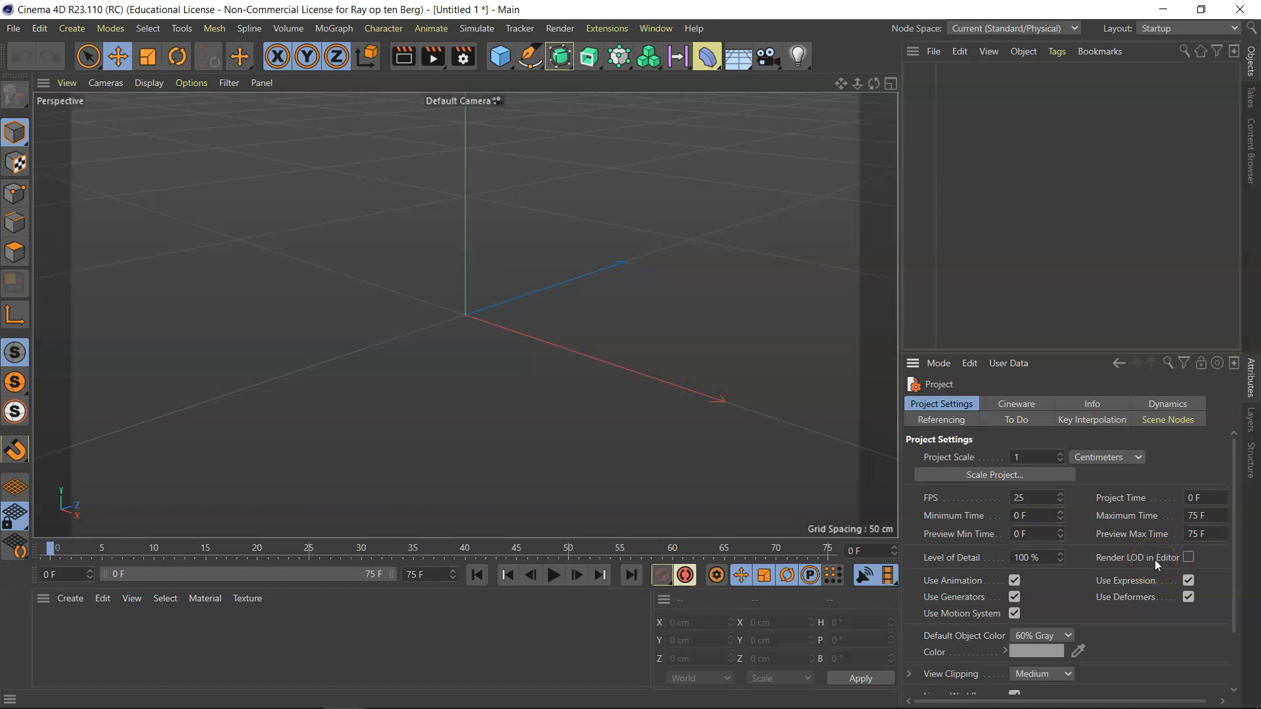
pyautogui.click(1200, 515)
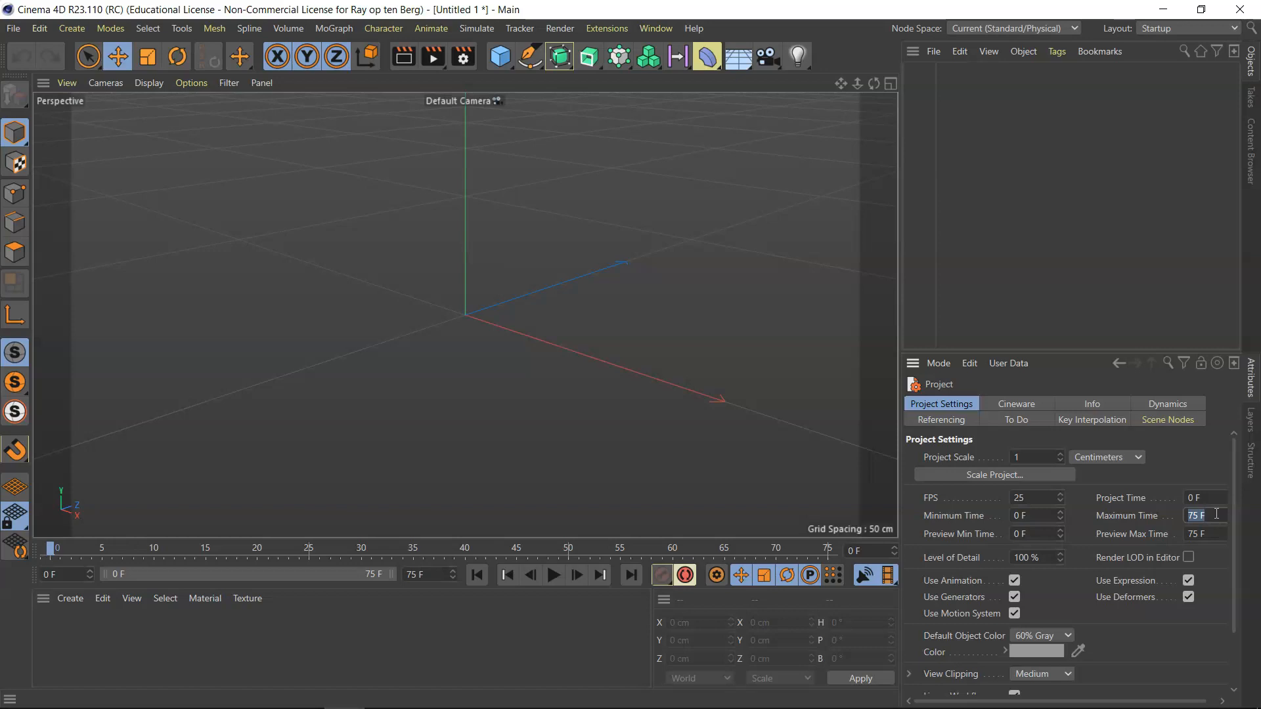
pyautogui.write('150')
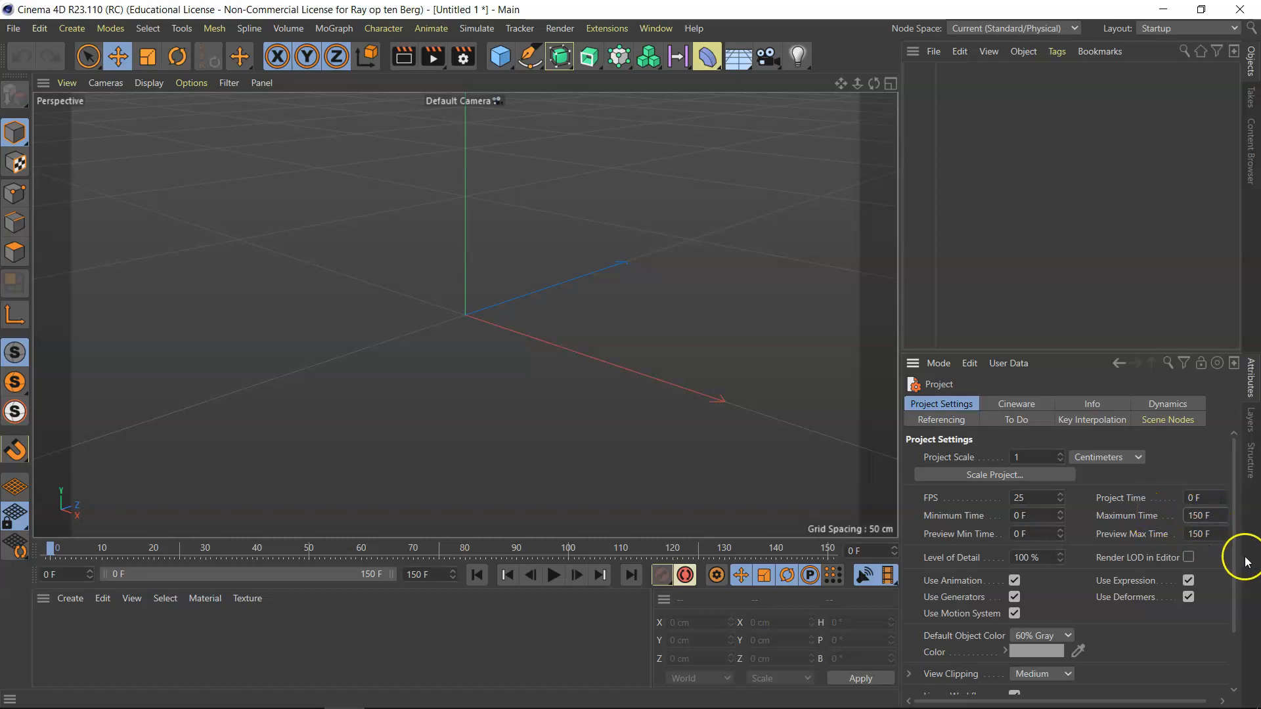
pyautogui.click(1203, 533)
pyautogui.write('7')
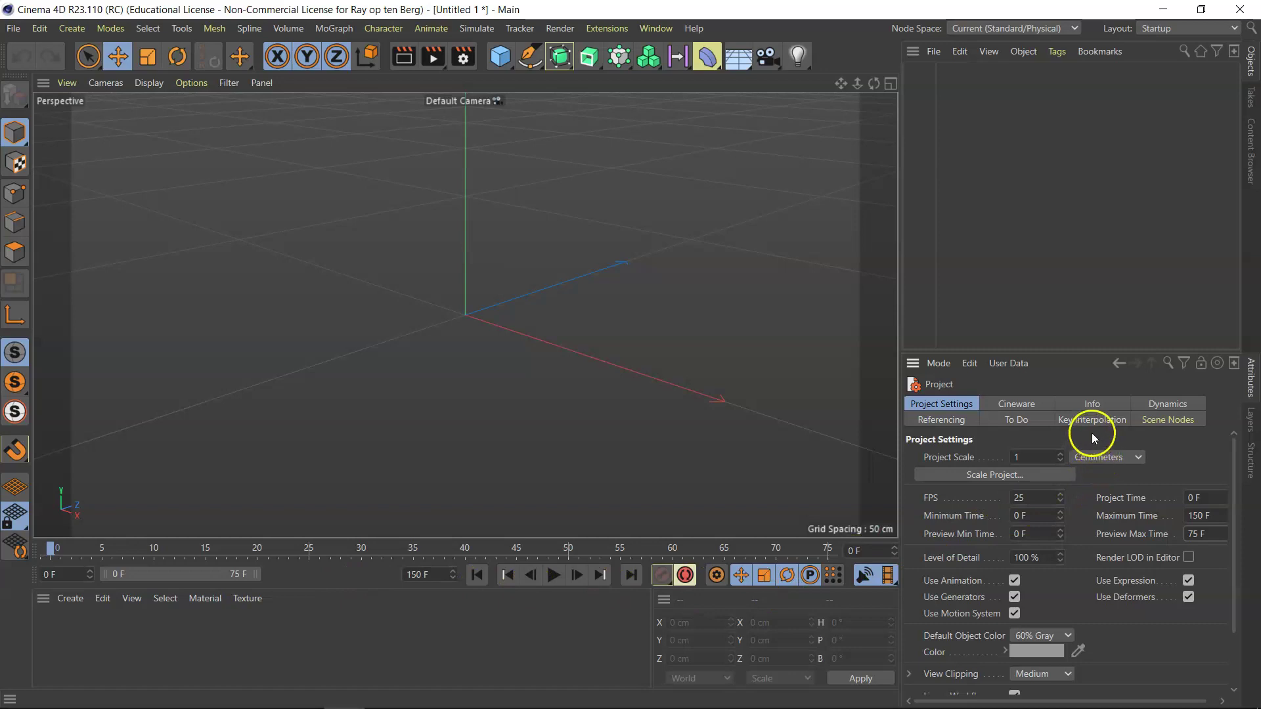
# Show the Key Interpolation settings and keep default interpolation on Spline
pyautogui.click(1093, 420)
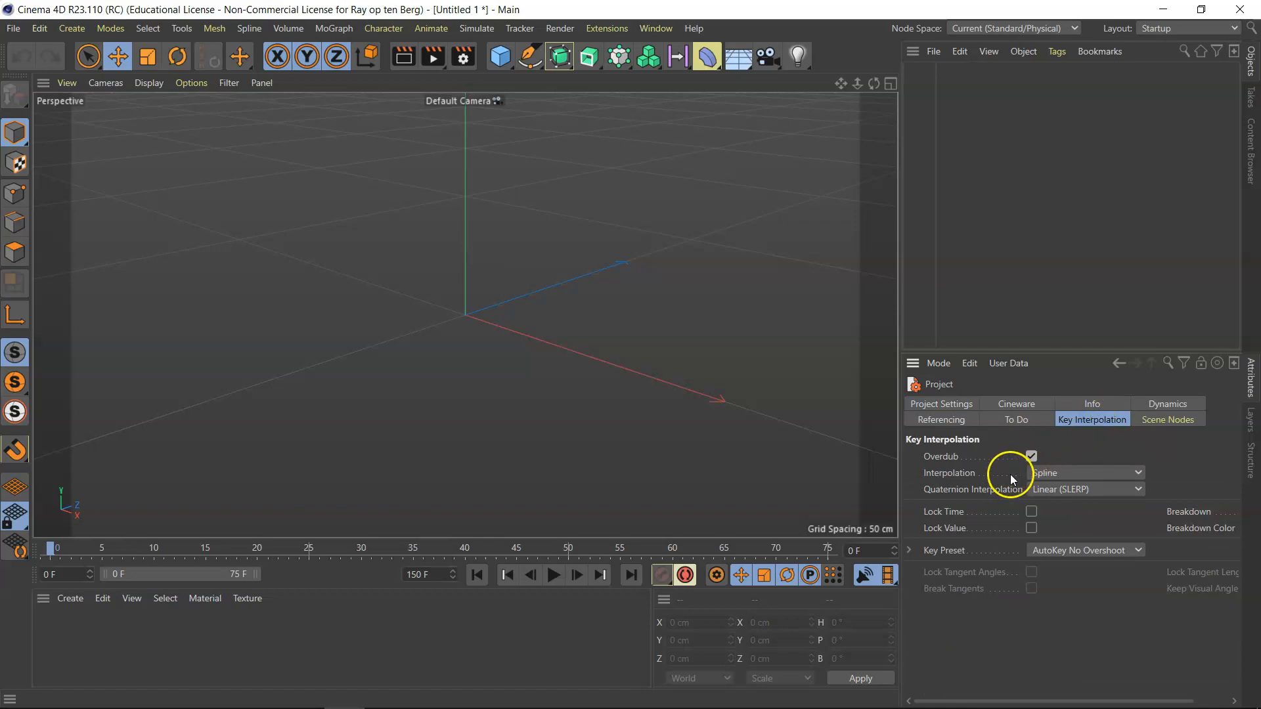
pyautogui.moveTo(1116, 482)
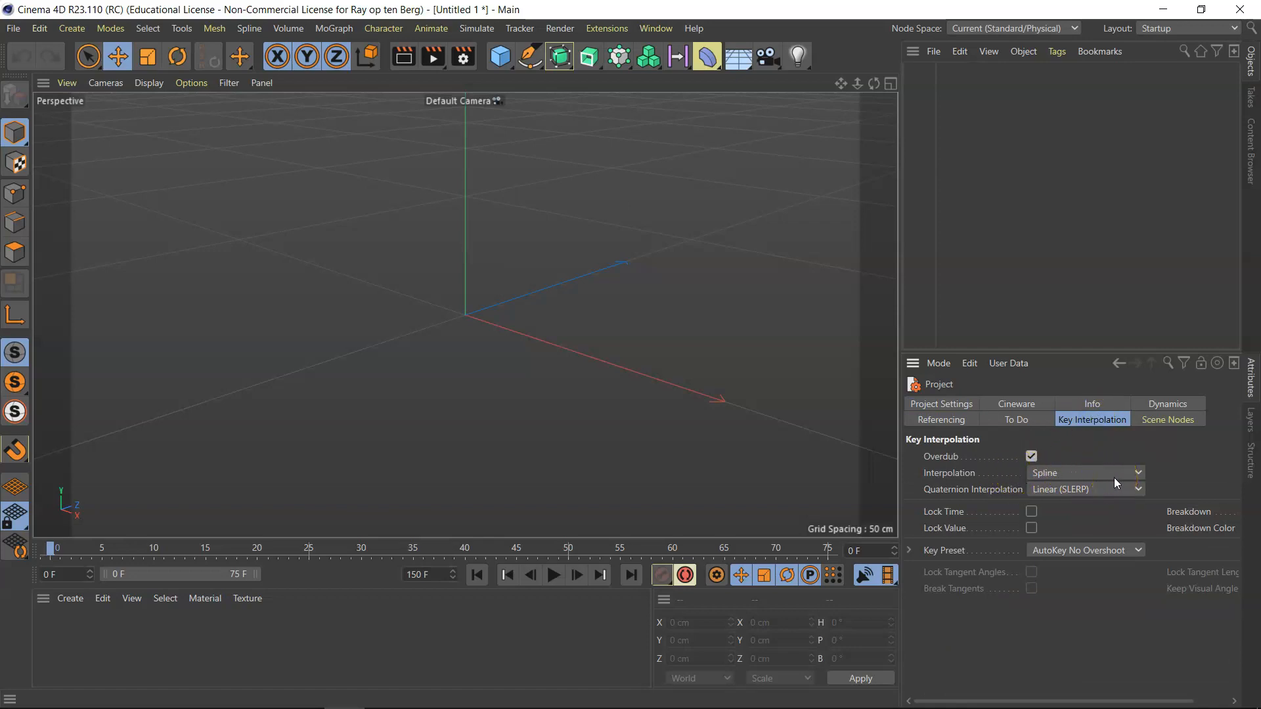
pyautogui.moveTo(1116, 481)
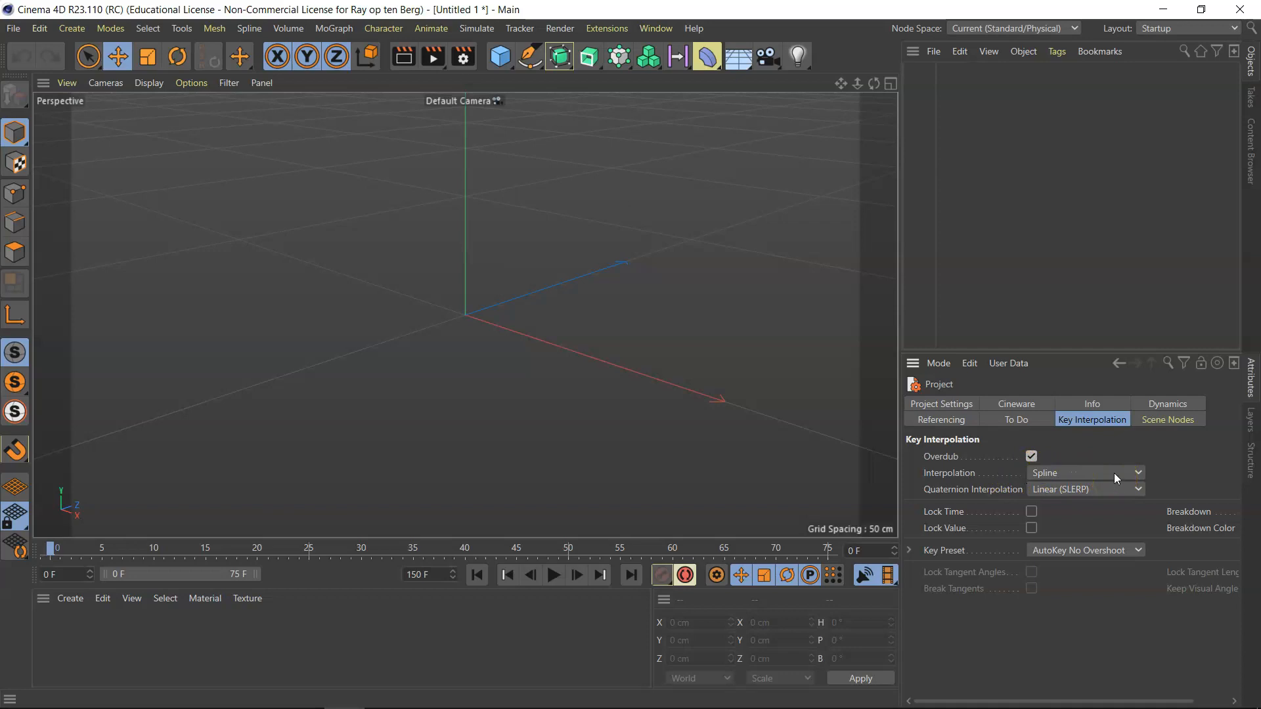
pyautogui.click(1085, 472)
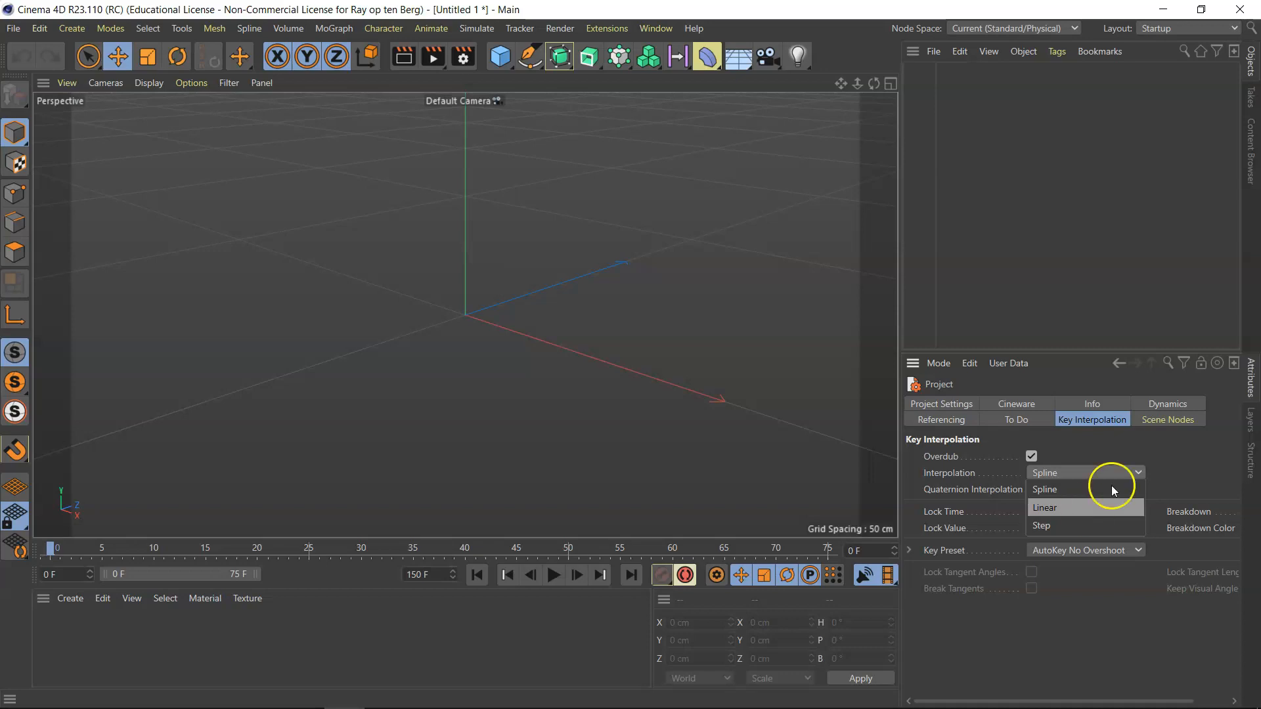
pyautogui.click(1044, 488)
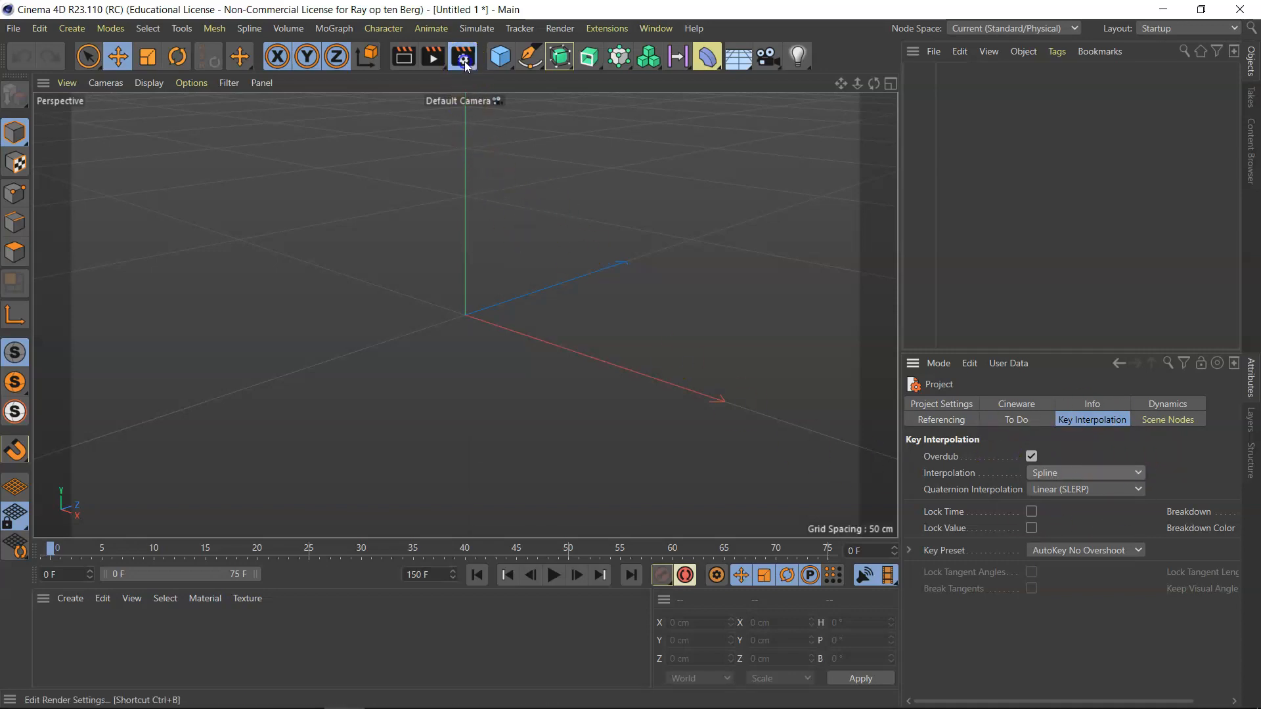
# Test a cube with Gouraud Shading (Lines) display, then return to the Render Settings for the emptied scene
pyautogui.click(460, 56)
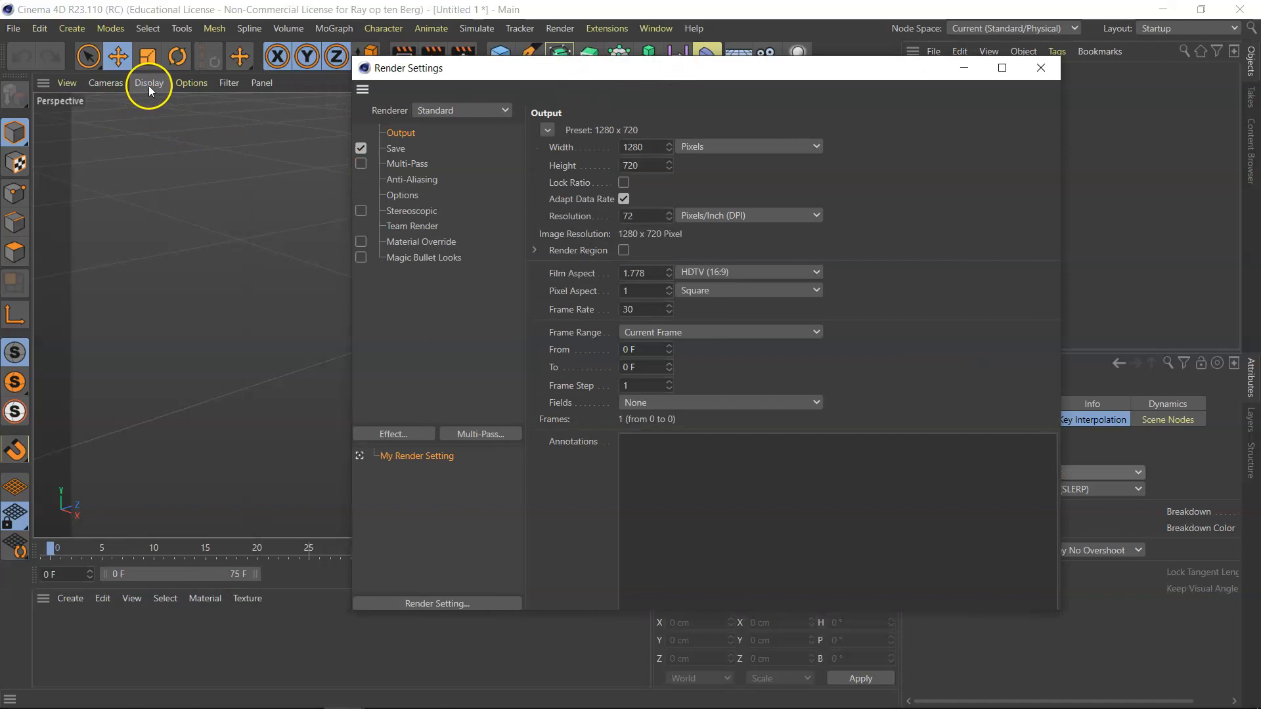
pyautogui.moveTo(1001, 86)
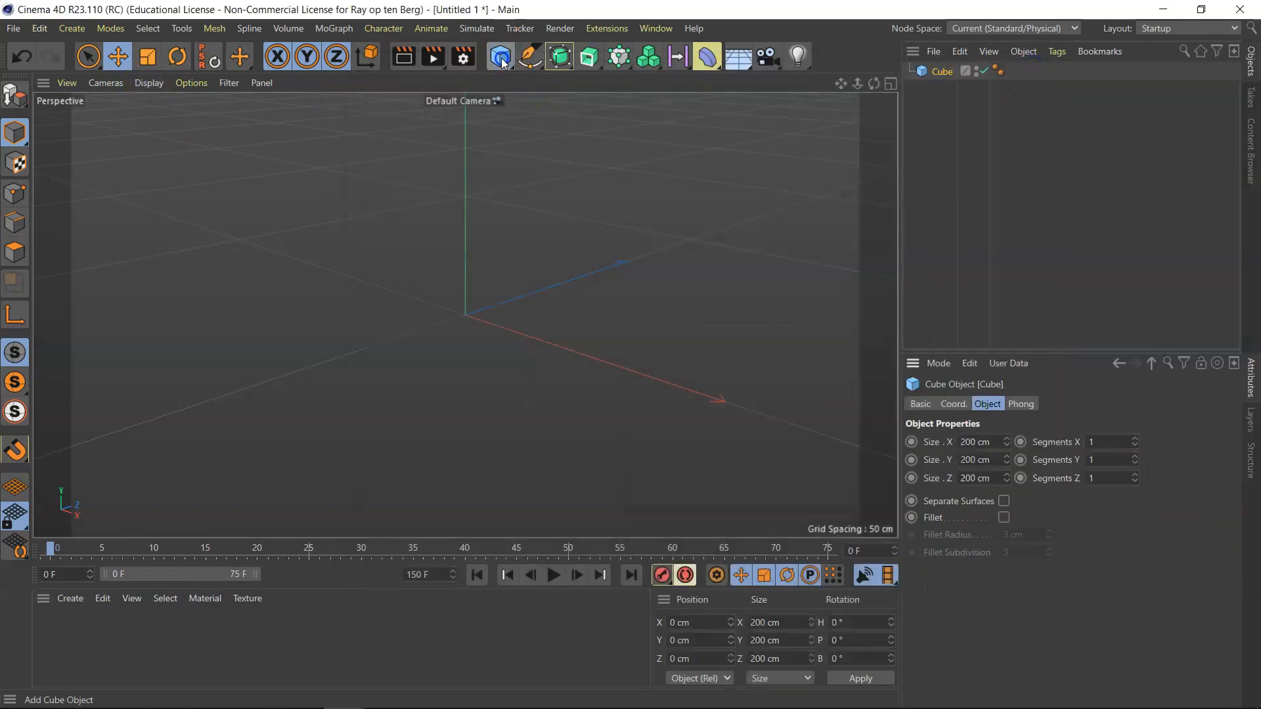
pyautogui.click(499, 55)
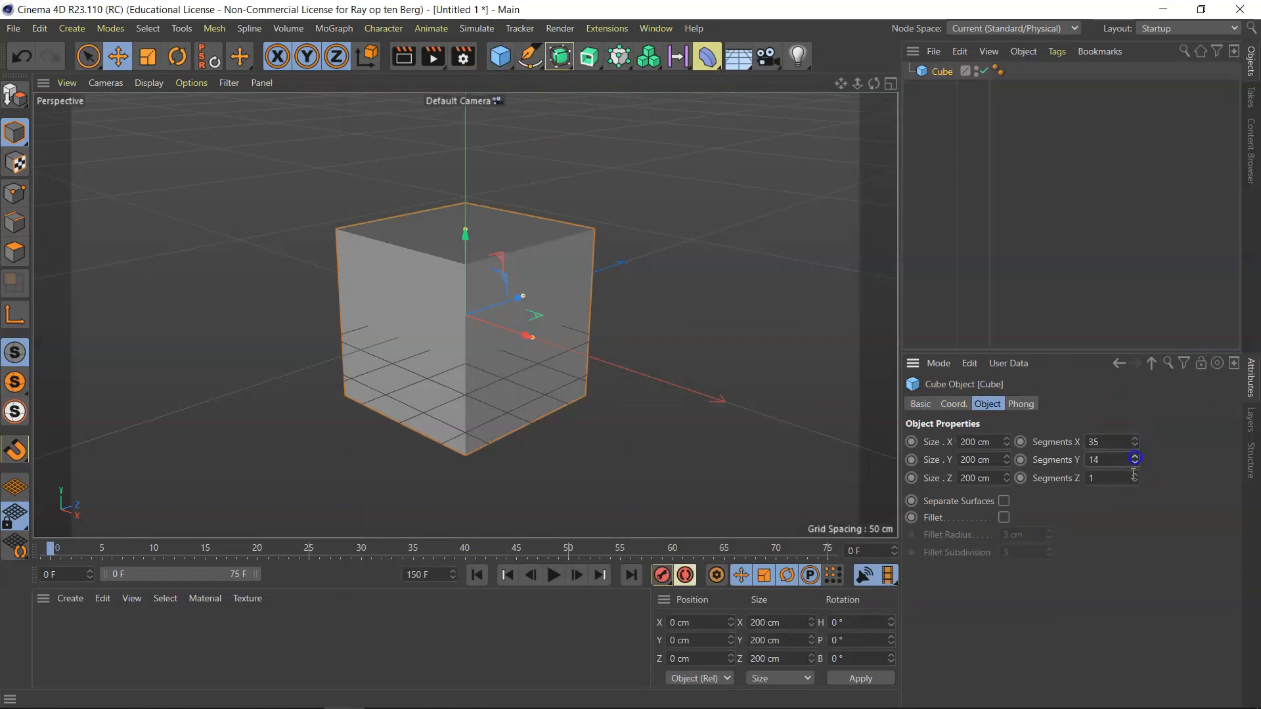
pyautogui.click(1109, 478)
pyautogui.write('21')
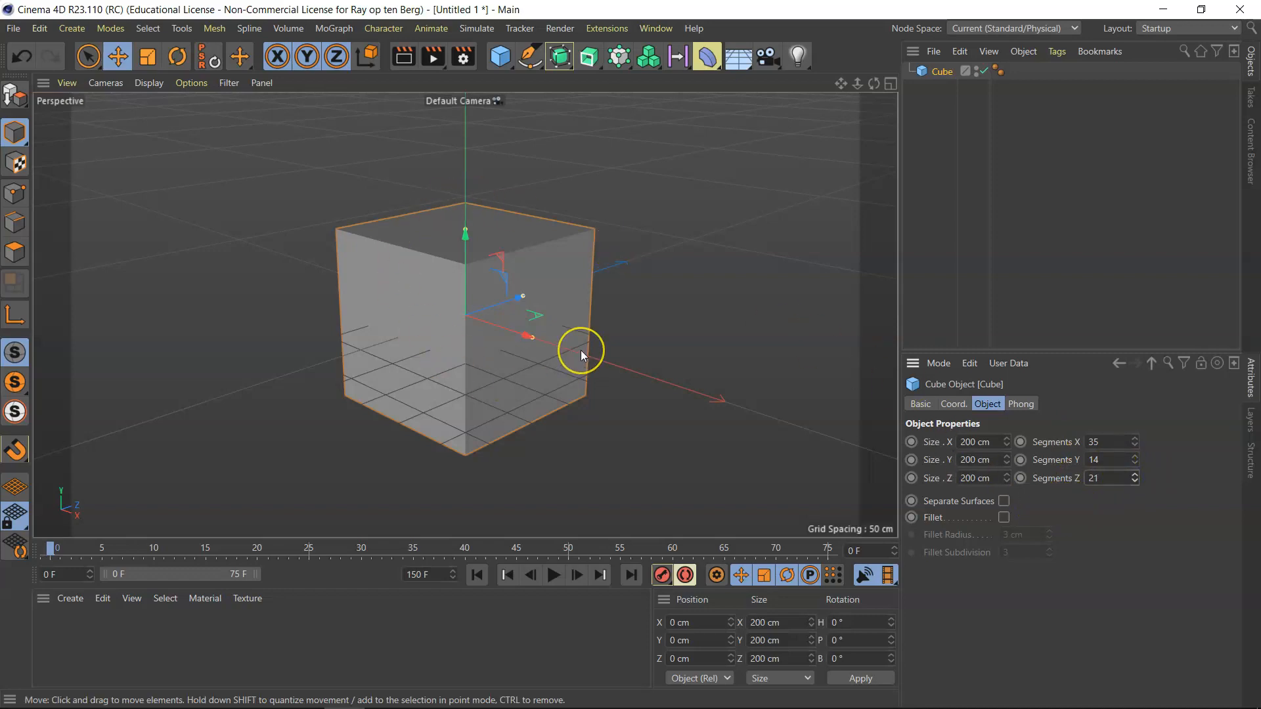
pyautogui.moveTo(284, 267)
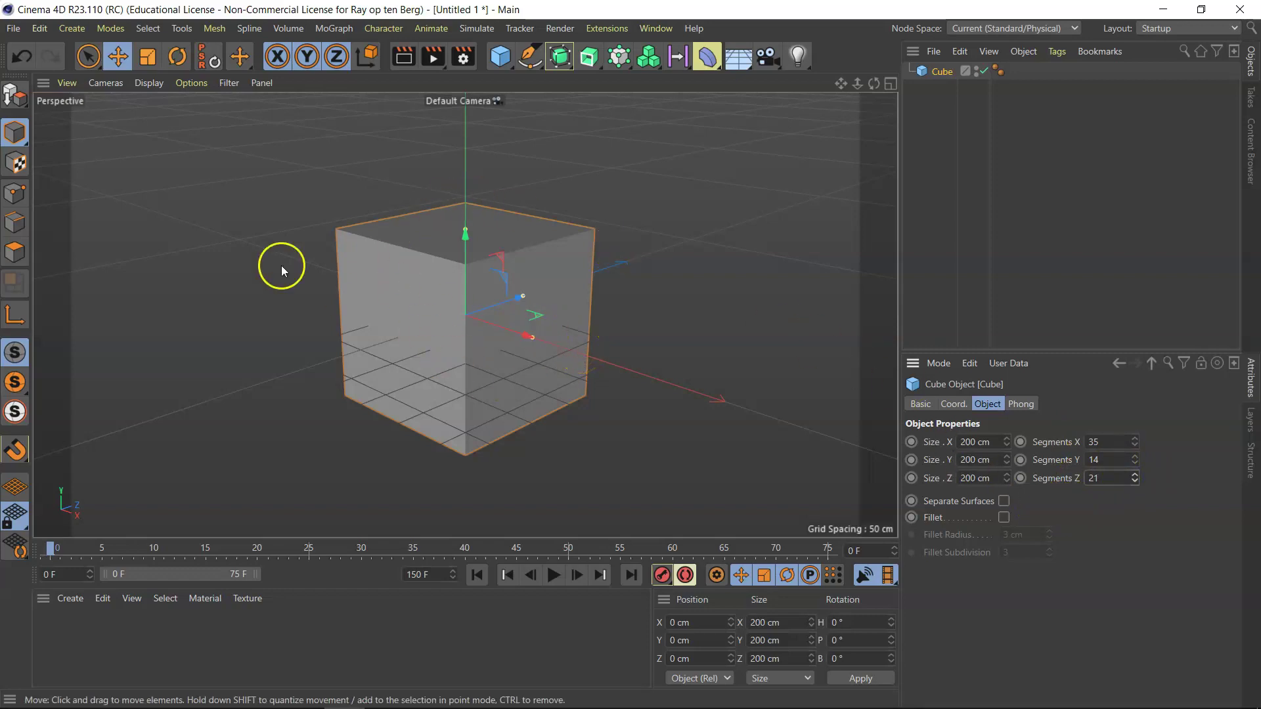
pyautogui.click(150, 83)
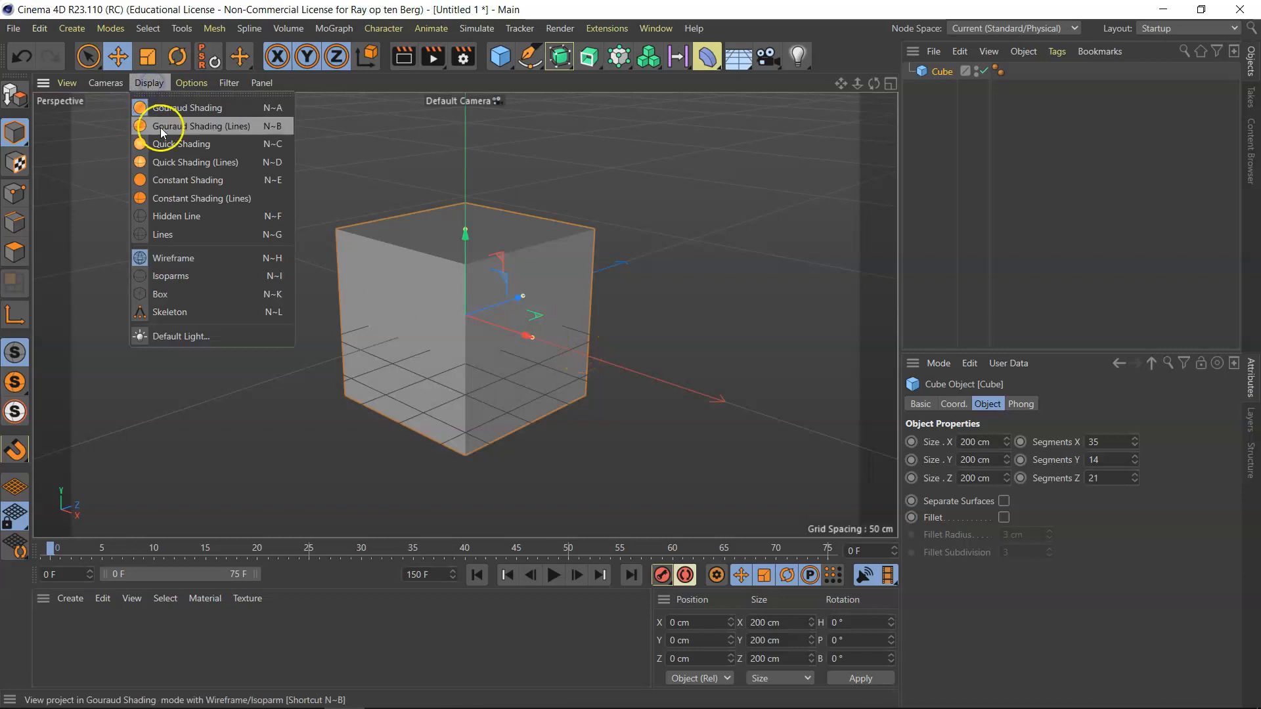
pyautogui.moveTo(202, 128)
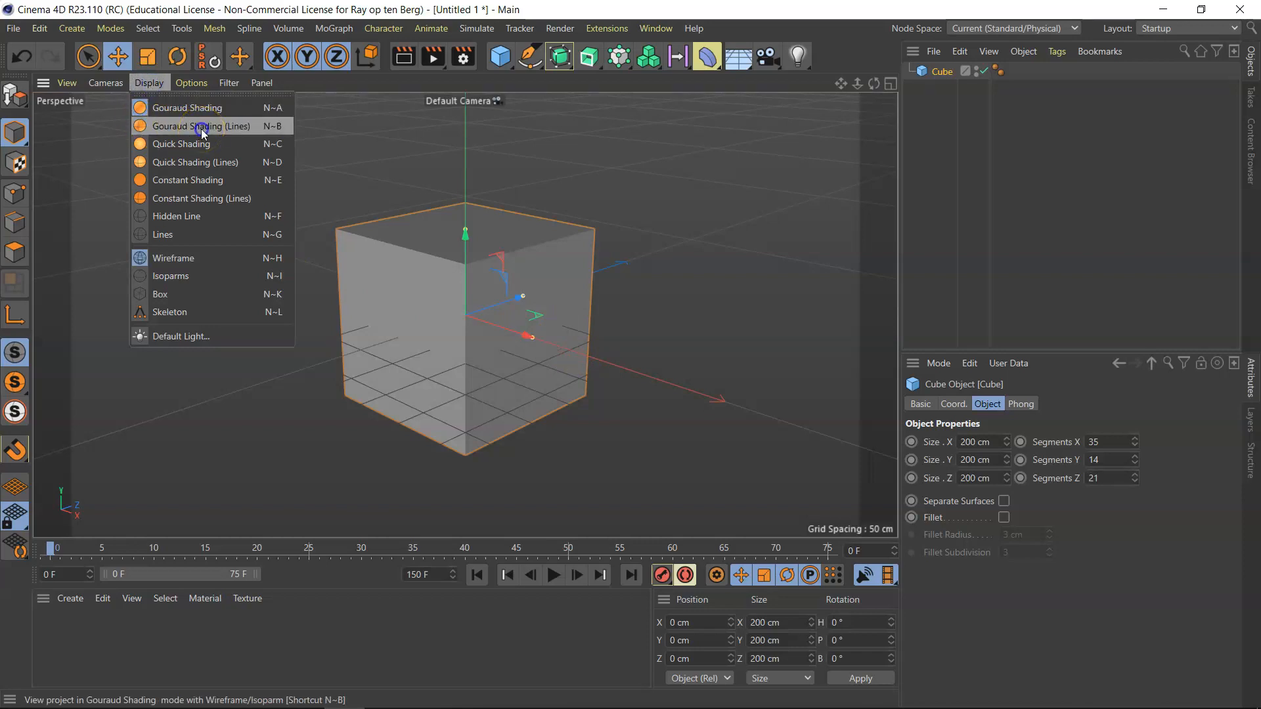
pyautogui.click(202, 126)
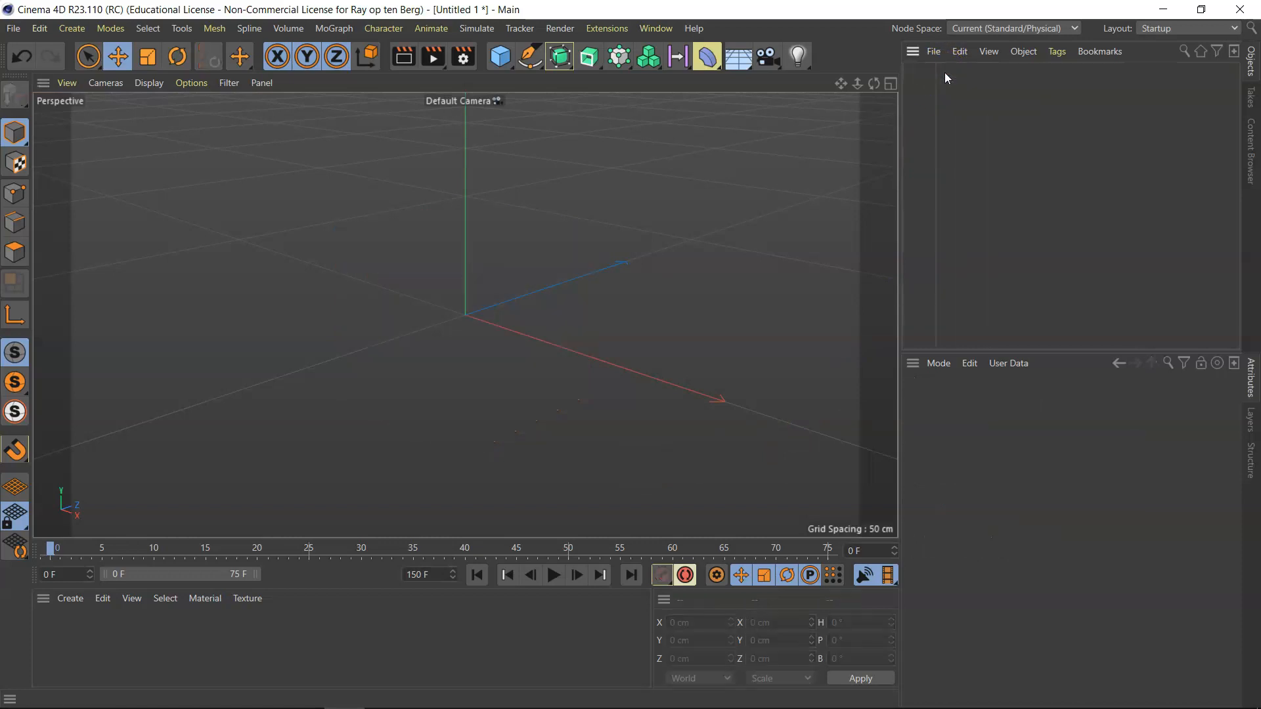
pyautogui.moveTo(872, 99)
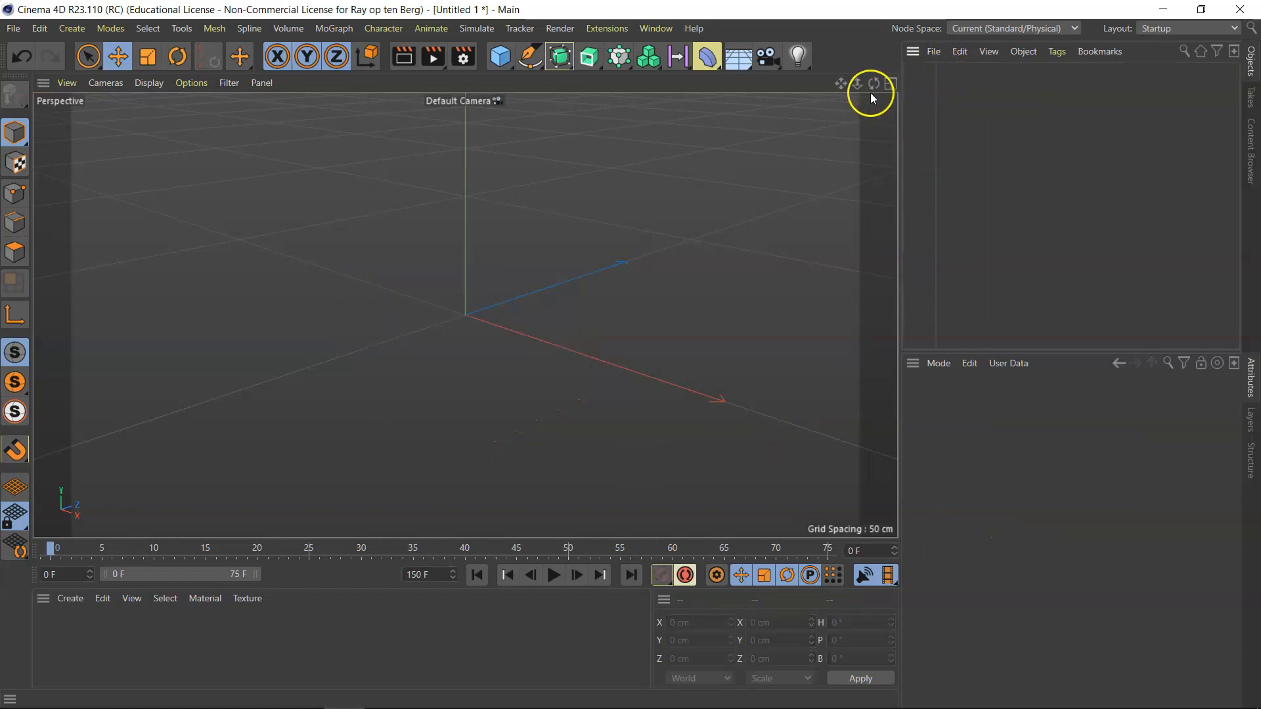
pyautogui.click(462, 55)
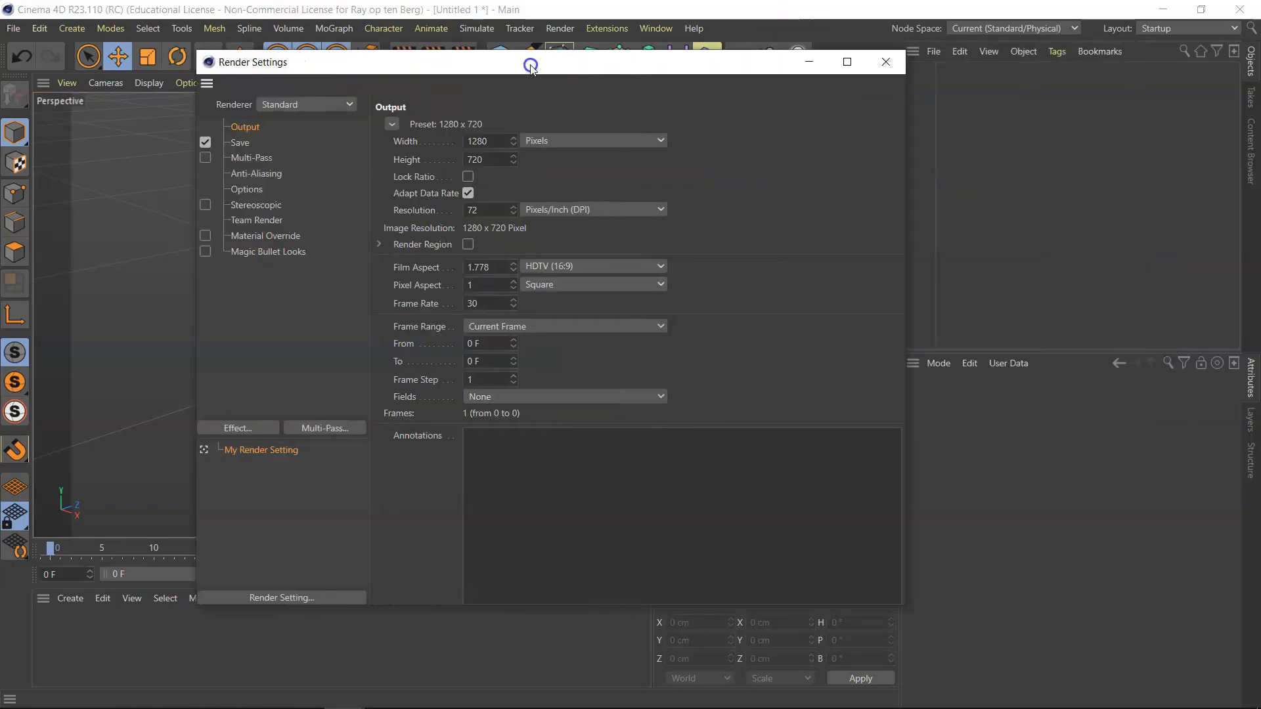
# Apply the HDTV 1080 25 output preset for 1920×1080 at 25 frame rate
pyautogui.click(483, 159)
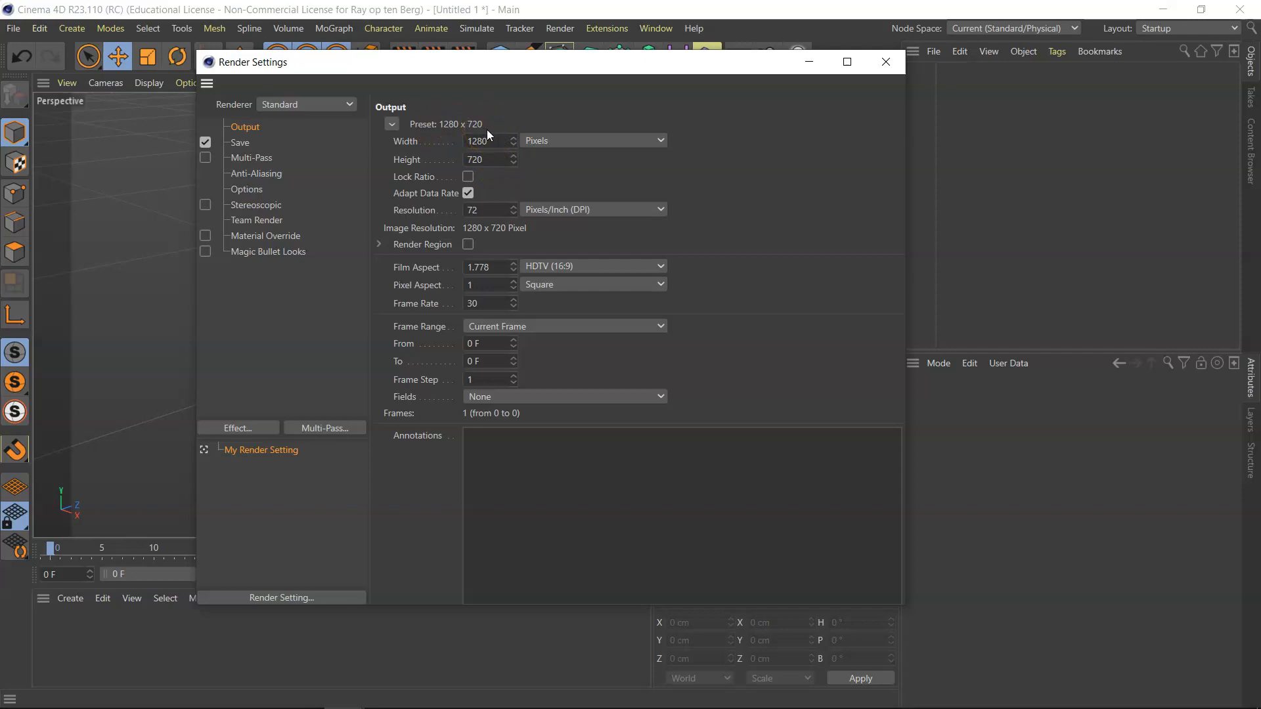
pyautogui.click(392, 123)
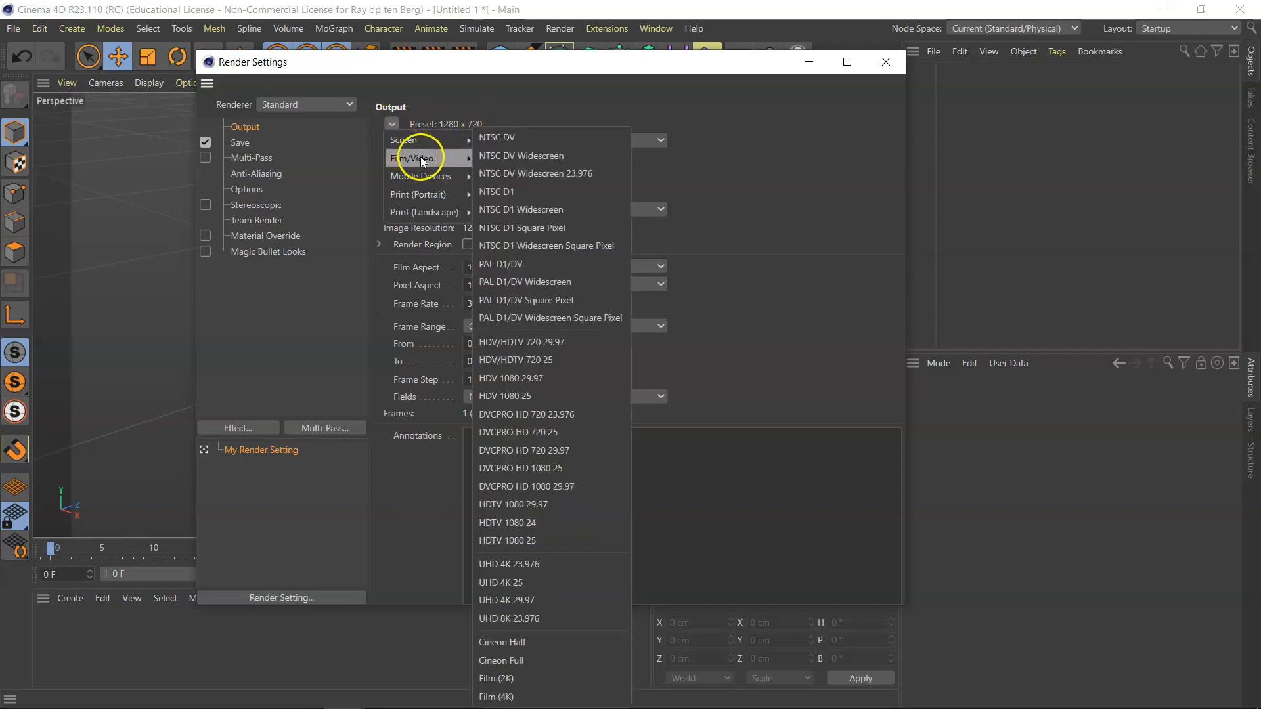
pyautogui.moveTo(539, 547)
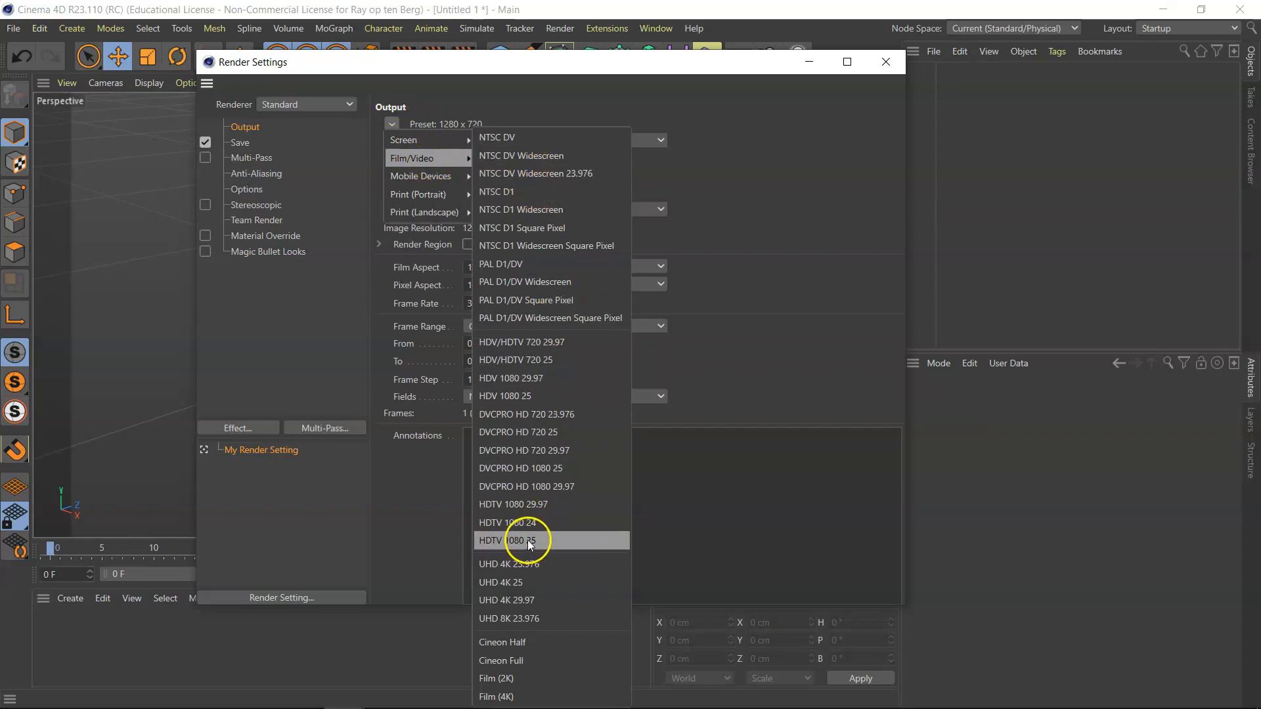
pyautogui.click(528, 541)
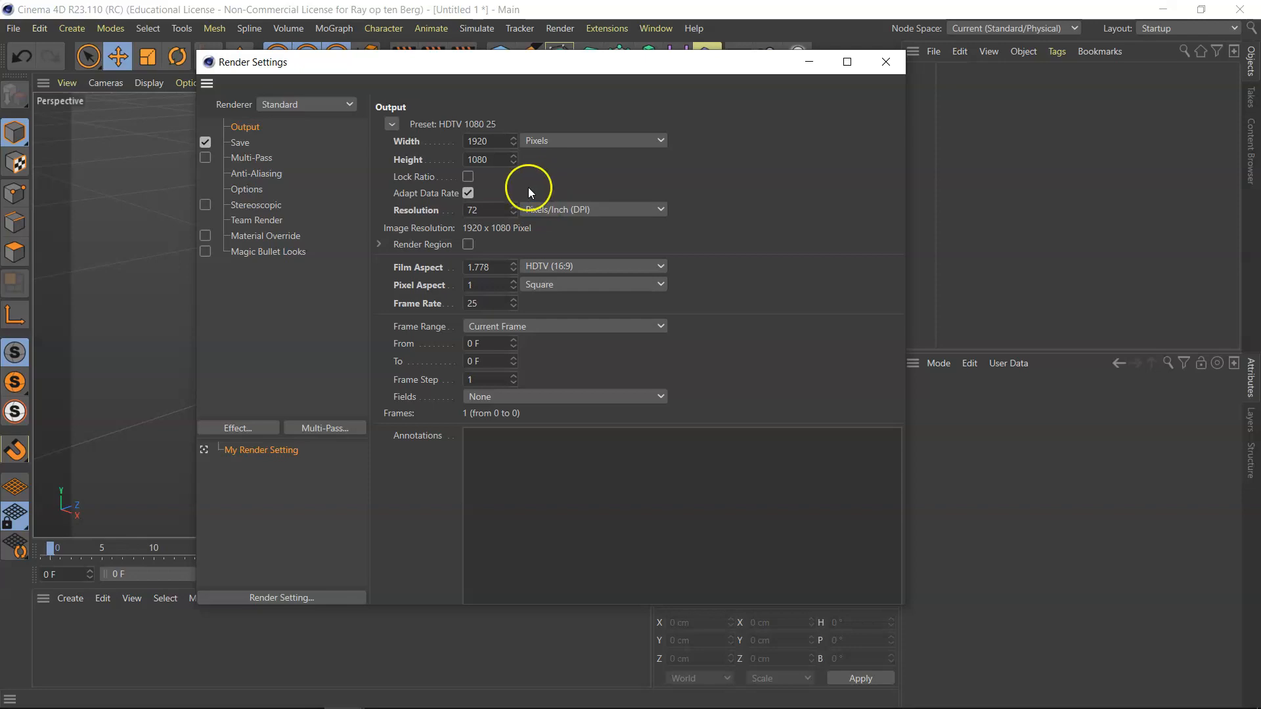
pyautogui.moveTo(532, 304)
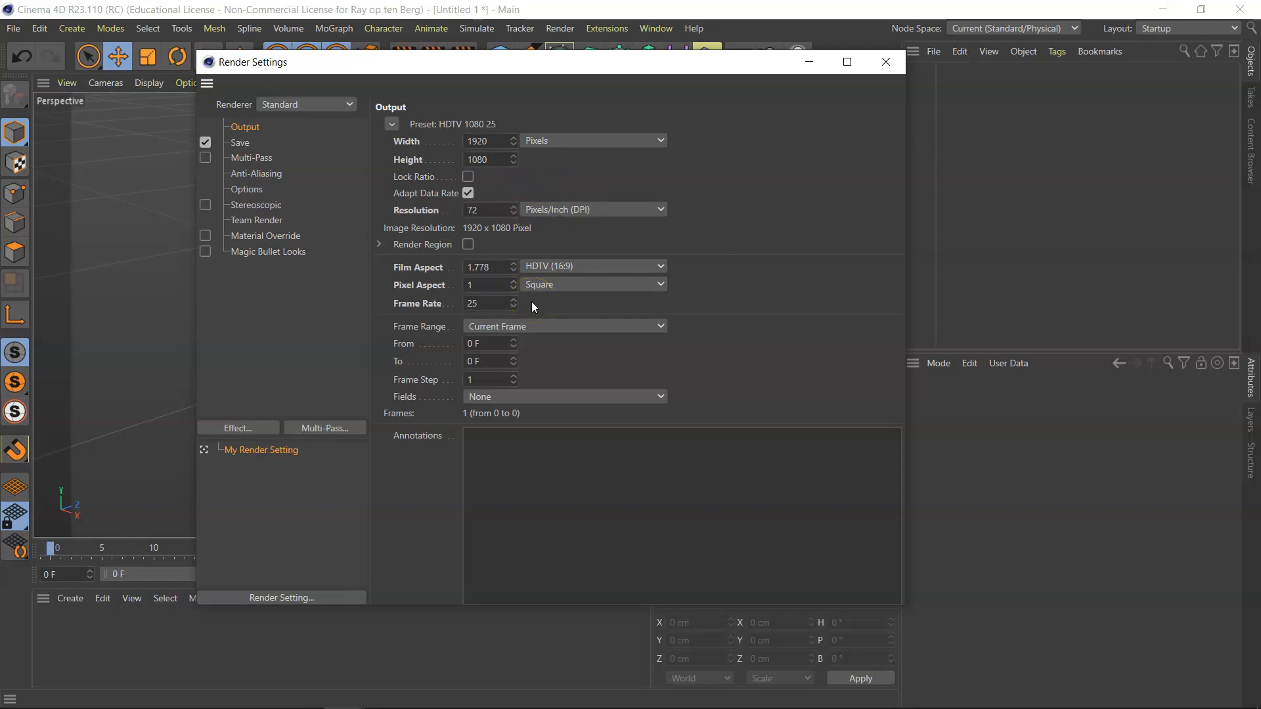
# Set the render frame range to Manual from 0 F to 150 F
pyautogui.click(486, 360)
pyautogui.write('150')
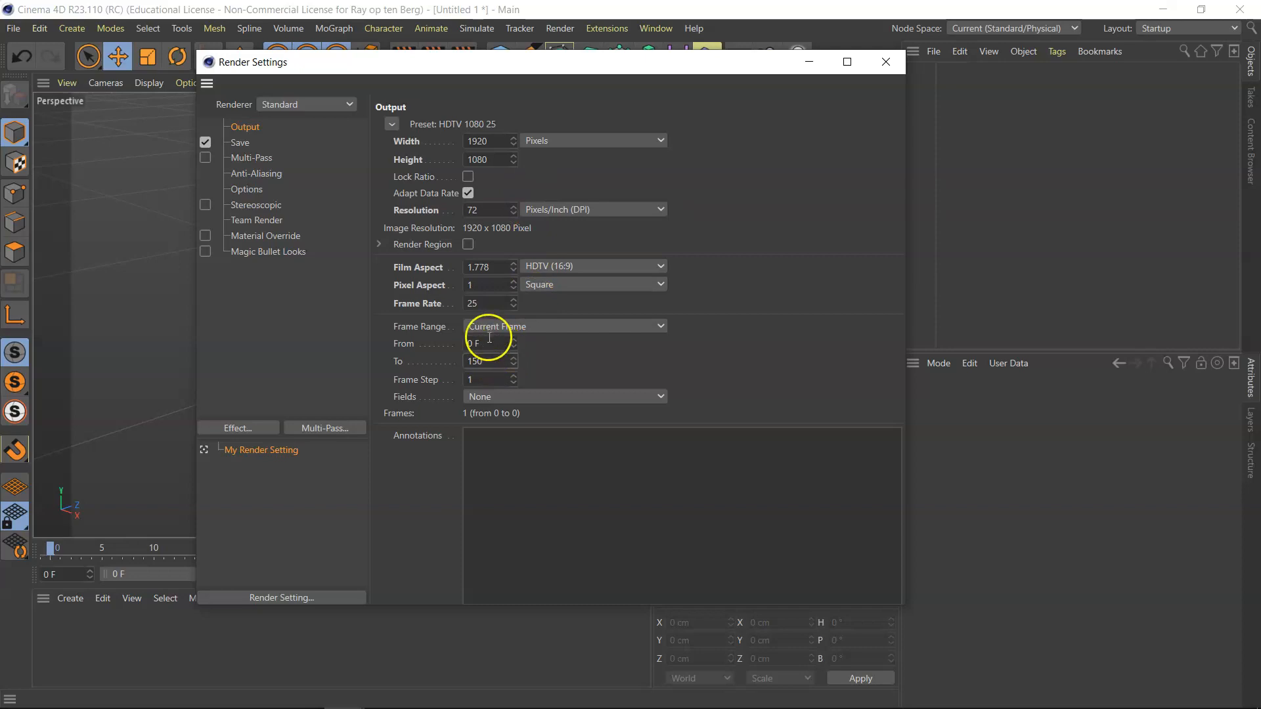
pyautogui.click(565, 326)
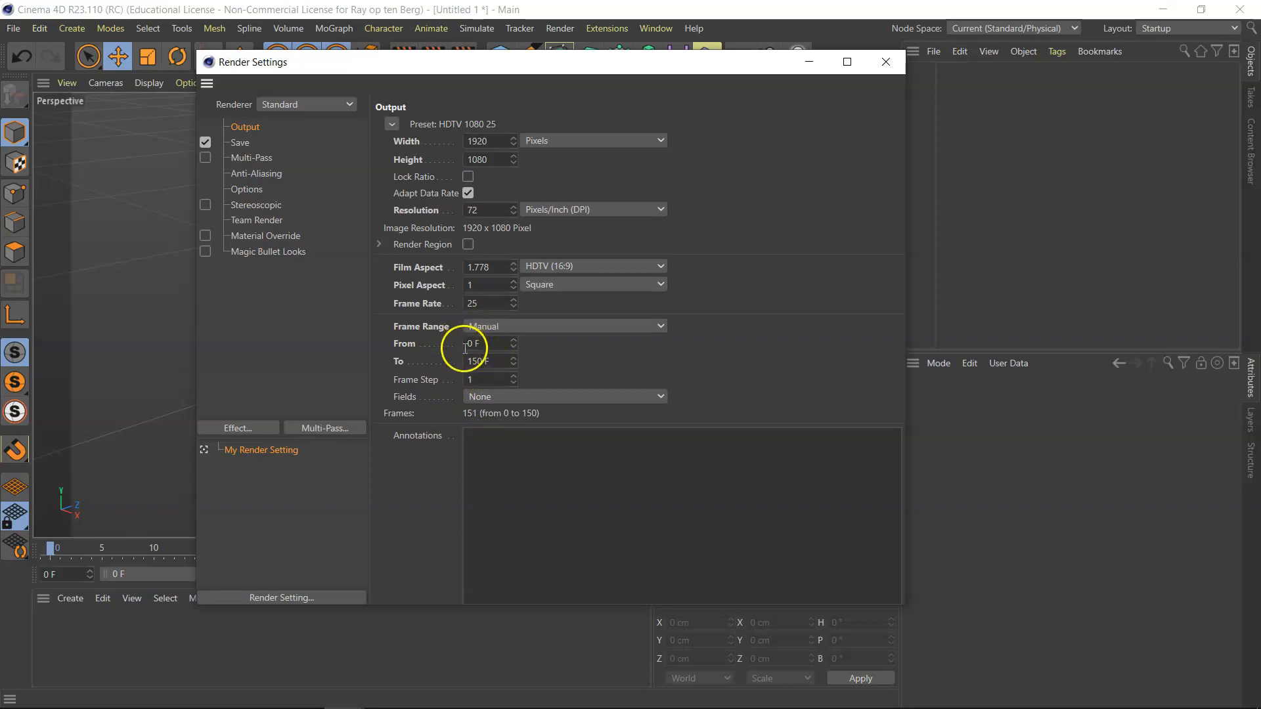
pyautogui.moveTo(565, 323)
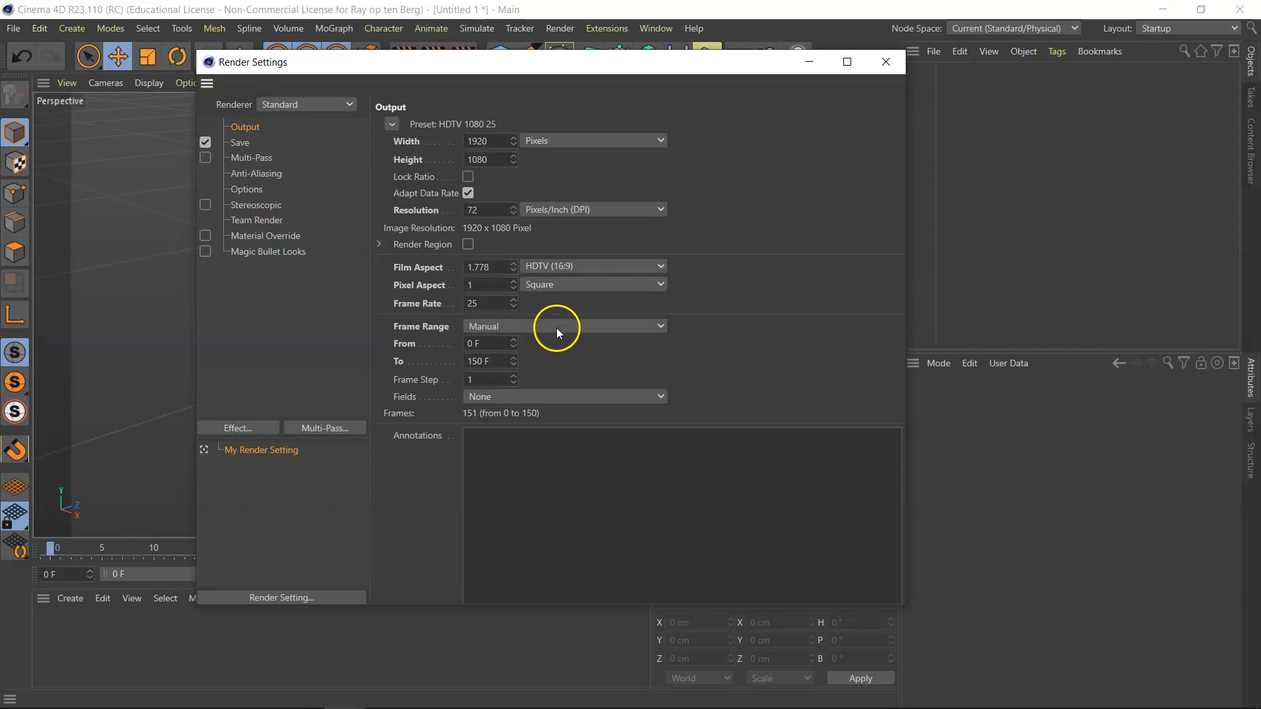
pyautogui.moveTo(411, 389)
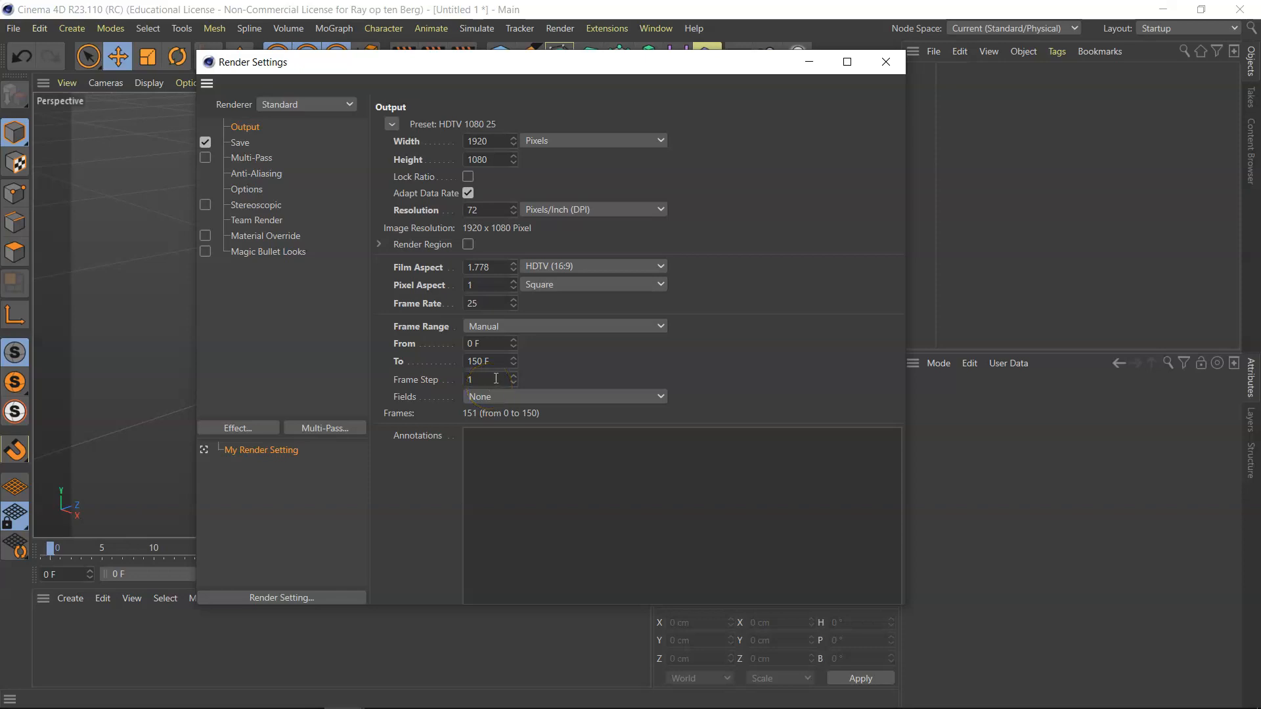
pyautogui.moveTo(360, 209)
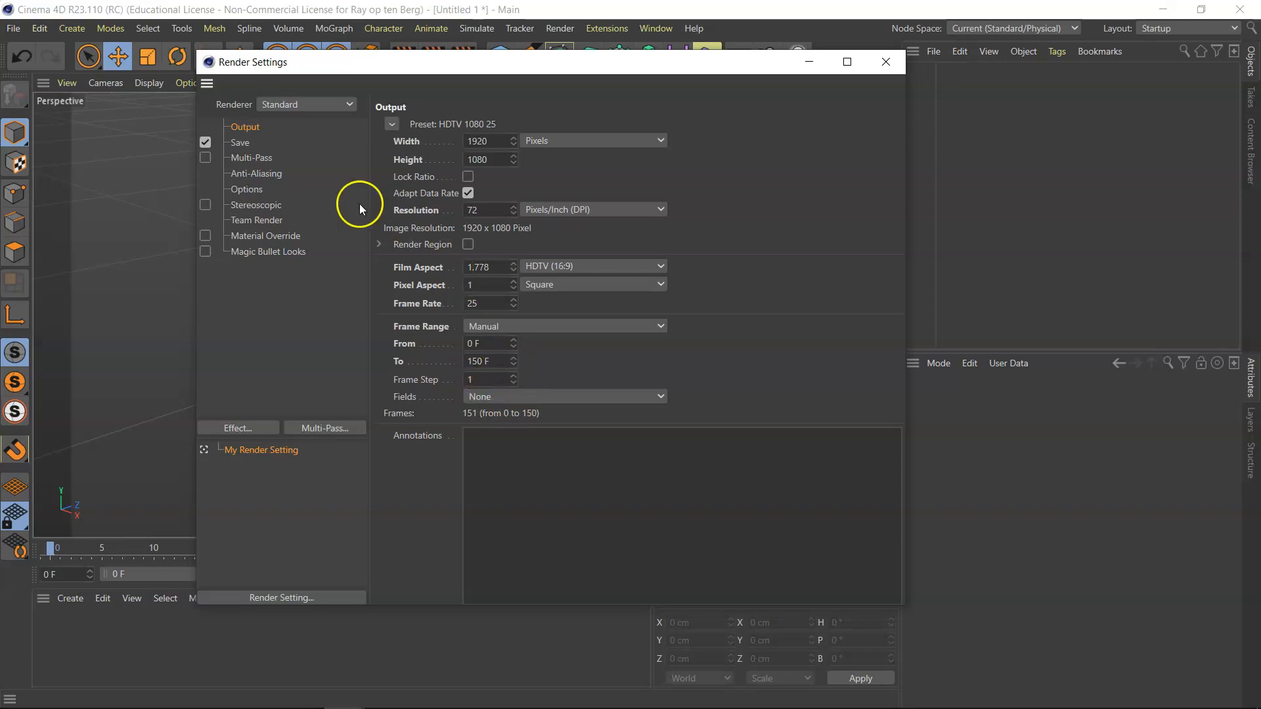
pyautogui.moveTo(263, 144)
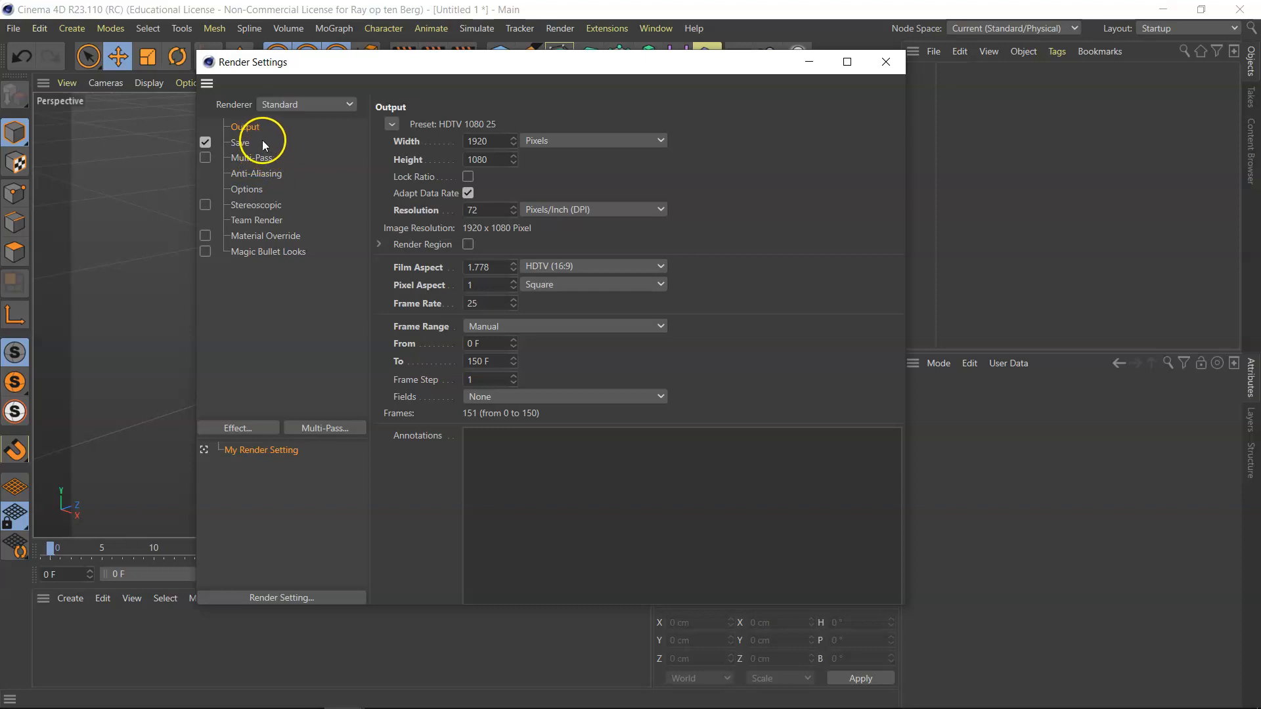
pyautogui.moveTo(249, 160)
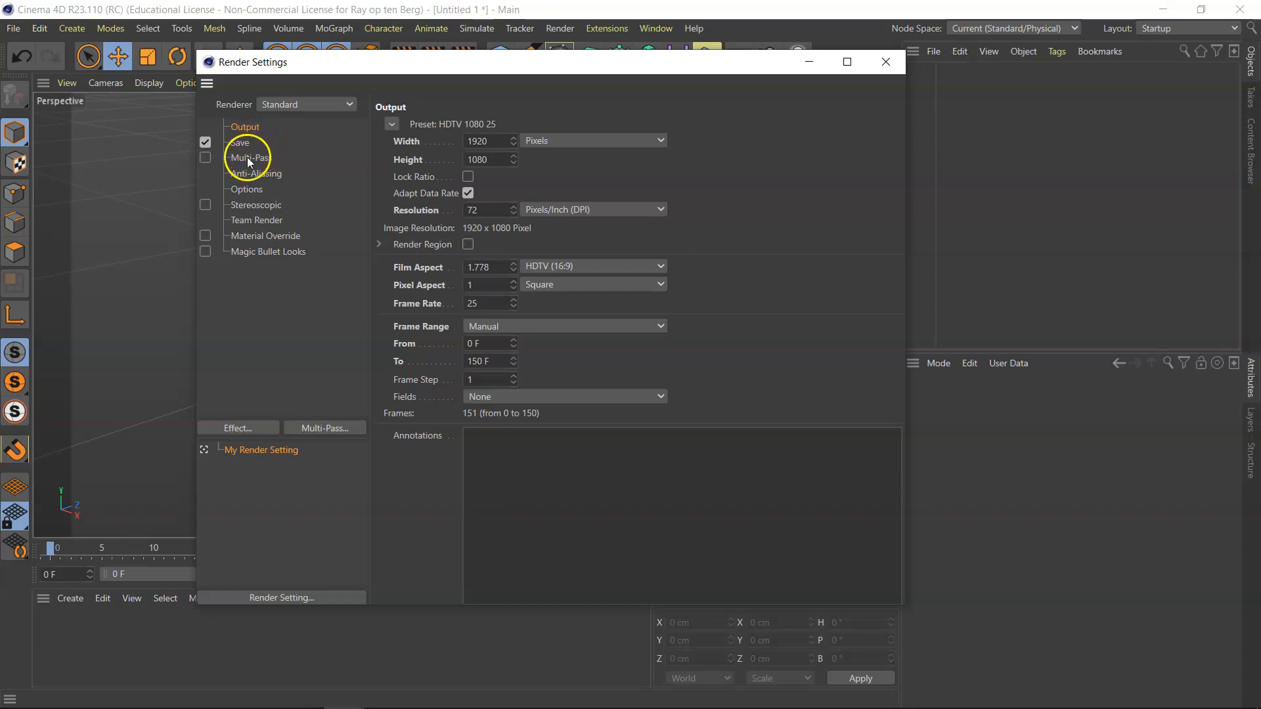
# Change the anti-aliasing filter to Mitchell
pyautogui.click(254, 174)
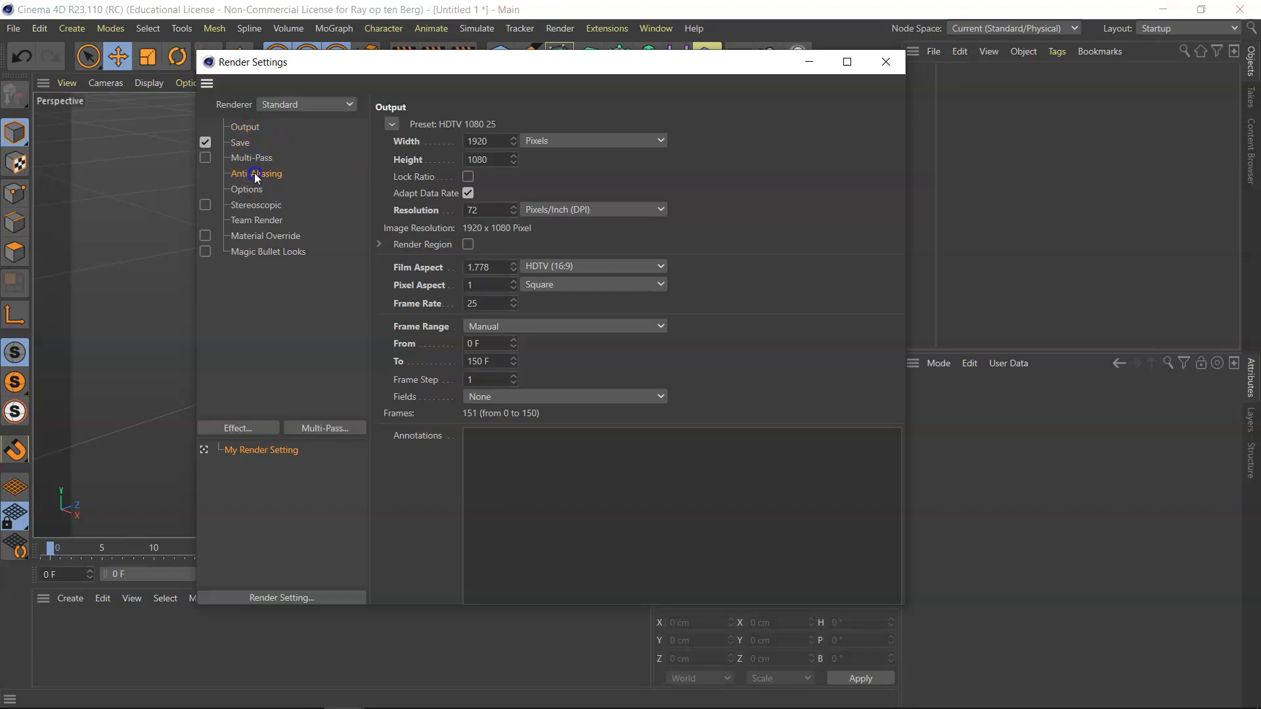
pyautogui.click(255, 173)
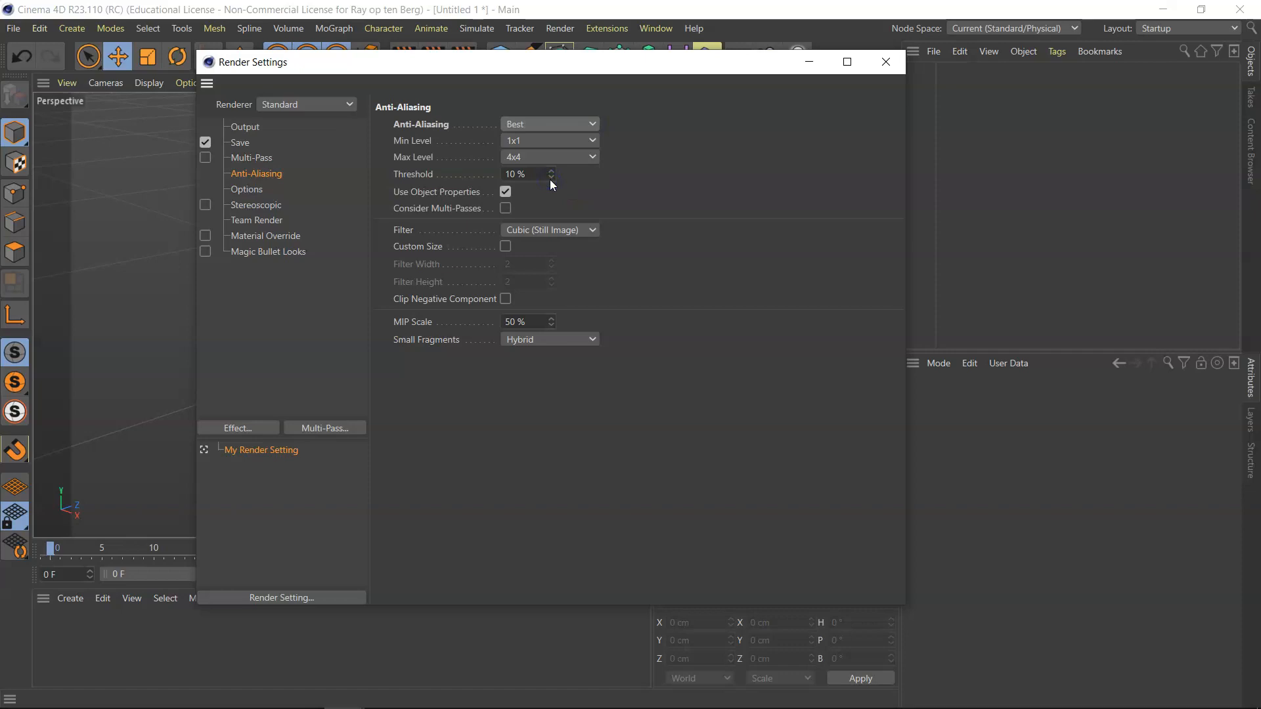
pyautogui.moveTo(449, 238)
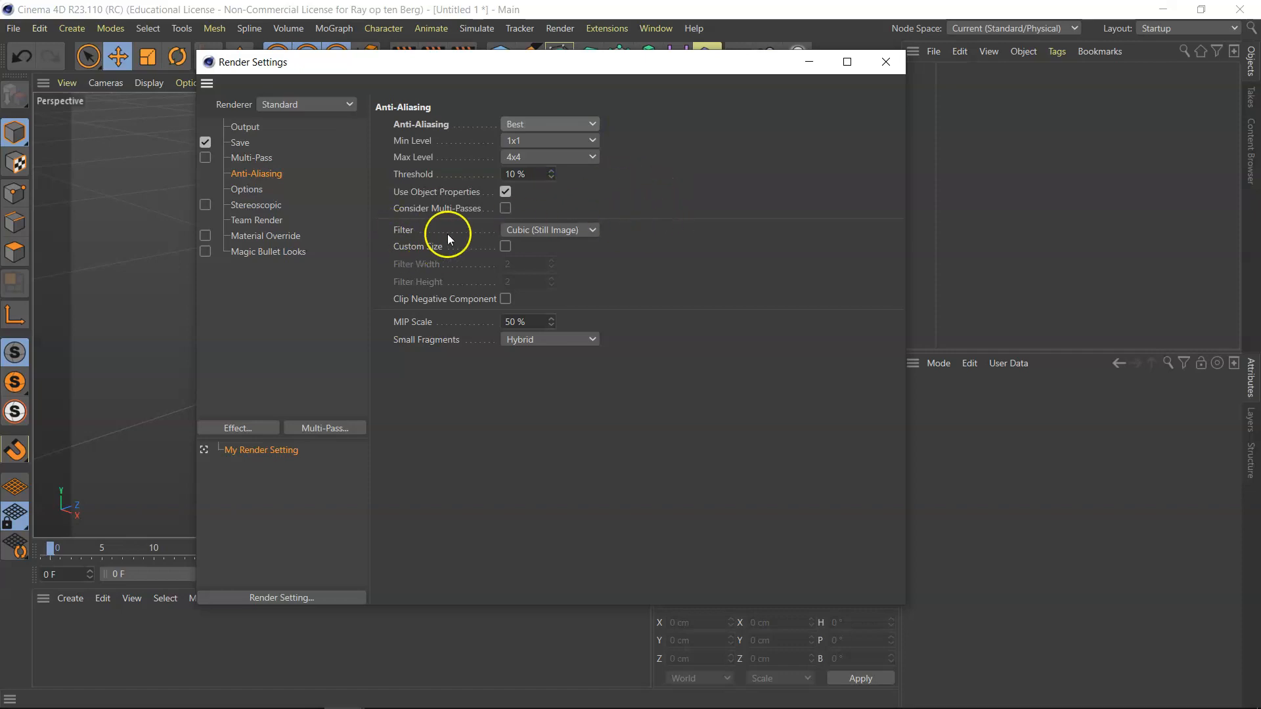
pyautogui.click(549, 230)
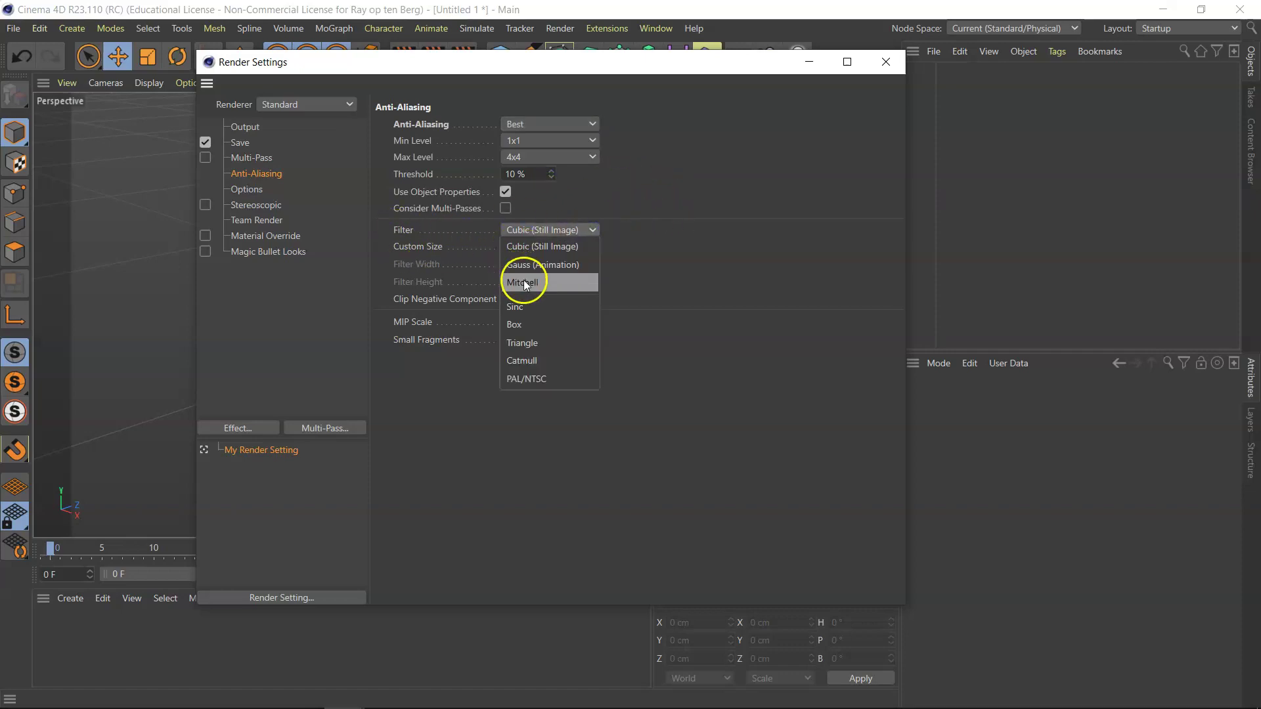
pyautogui.click(523, 282)
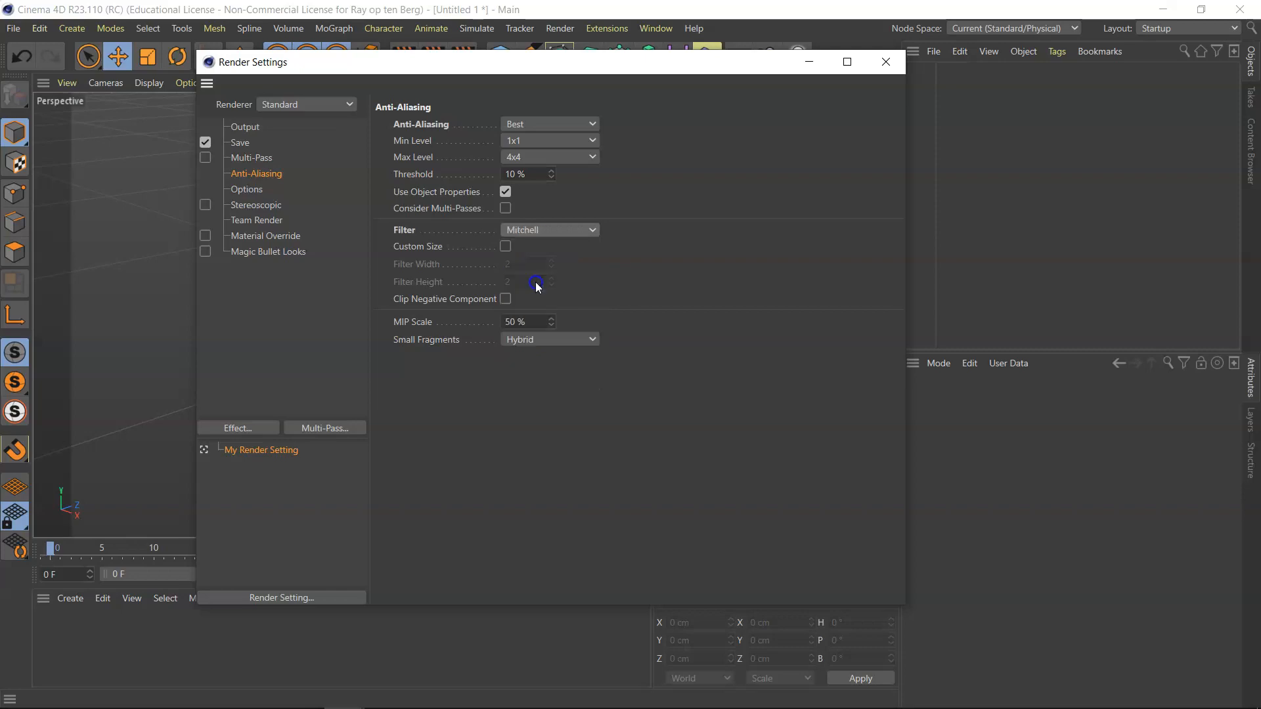
pyautogui.moveTo(602, 276)
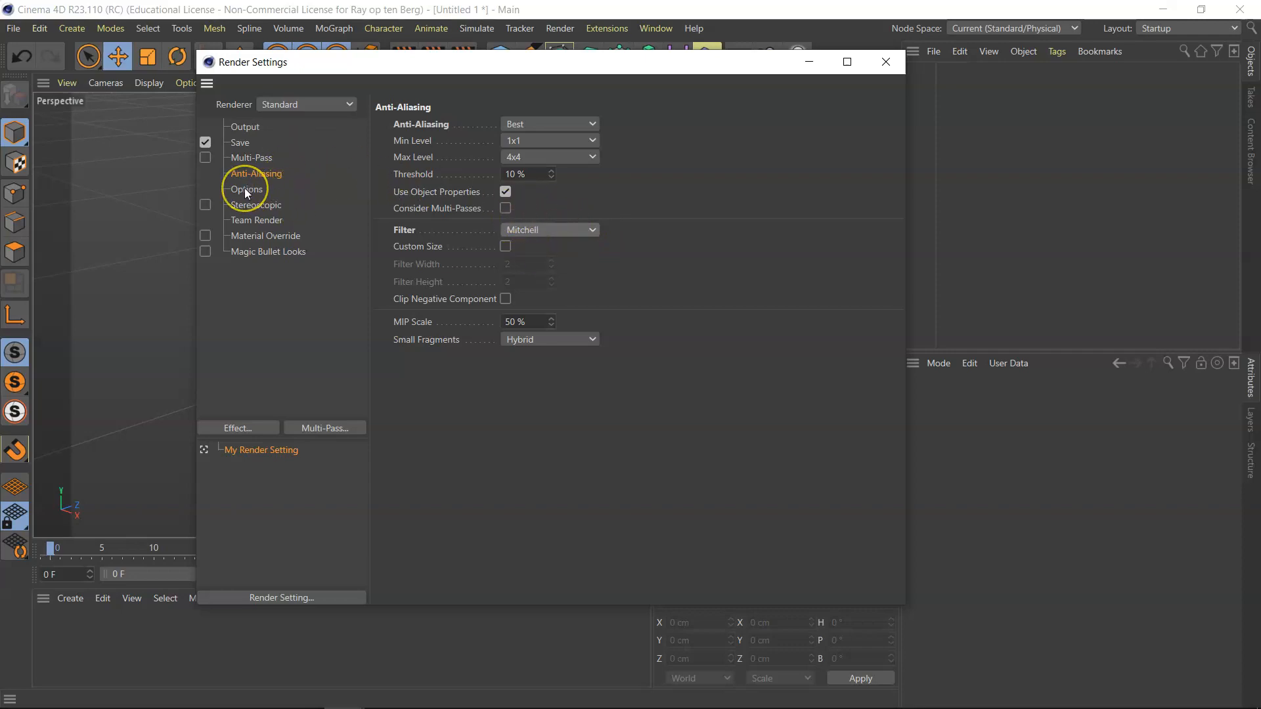
# In render Options set Ray Depth 10, Reflection Depth 3 and Shadow Depth 10
pyautogui.click(247, 189)
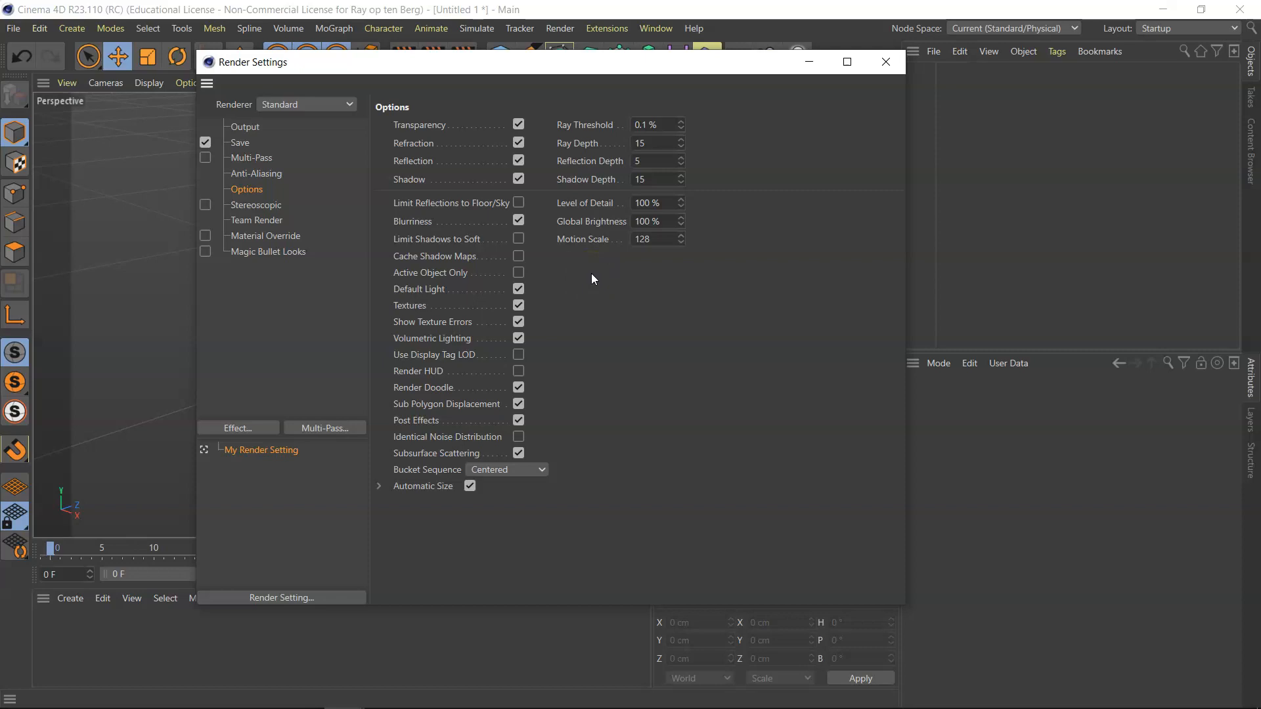
pyautogui.moveTo(591, 276)
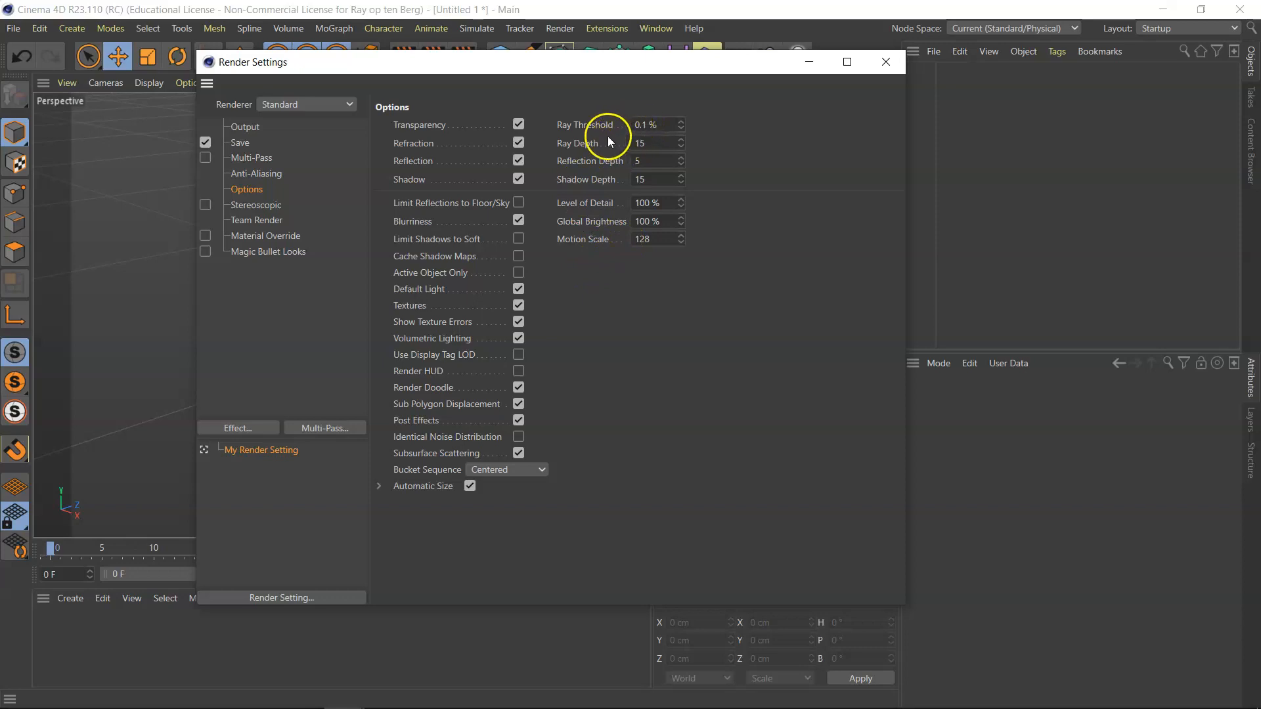
pyautogui.click(652, 142)
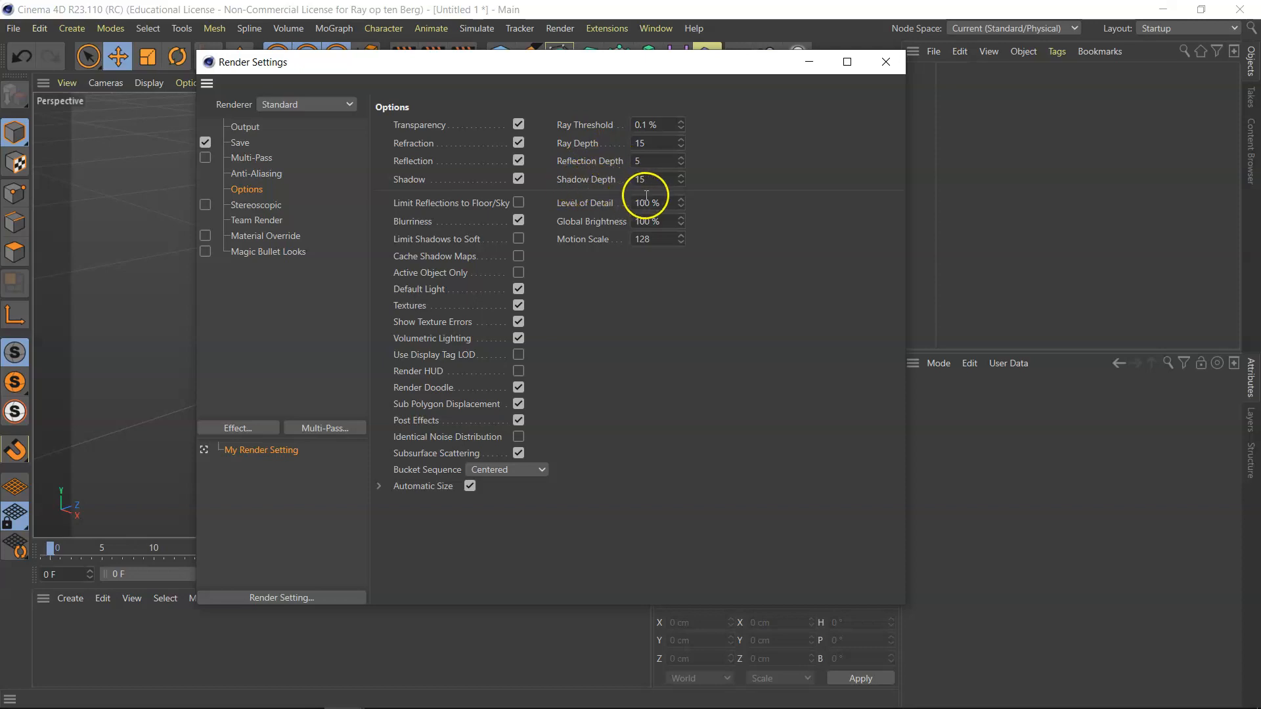
pyautogui.click(652, 143)
pyautogui.write('10')
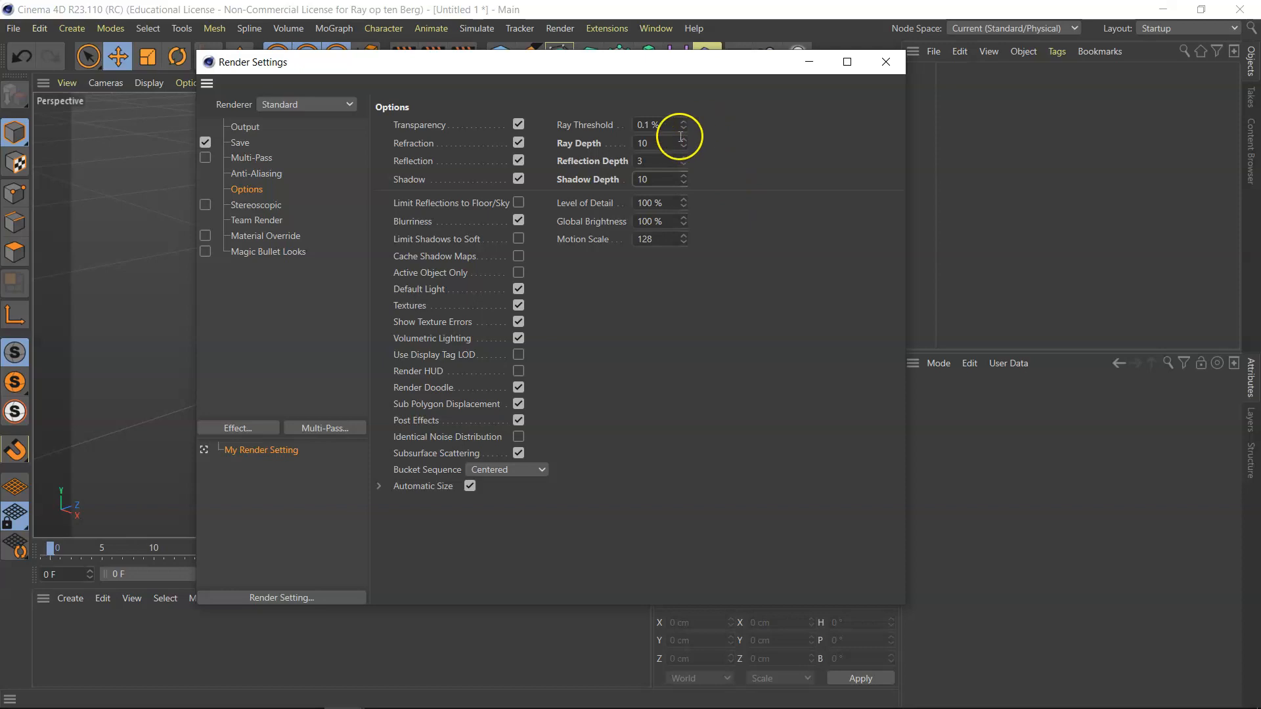
pyautogui.click(661, 179)
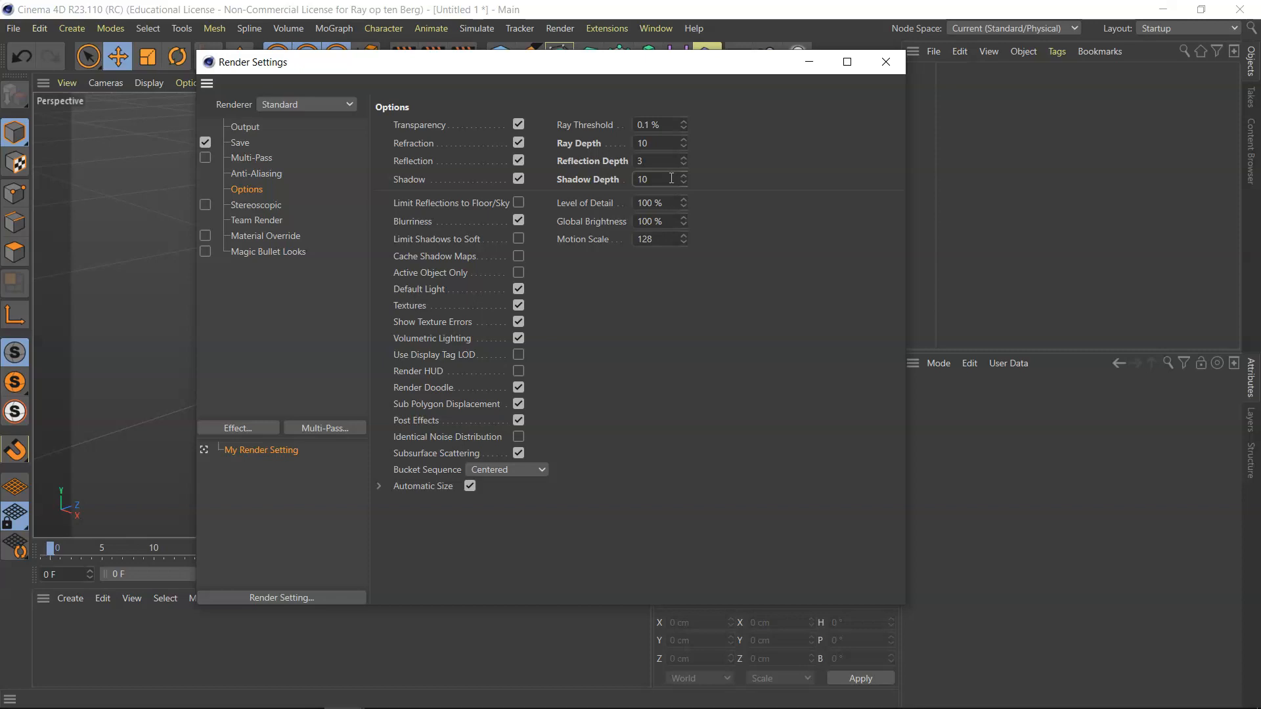
pyautogui.click(518, 143)
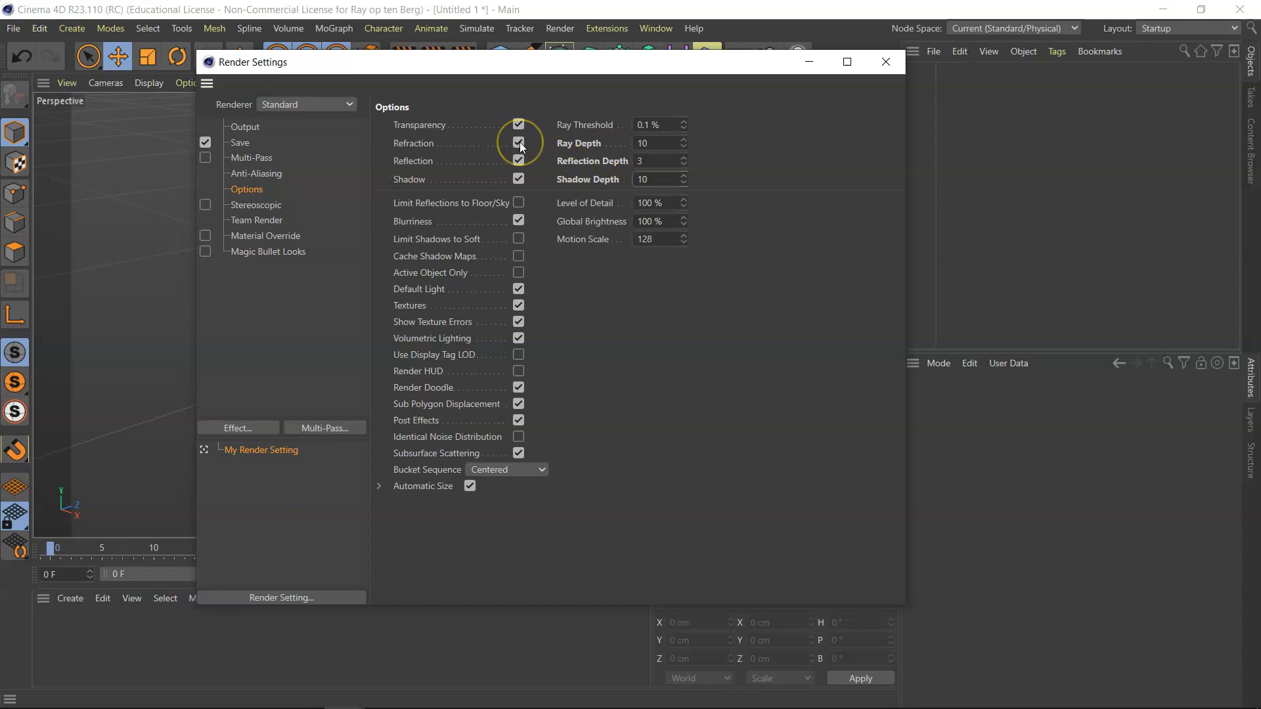
# Disable refraction and volumetric lighting in the render options
pyautogui.click(517, 143)
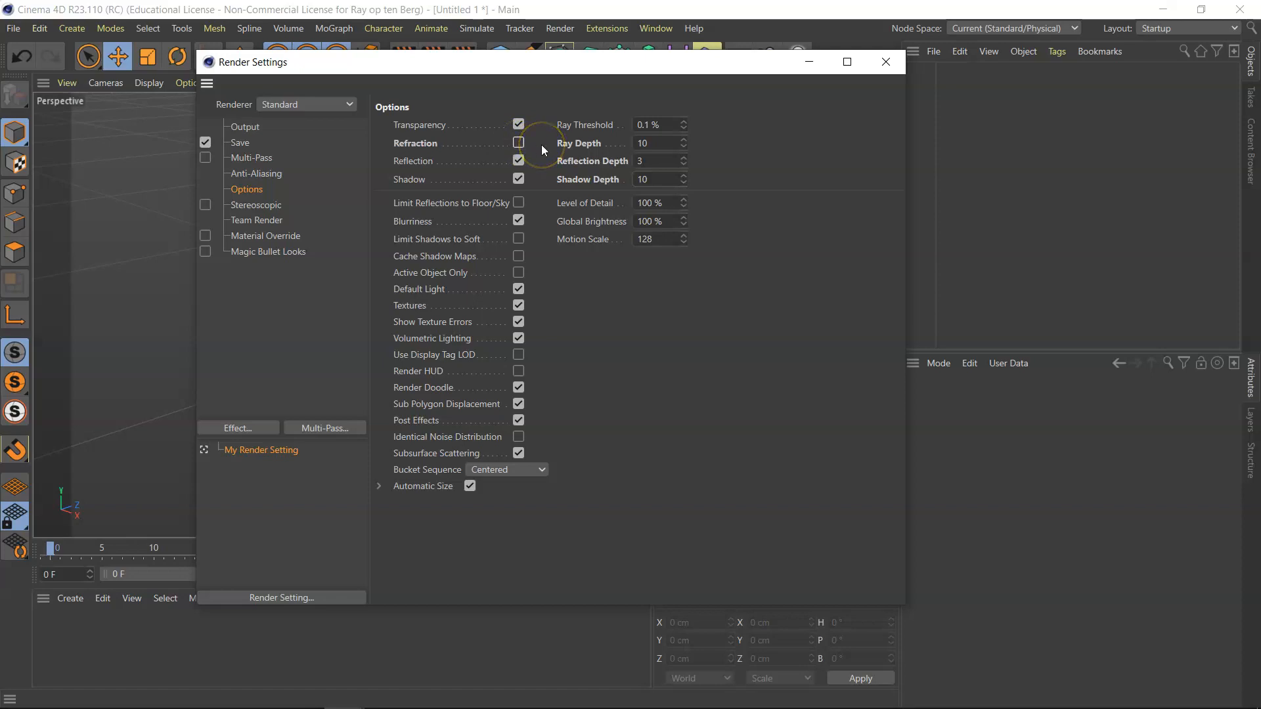
pyautogui.click(517, 123)
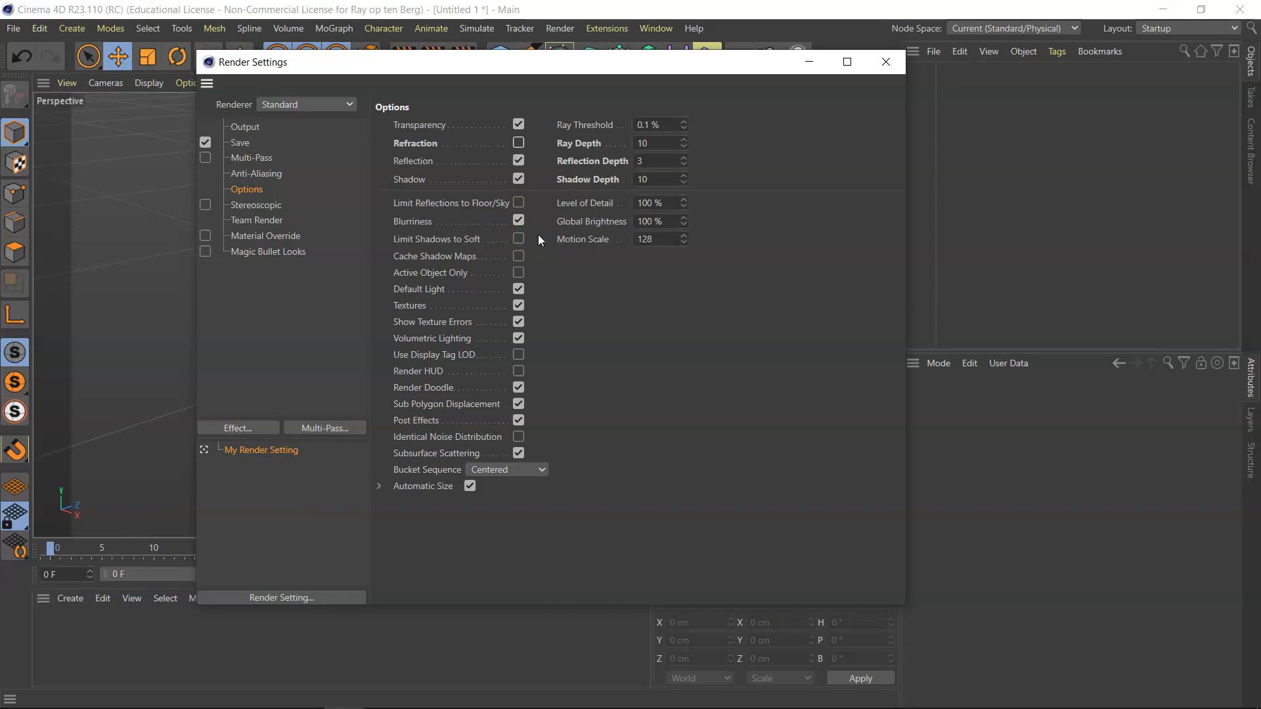
pyautogui.click(517, 289)
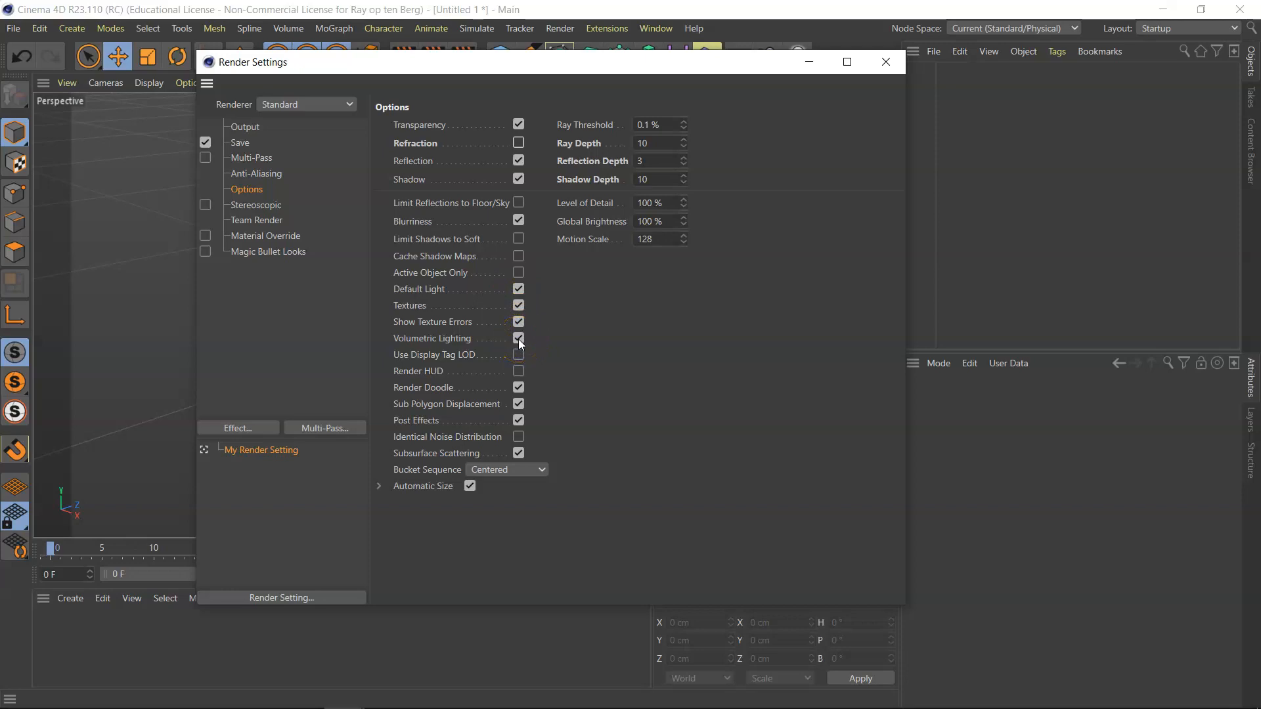
pyautogui.click(518, 339)
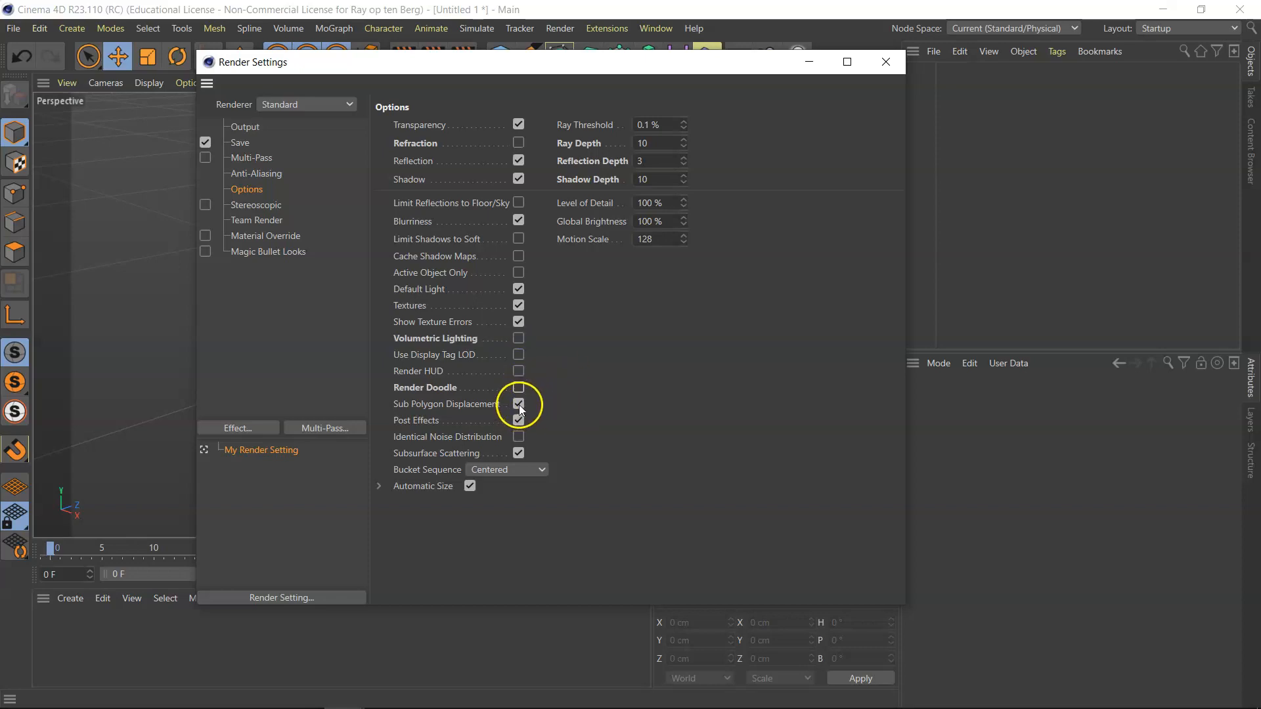
# Disable sub-polygon displacement and subsurface scattering, then close Render Settings
pyautogui.click(518, 405)
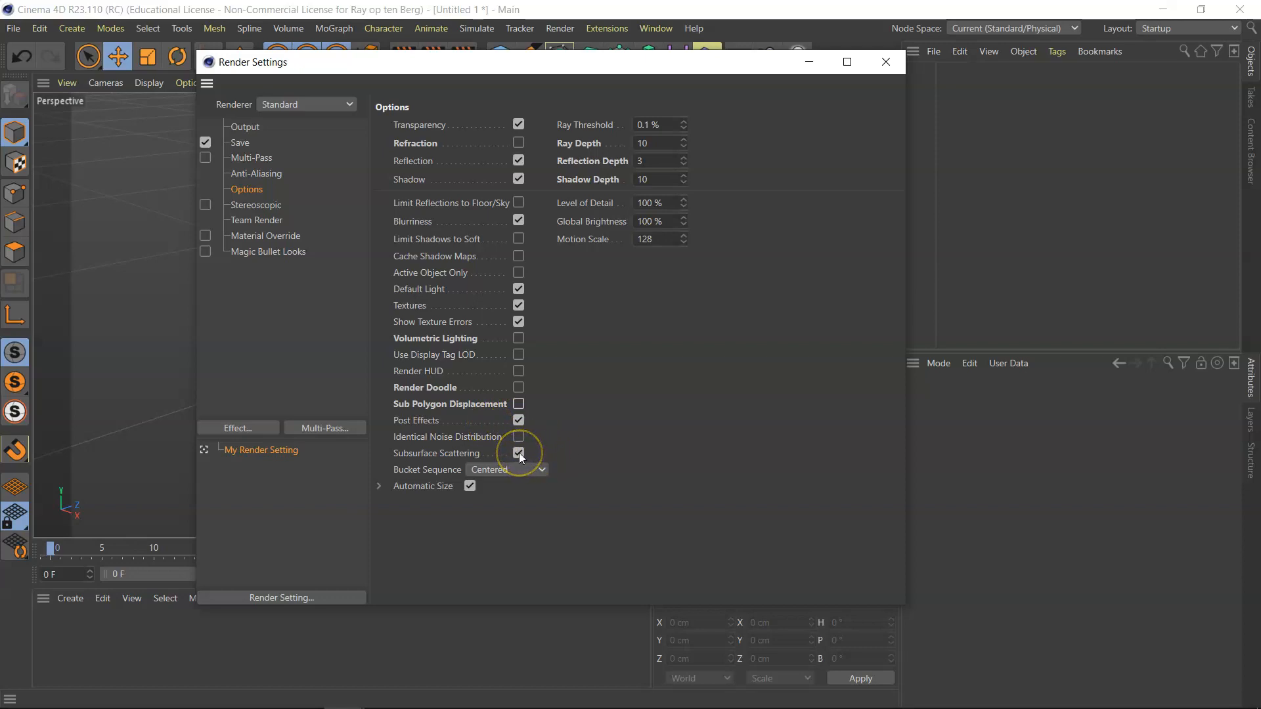
pyautogui.click(517, 453)
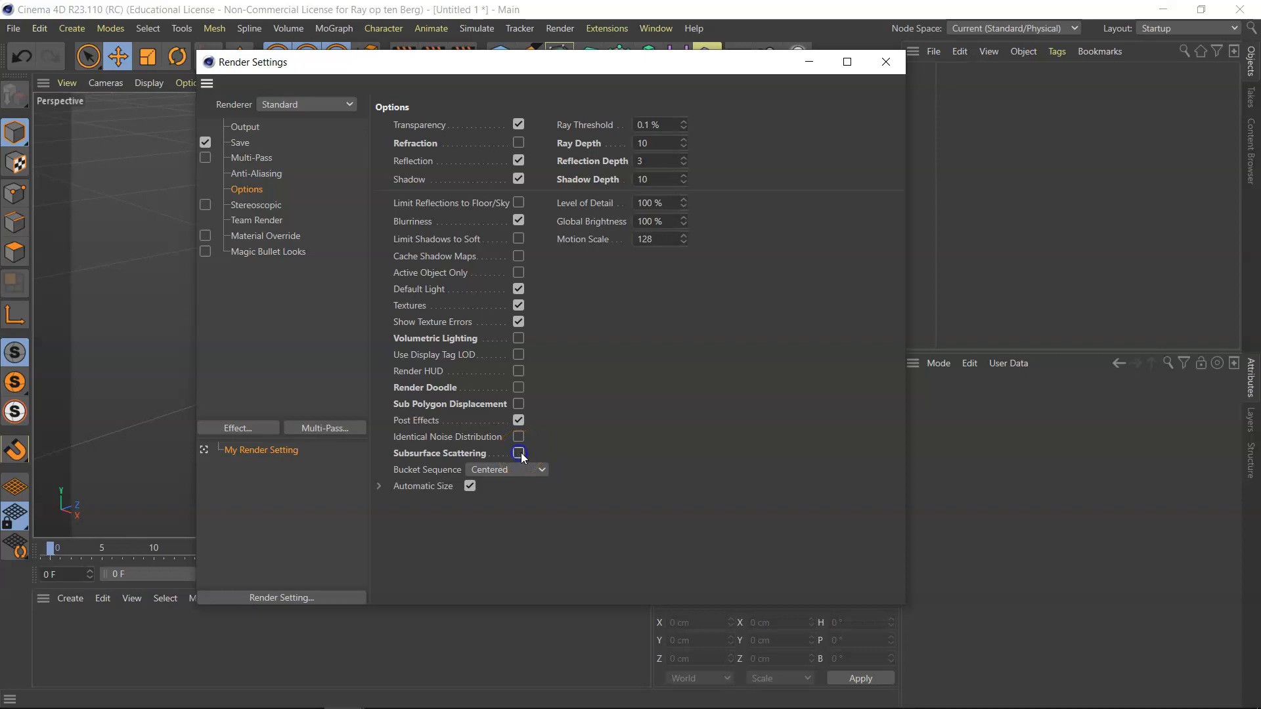
pyautogui.click(517, 453)
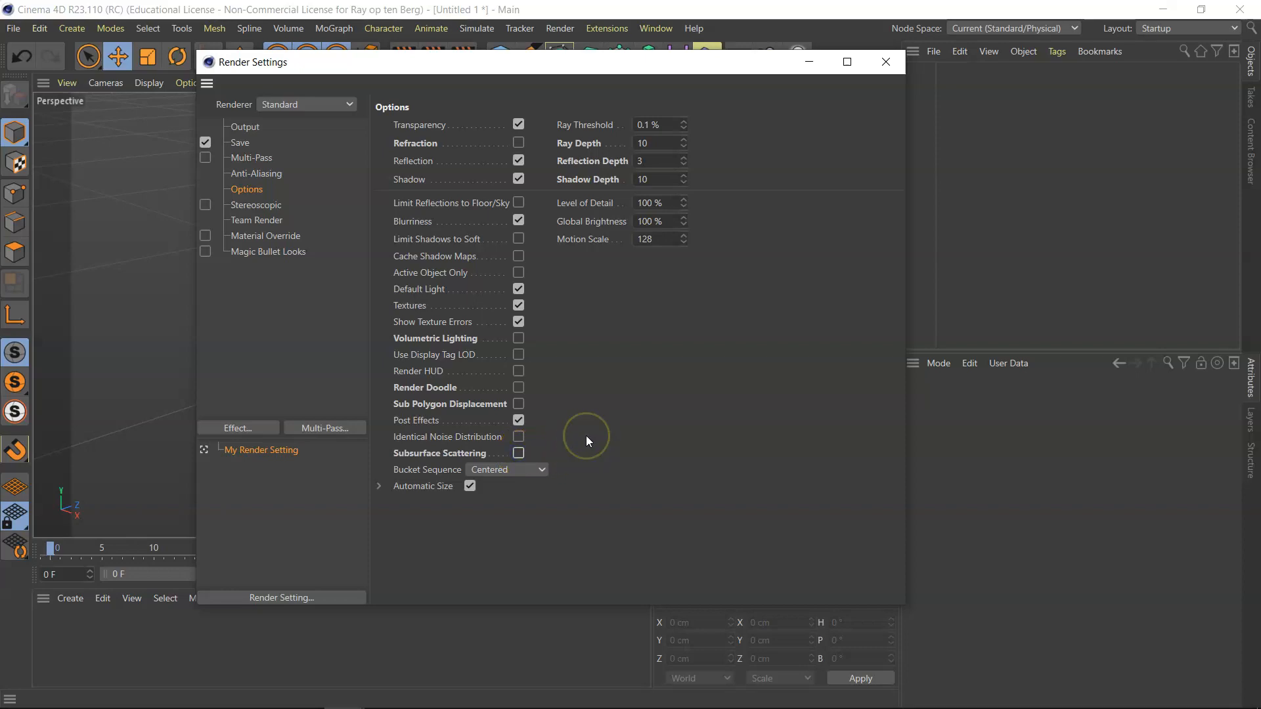
pyautogui.moveTo(589, 440)
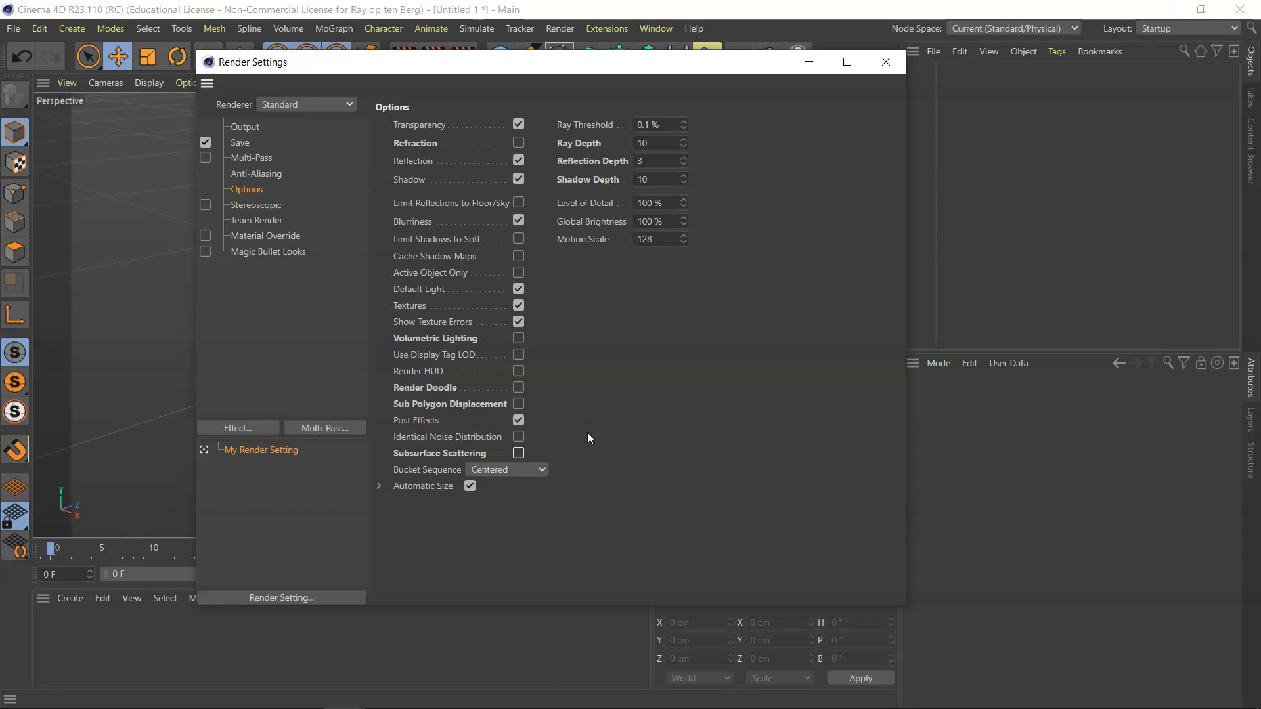
pyautogui.moveTo(887, 61)
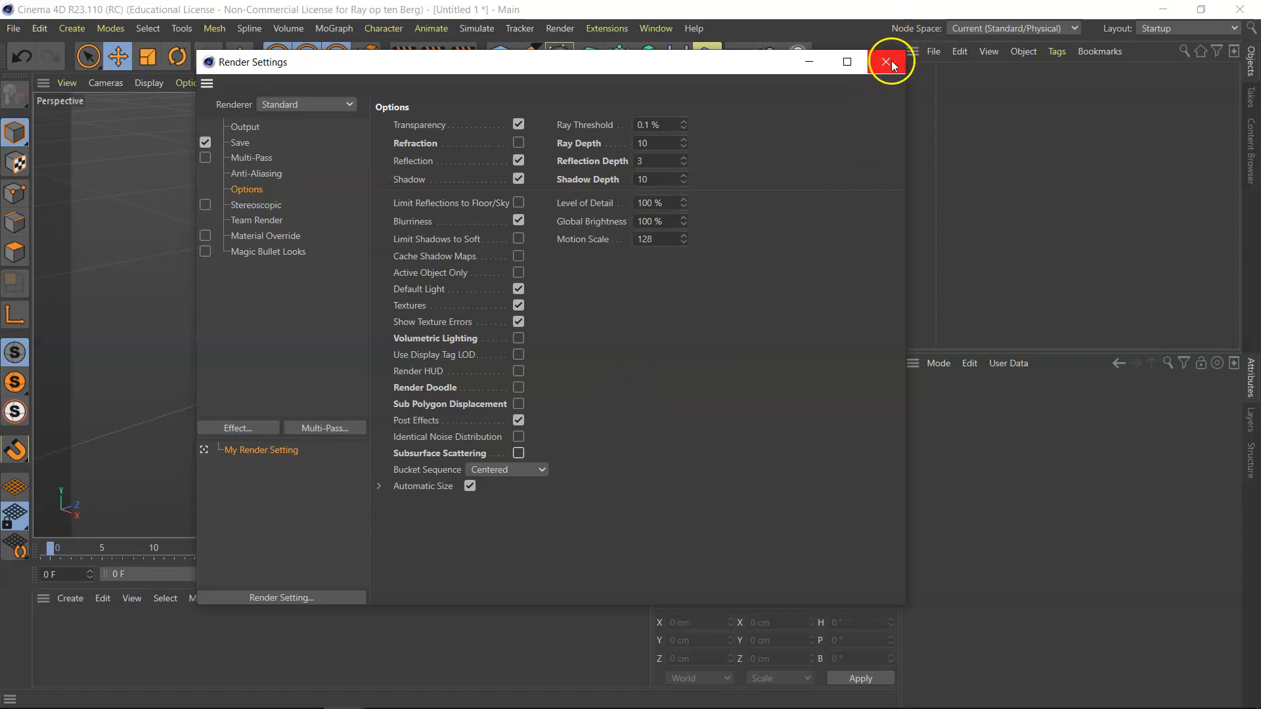
pyautogui.click(885, 60)
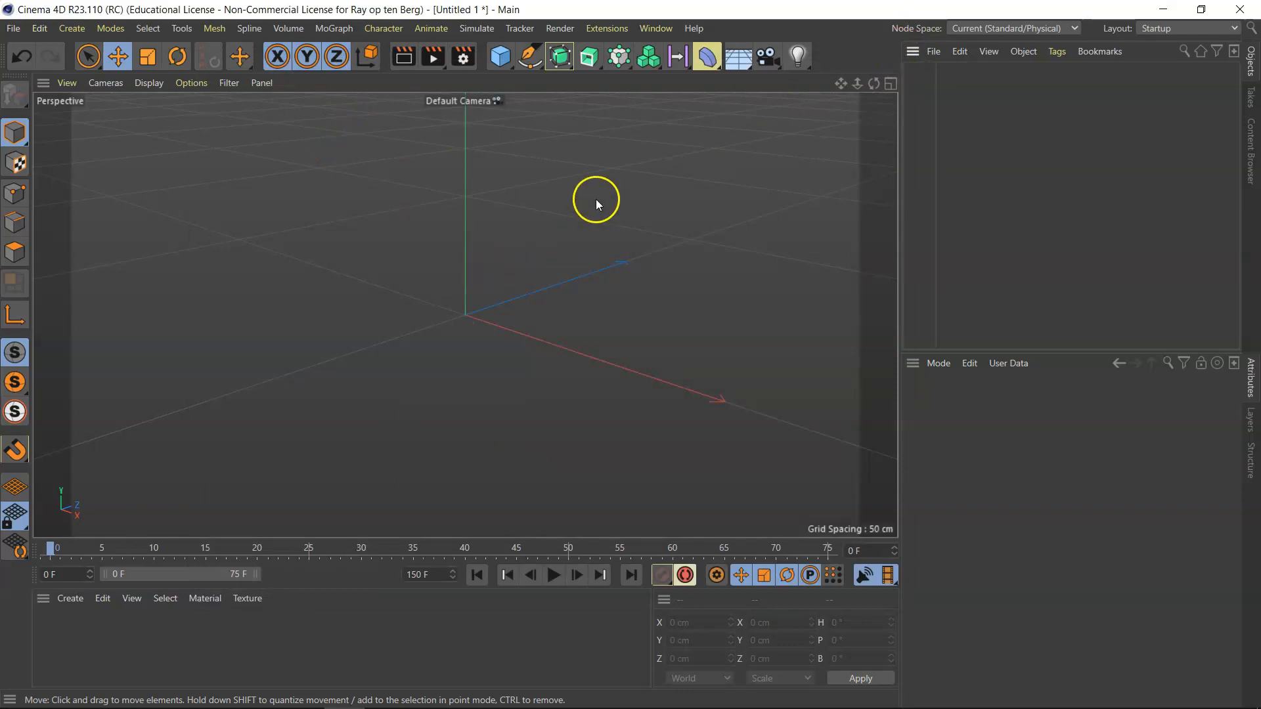
pyautogui.moveTo(226, 318)
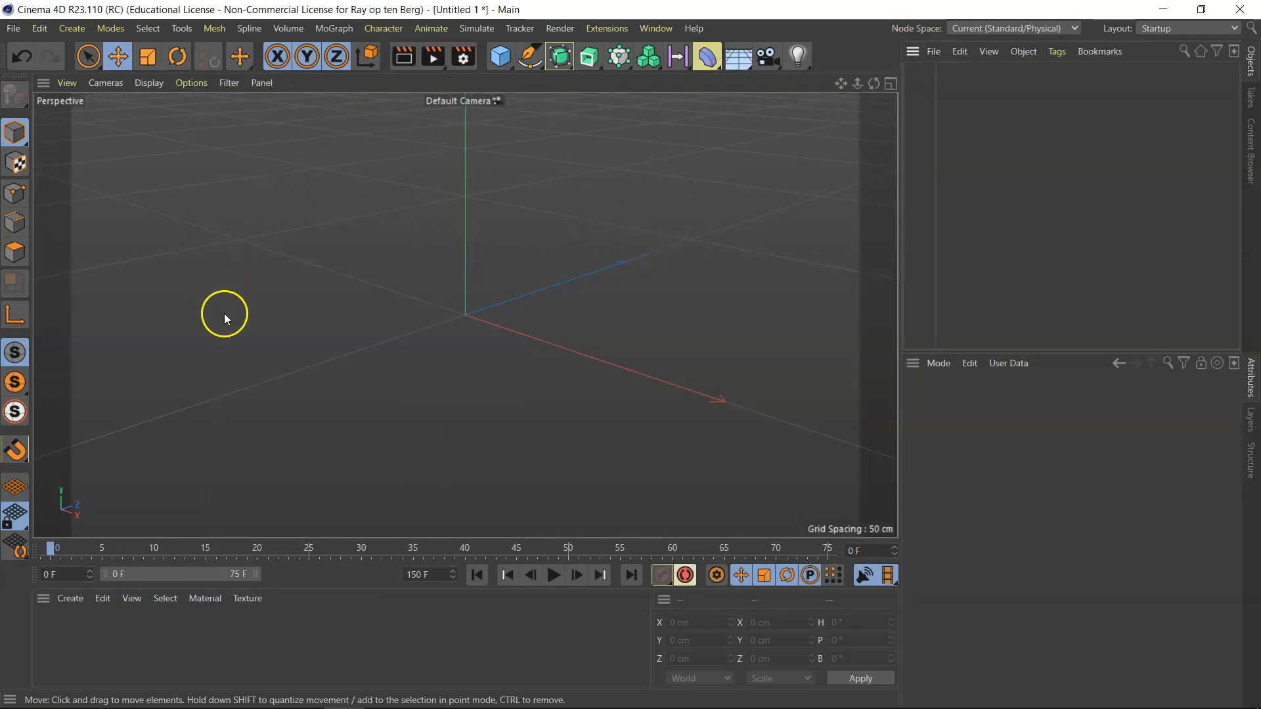
pyautogui.moveTo(641, 297)
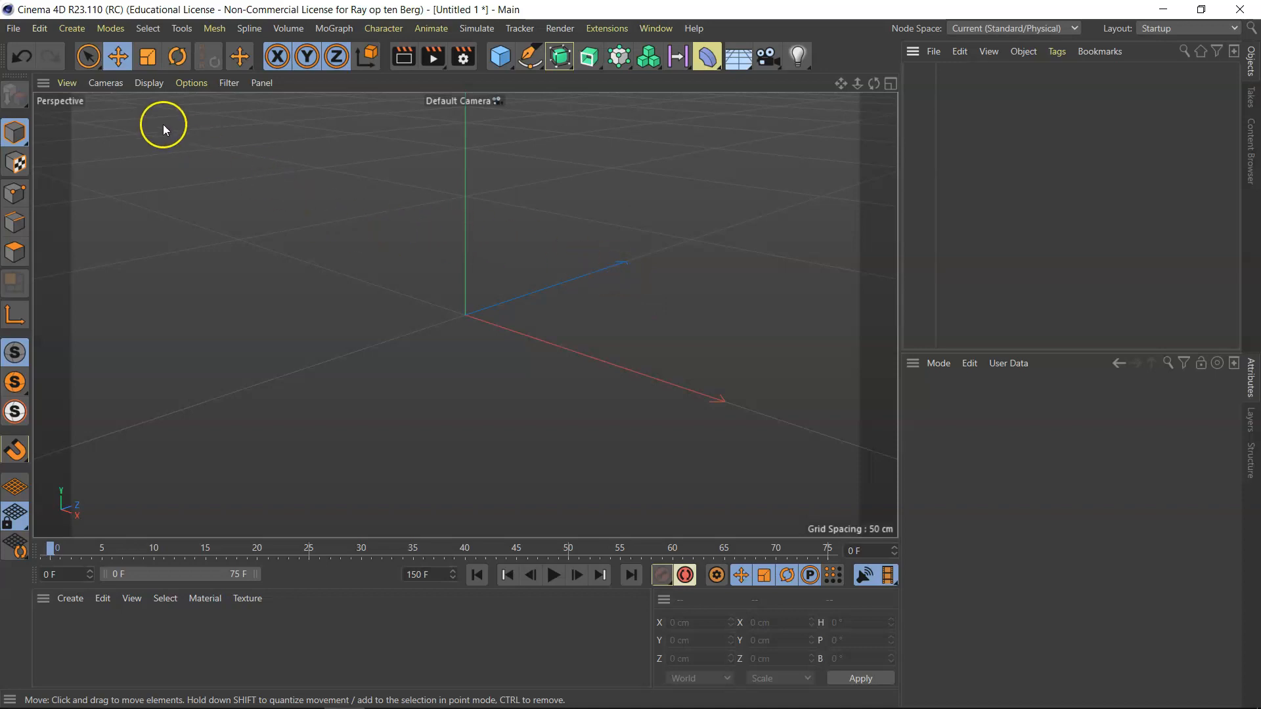
# Save the project to the desktop under the file name 'new'
pyautogui.click(13, 29)
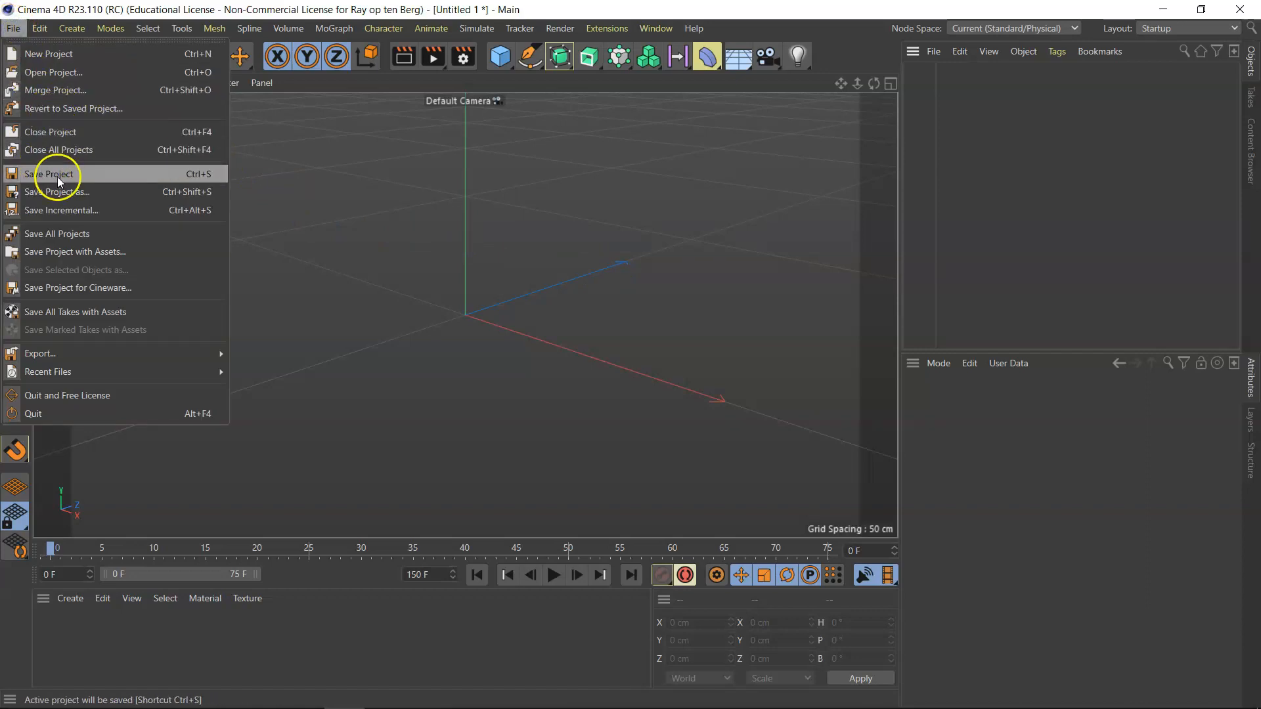
pyautogui.click(50, 173)
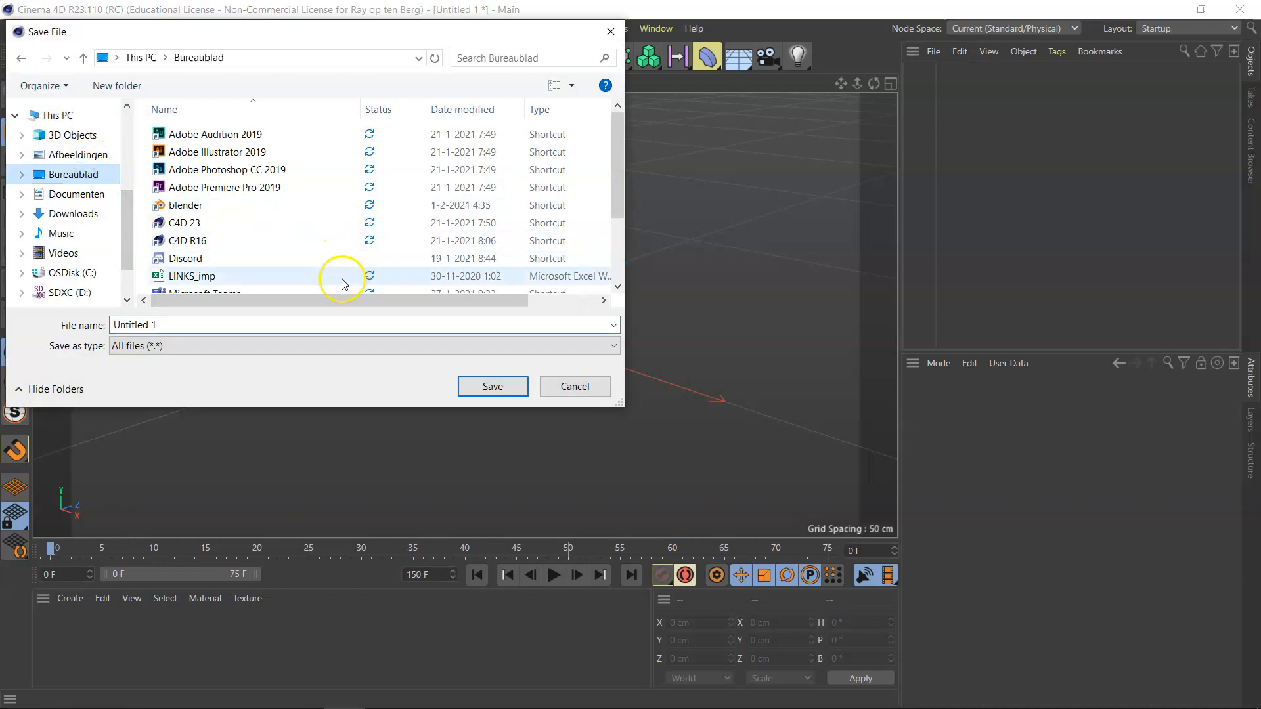
pyautogui.click(297, 325)
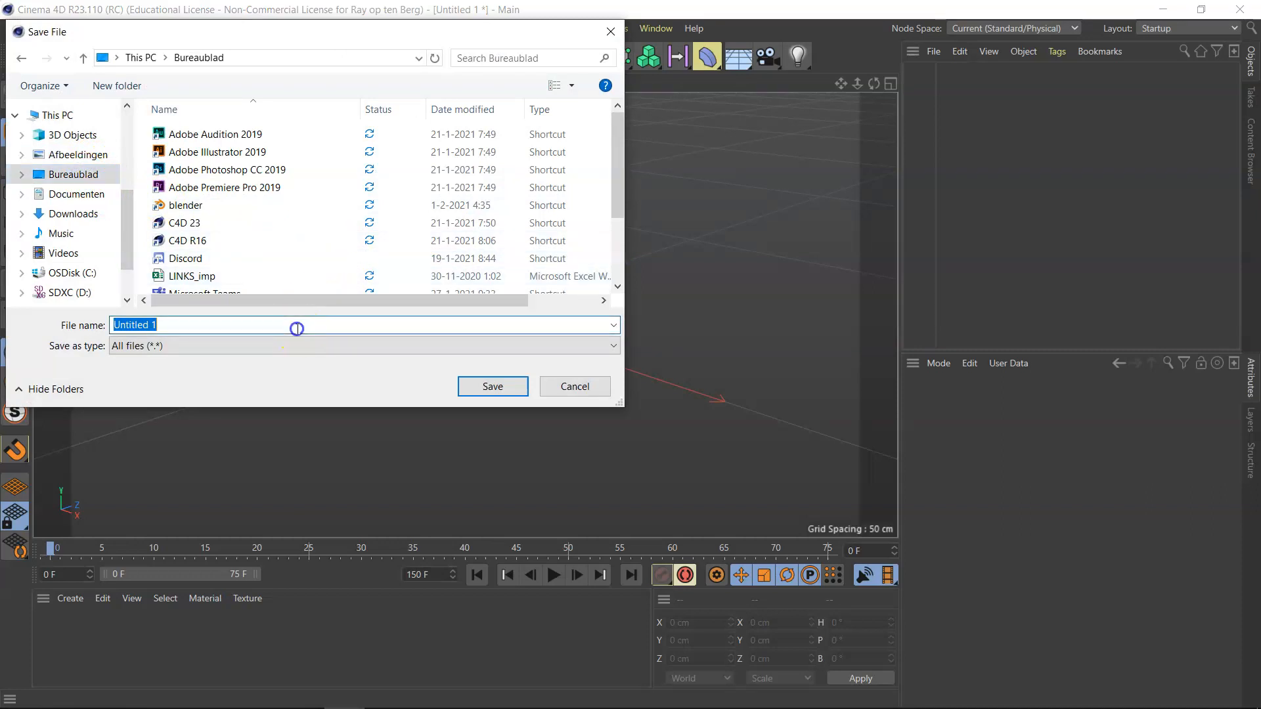
pyautogui.write('new')
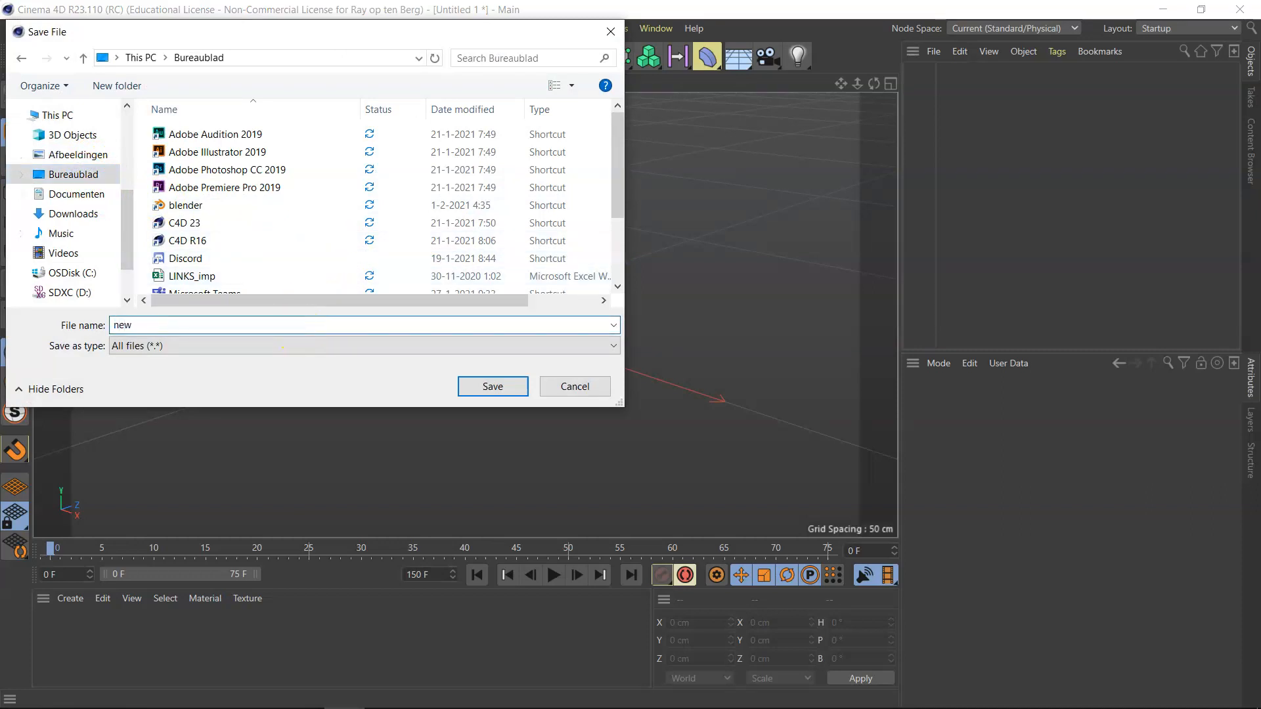
pyautogui.click(492, 386)
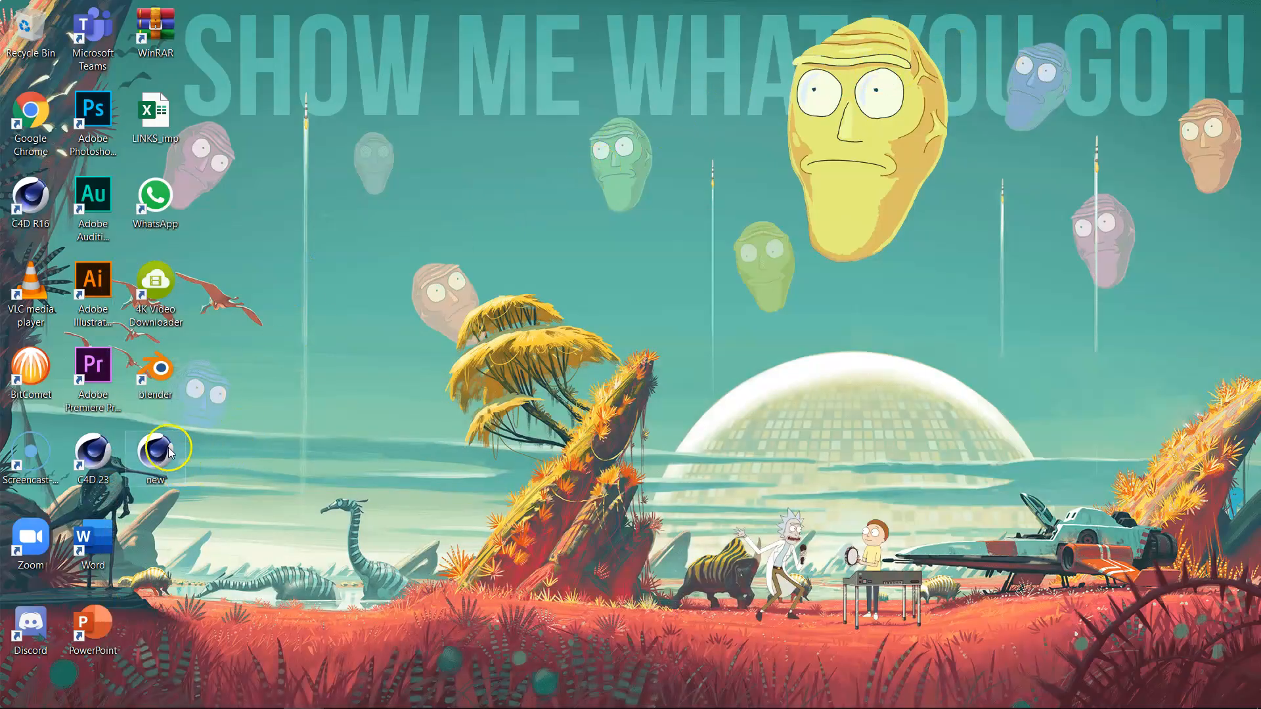
pyautogui.moveTo(105, 444)
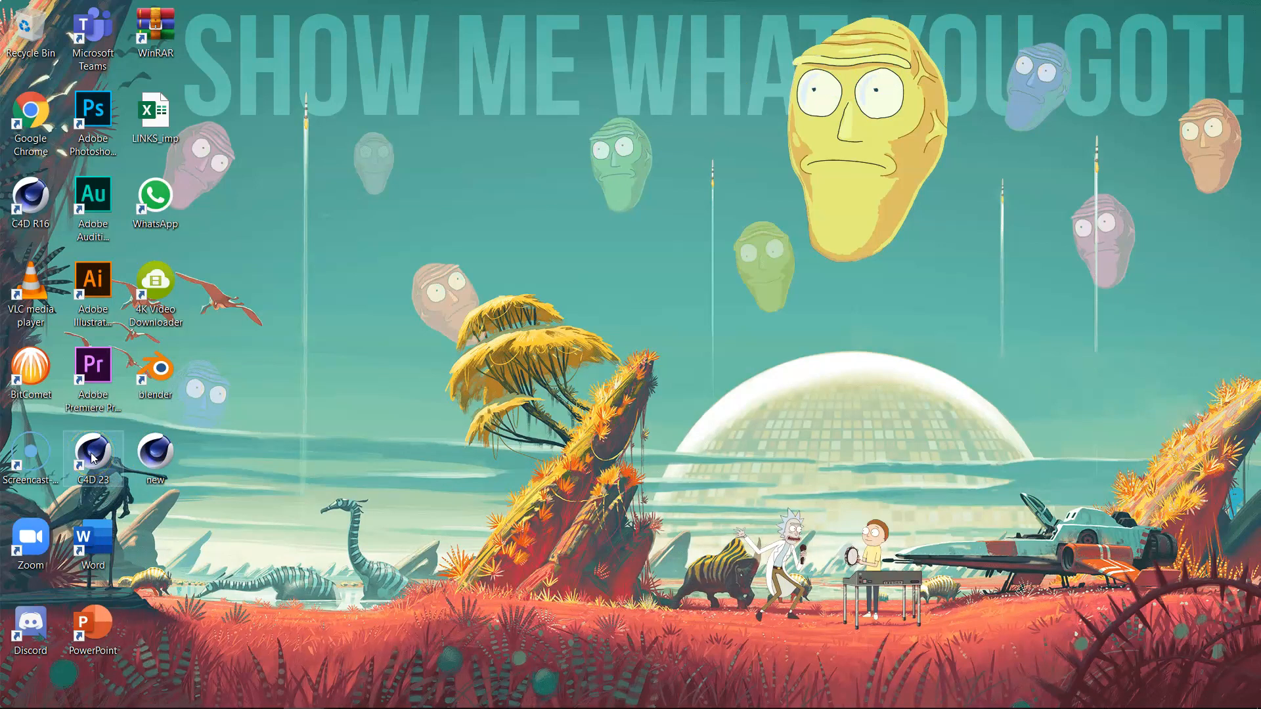
# Open the file location of the C4D 23 shortcut, the Maxon Cinema 4D R23 folder
pyautogui.rightClick(91, 458)
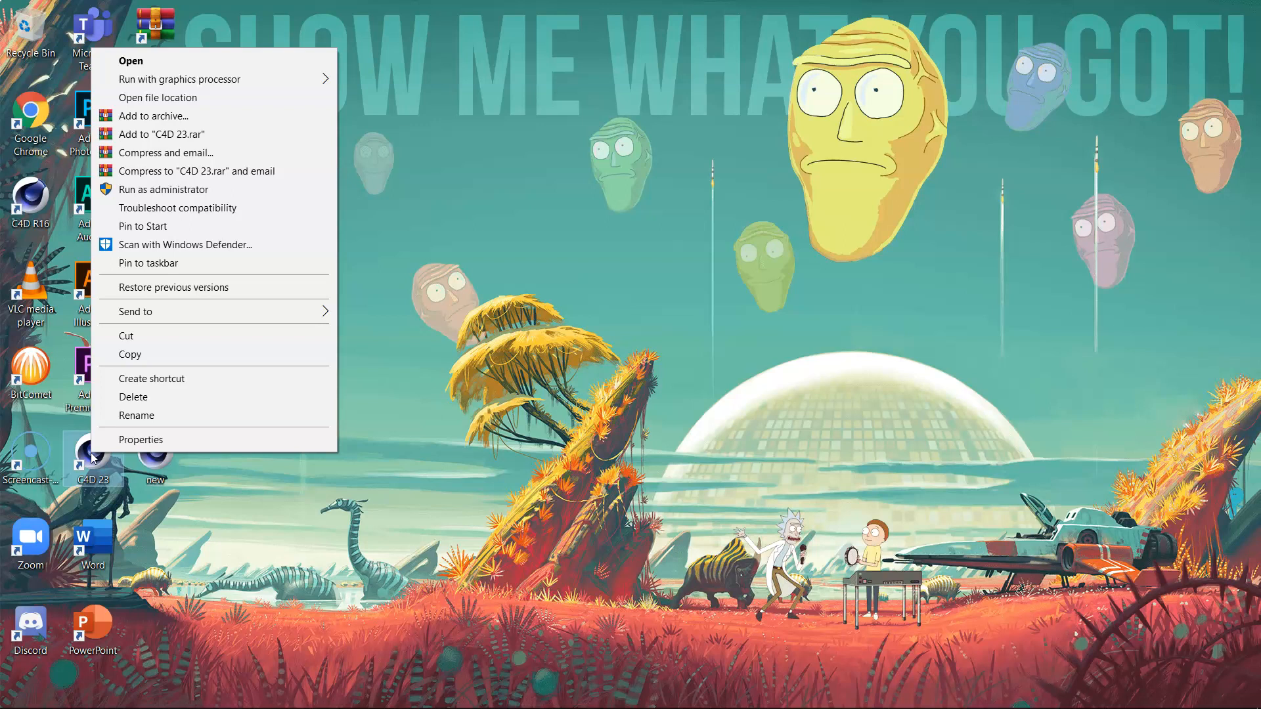
pyautogui.moveTo(217, 263)
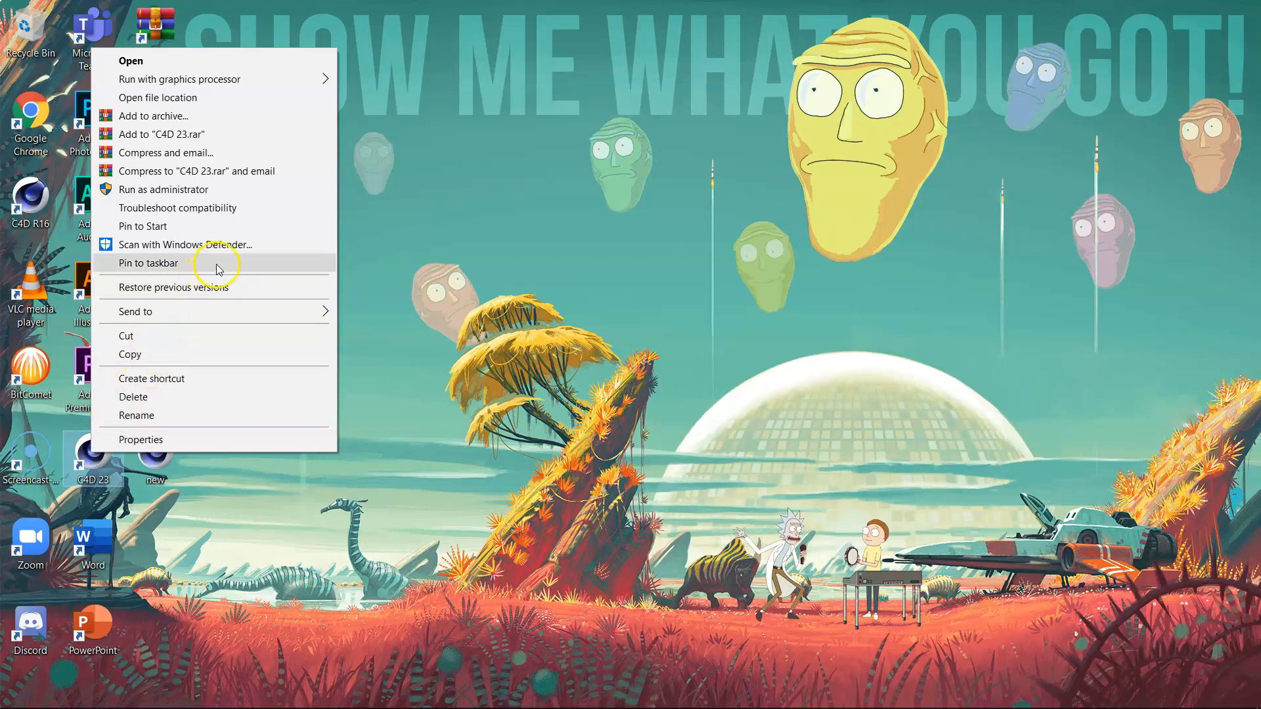
pyautogui.moveTo(171, 103)
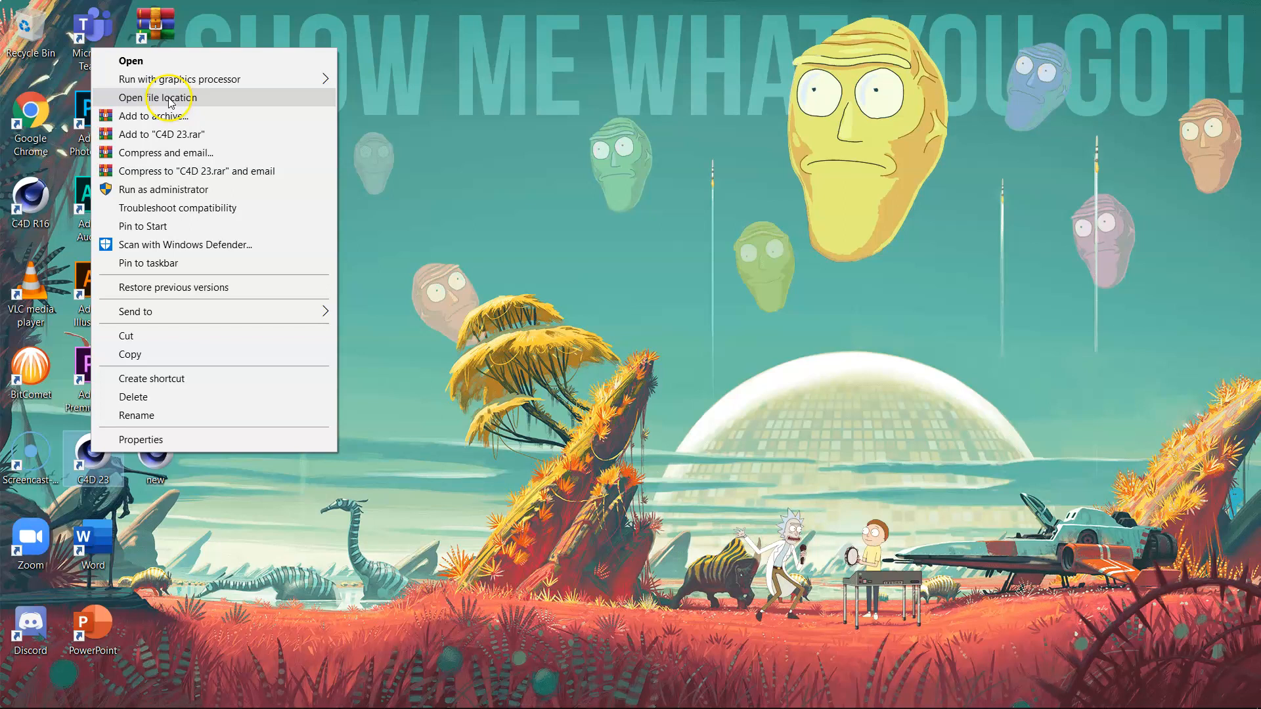
pyautogui.click(152, 98)
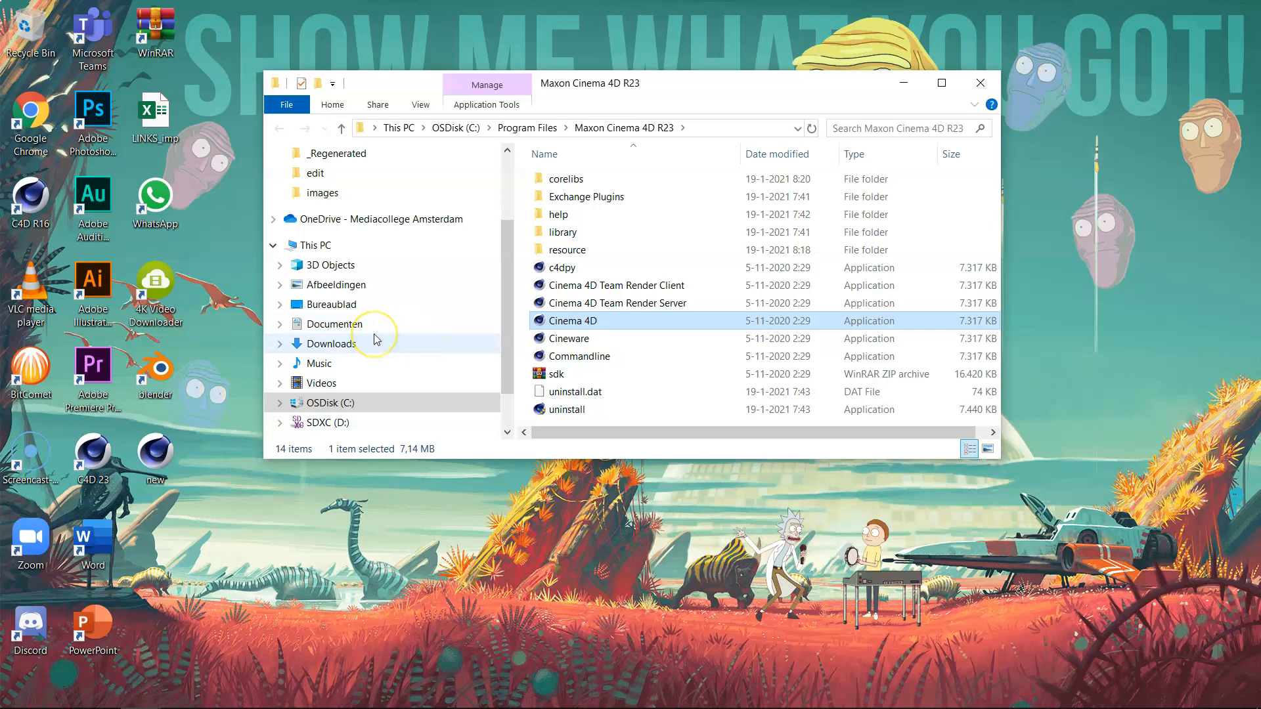
pyautogui.moveTo(157, 457)
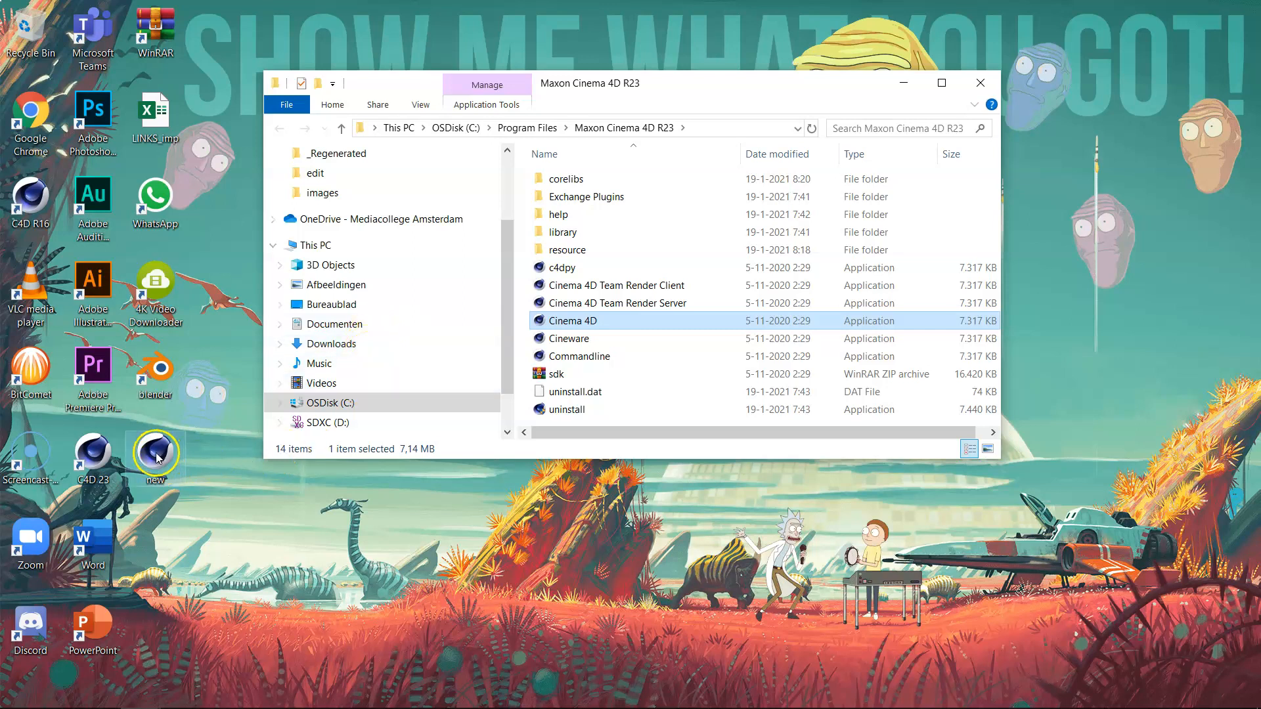
# Move the 'new' scene file from the desktop into the Maxon Cinema 4D R23 folder with administrator permission
pyautogui.moveTo(155, 450); pyautogui.dragTo(834, 403)
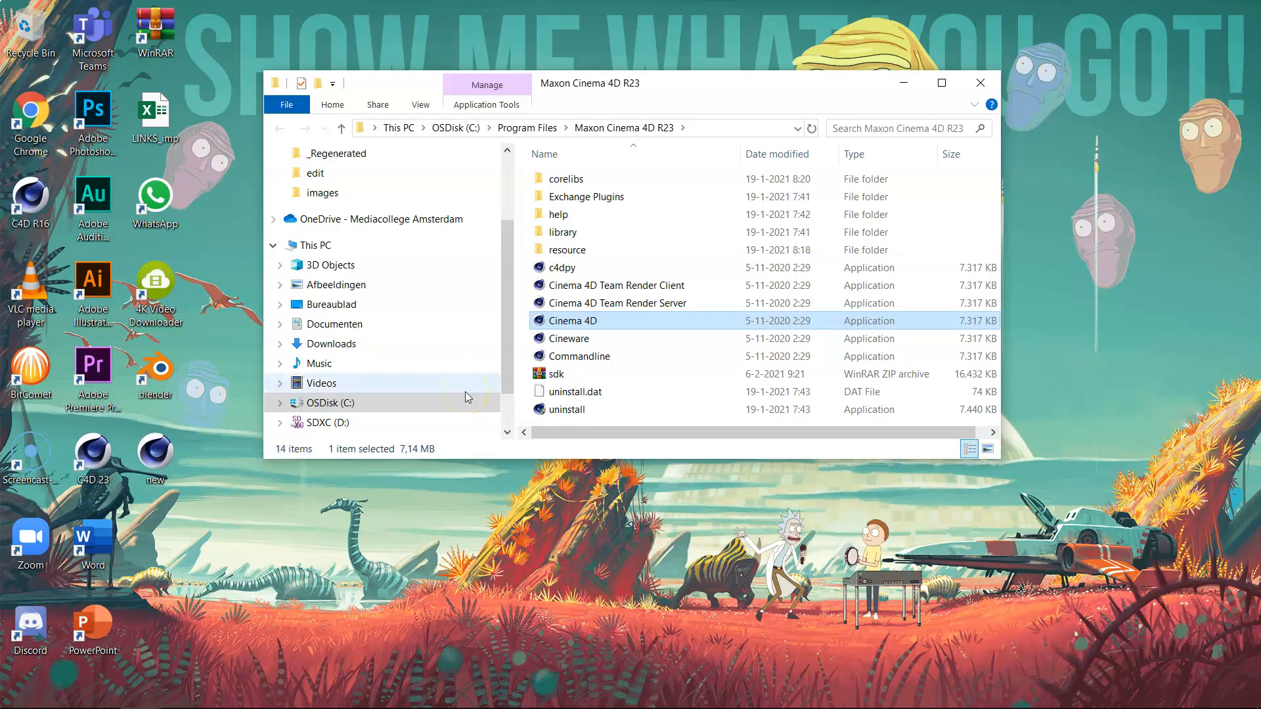
pyautogui.moveTo(782, 326)
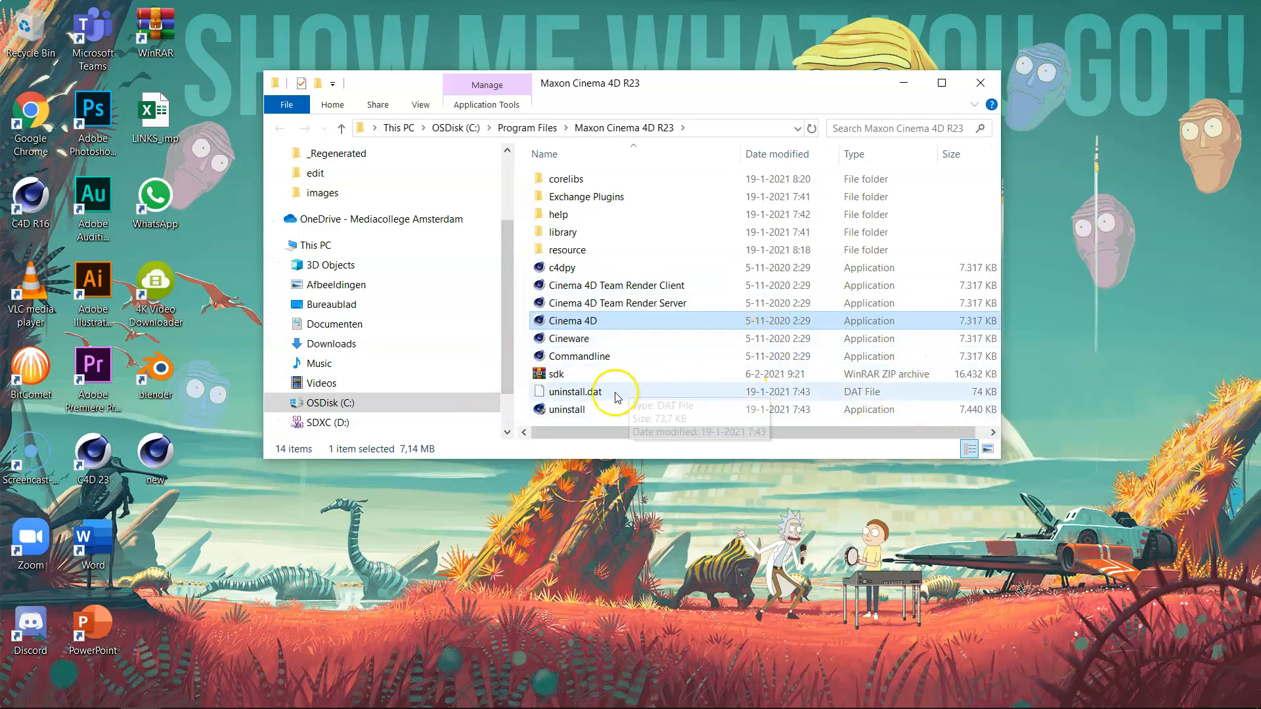
pyautogui.moveTo(559, 428)
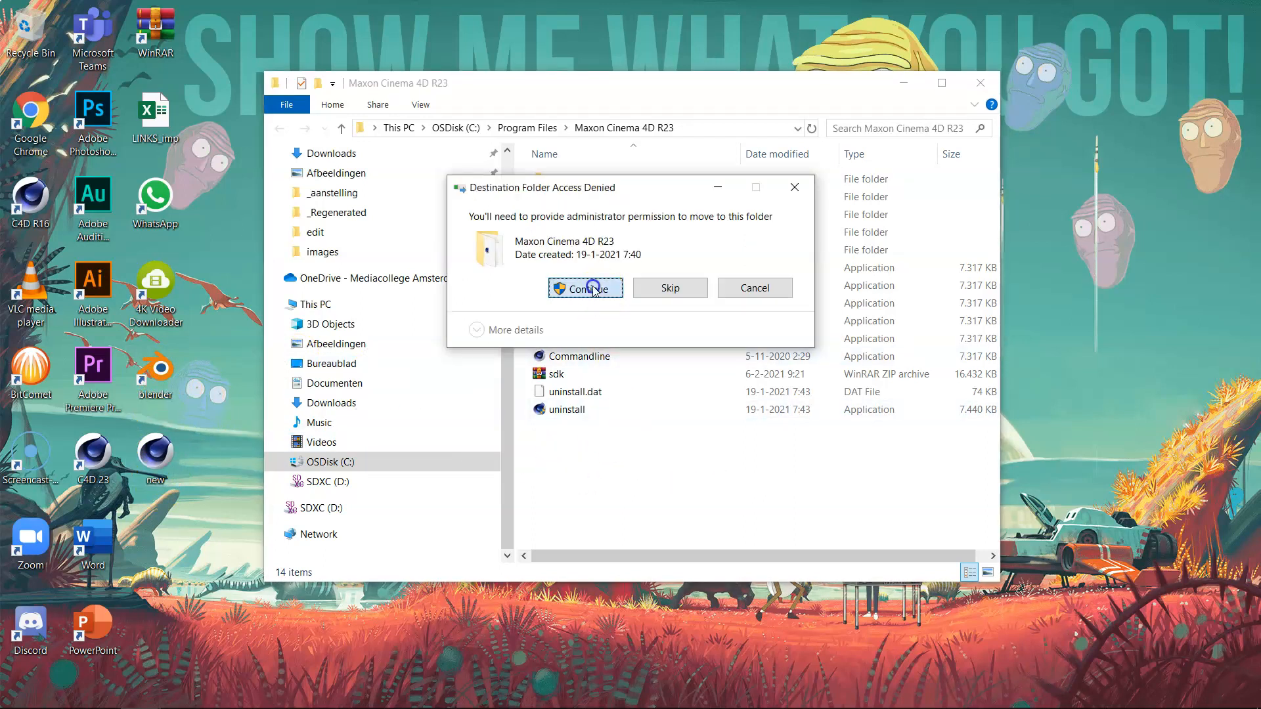
pyautogui.click(586, 287)
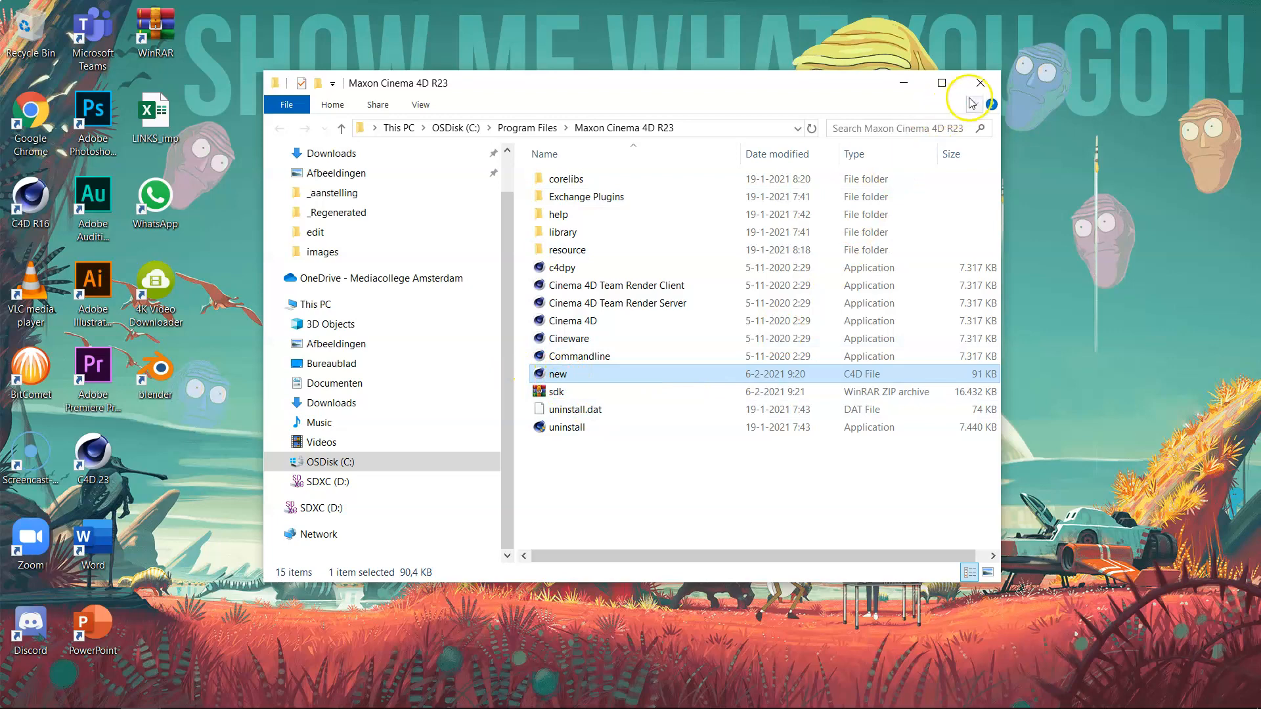
pyautogui.click(979, 84)
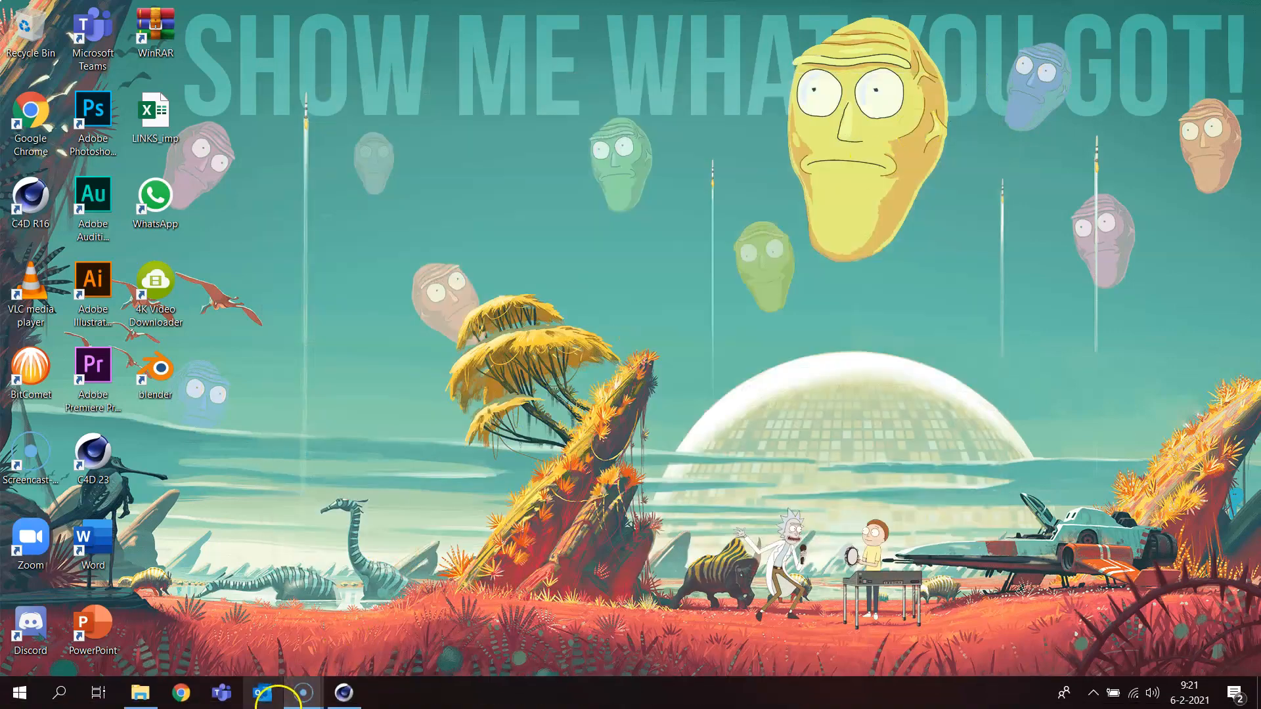
# Relaunch Cinema 4D and confirm the fresh project's settings show 25 FPS
pyautogui.click(257, 692)
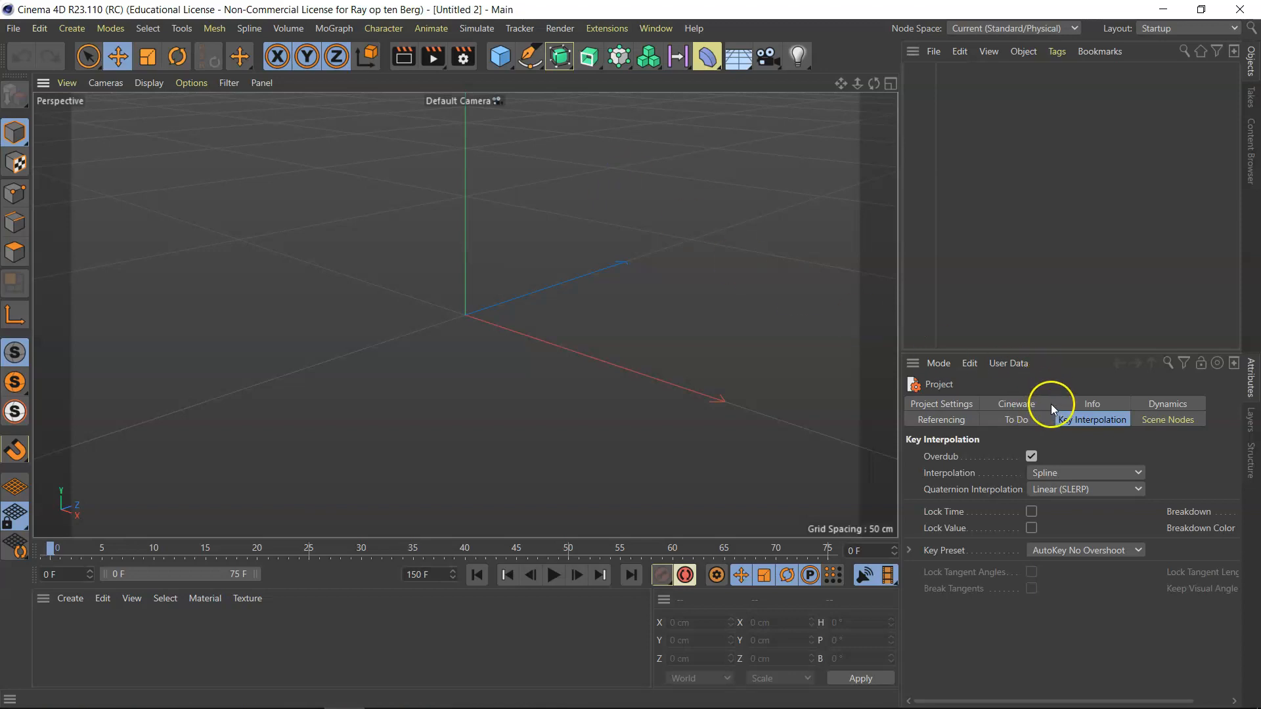
pyautogui.click(940, 405)
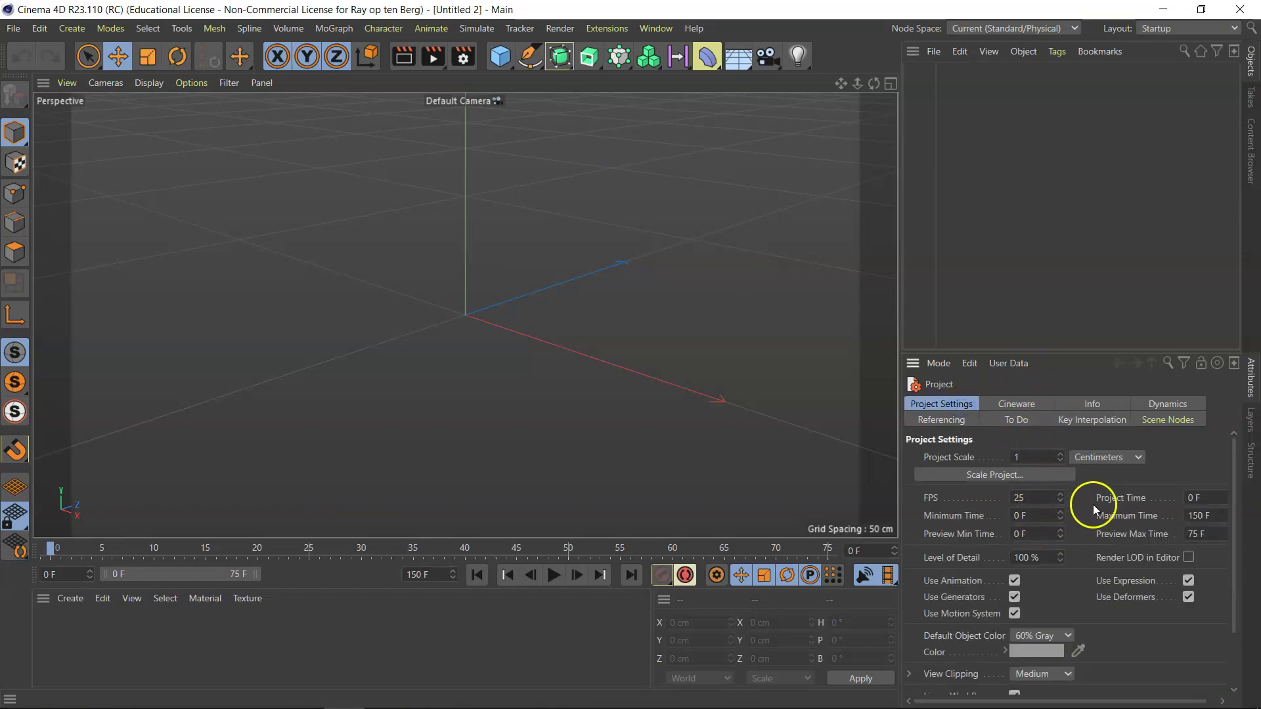
pyautogui.moveTo(962, 507)
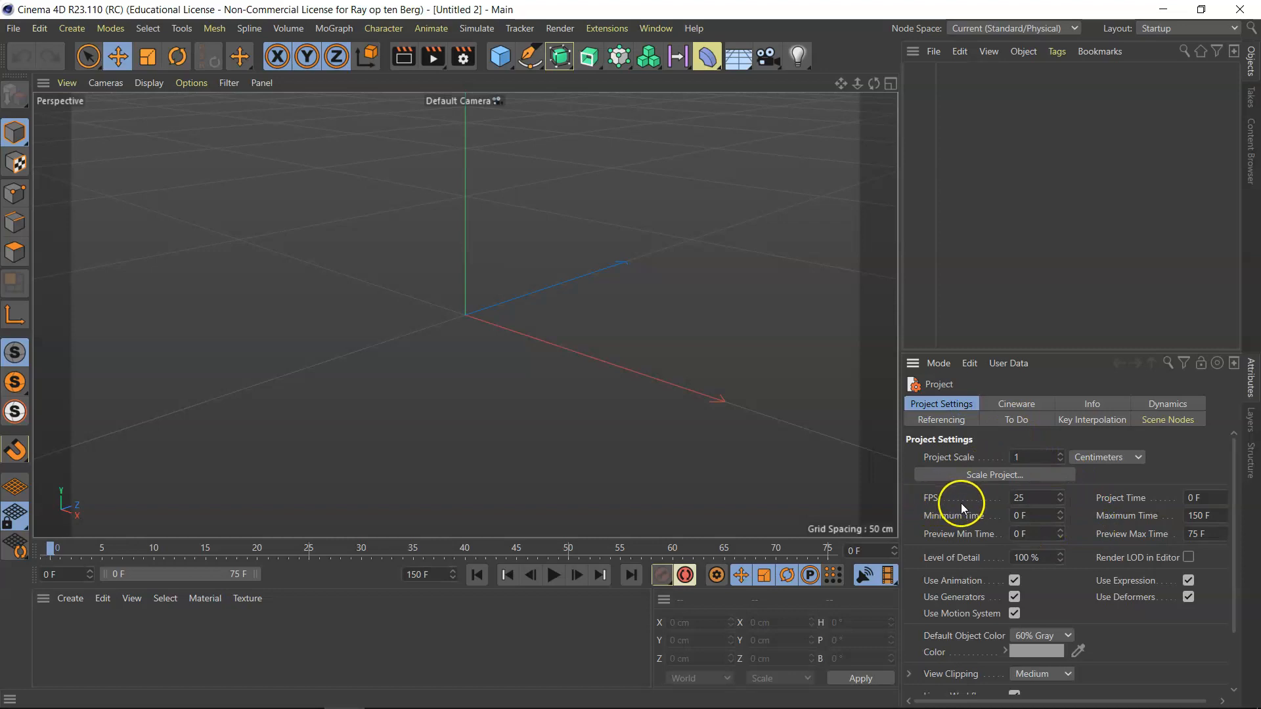
pyautogui.click(1035, 498)
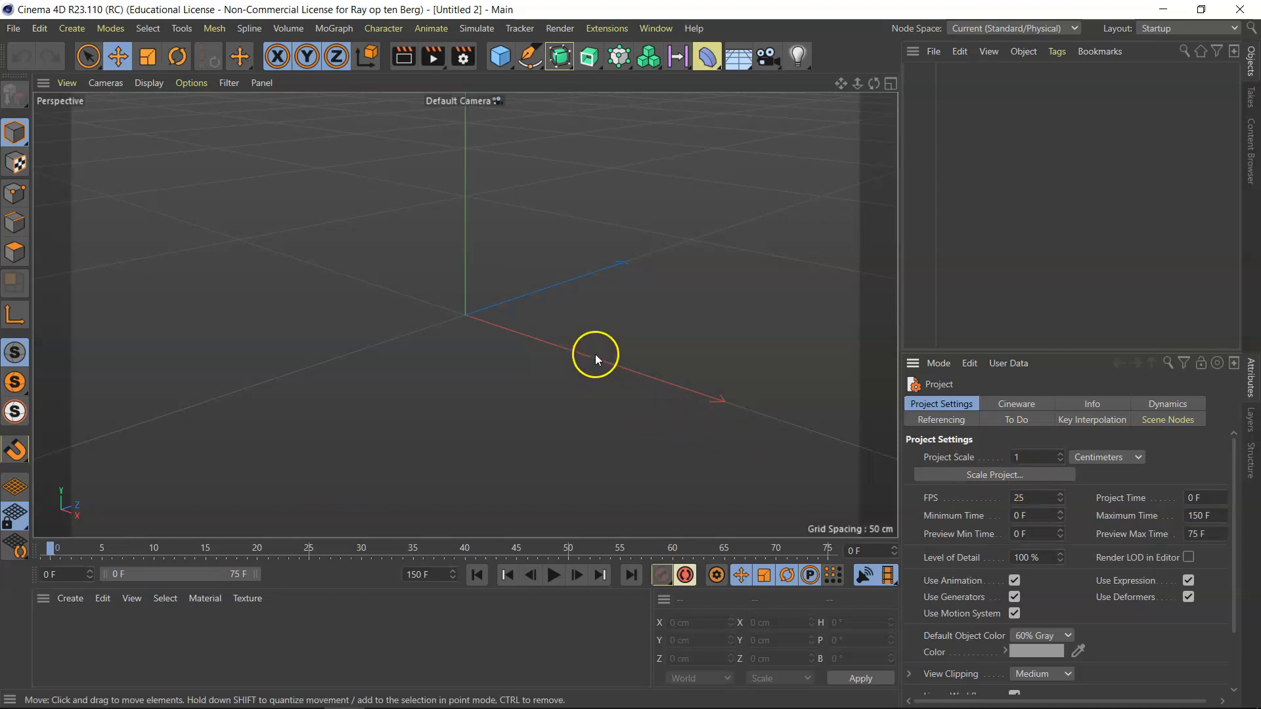
pyautogui.moveTo(578, 336)
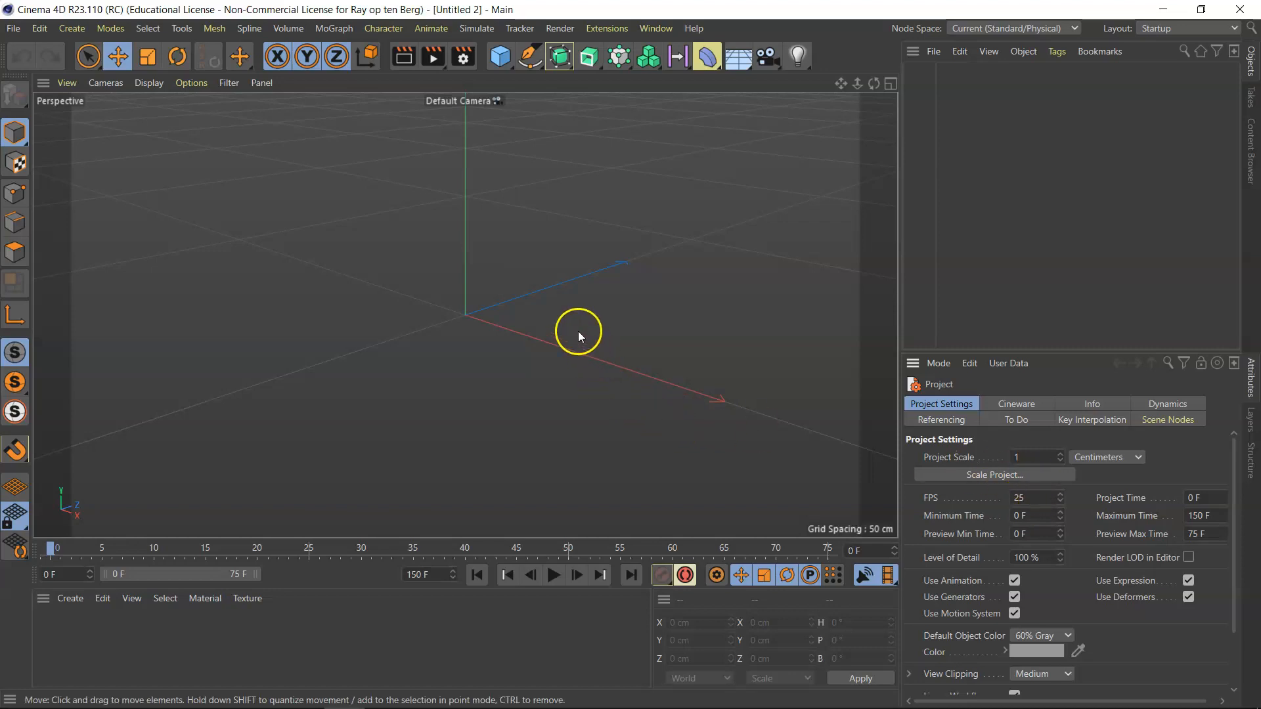